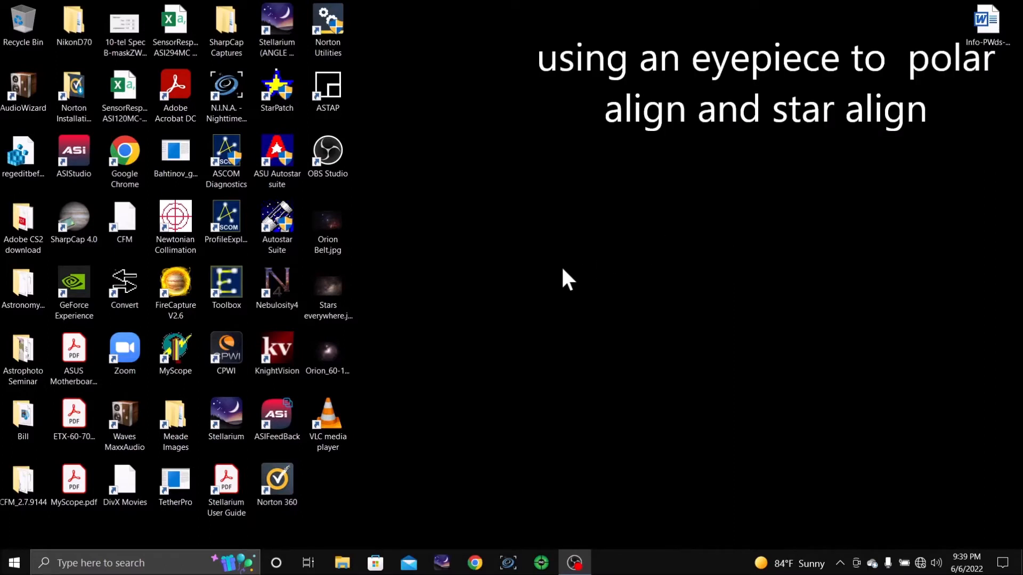
mouse_move(553, 283)
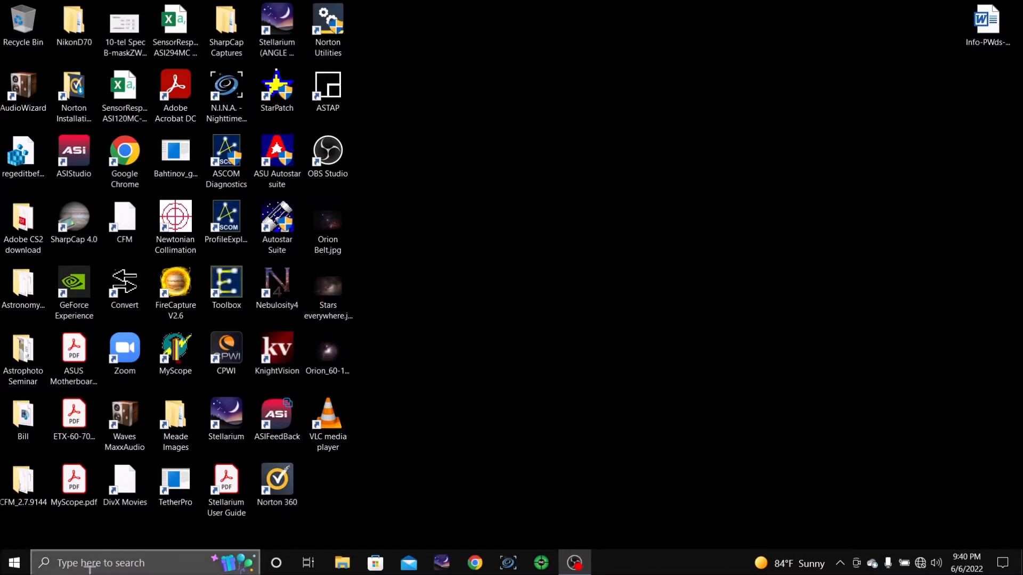
Step: Check the COM ports in use in Device Manager, then close it
left_click(98, 563)
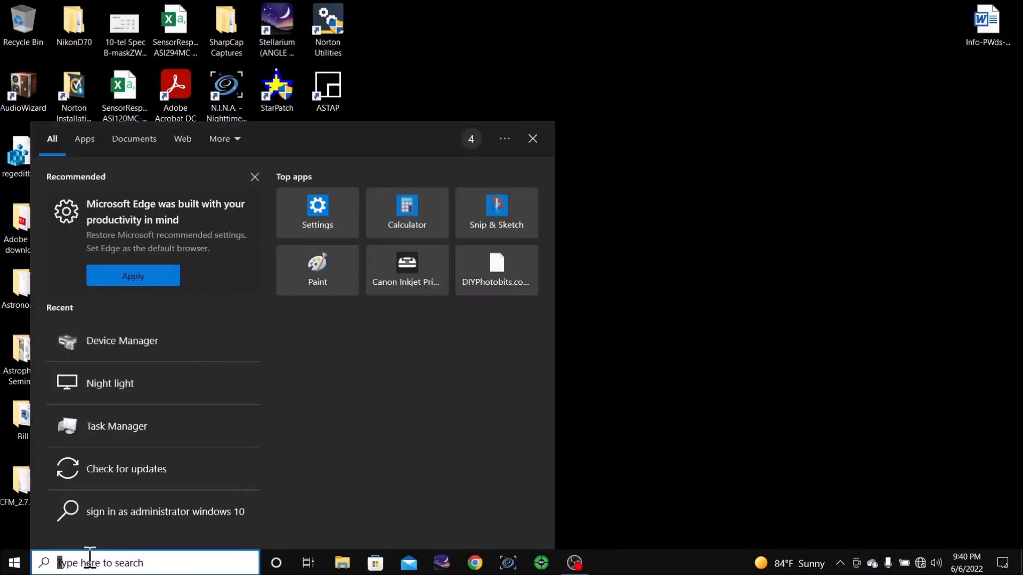
type("dev")
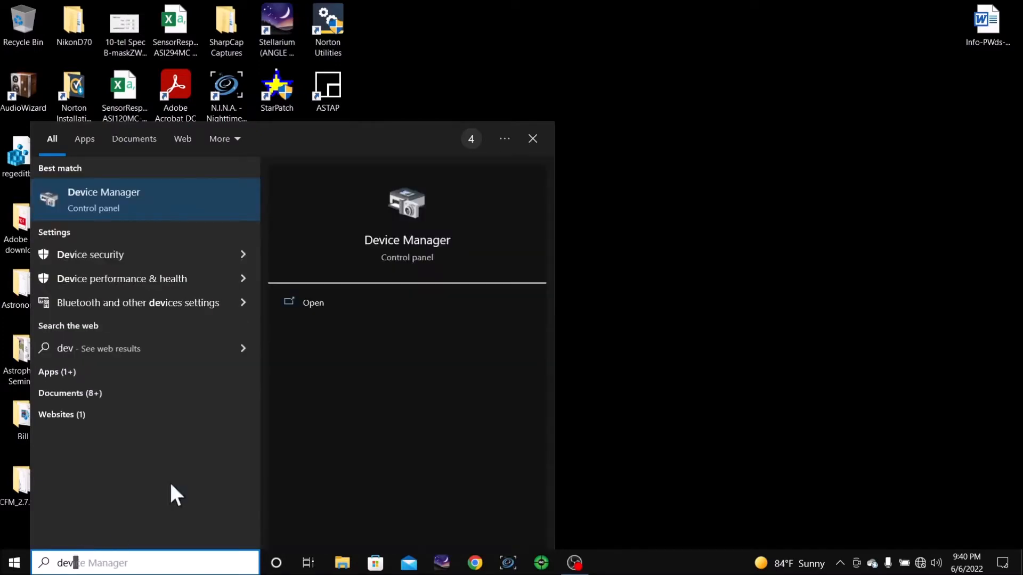
left_click(533, 138)
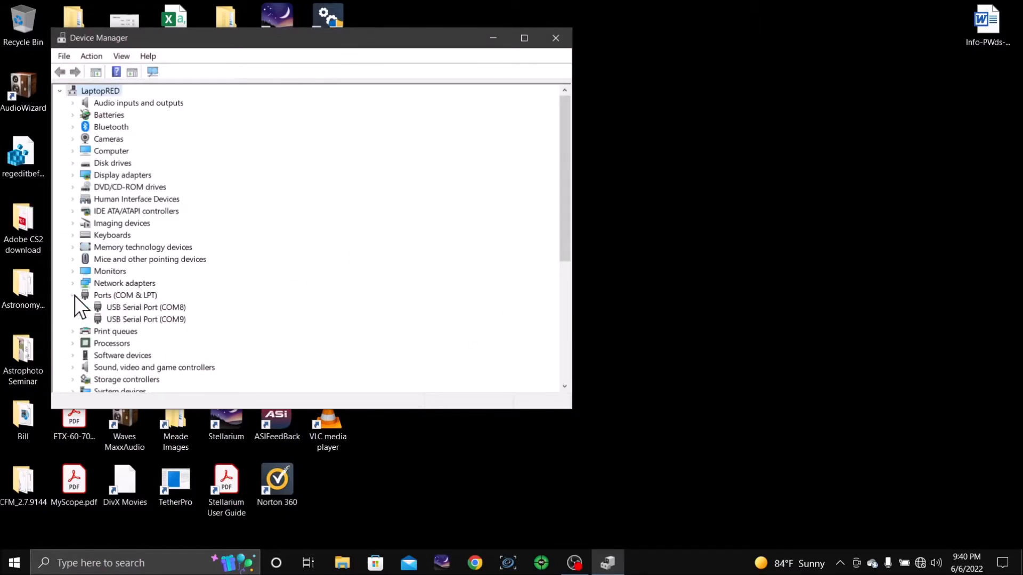
left_click(72, 295)
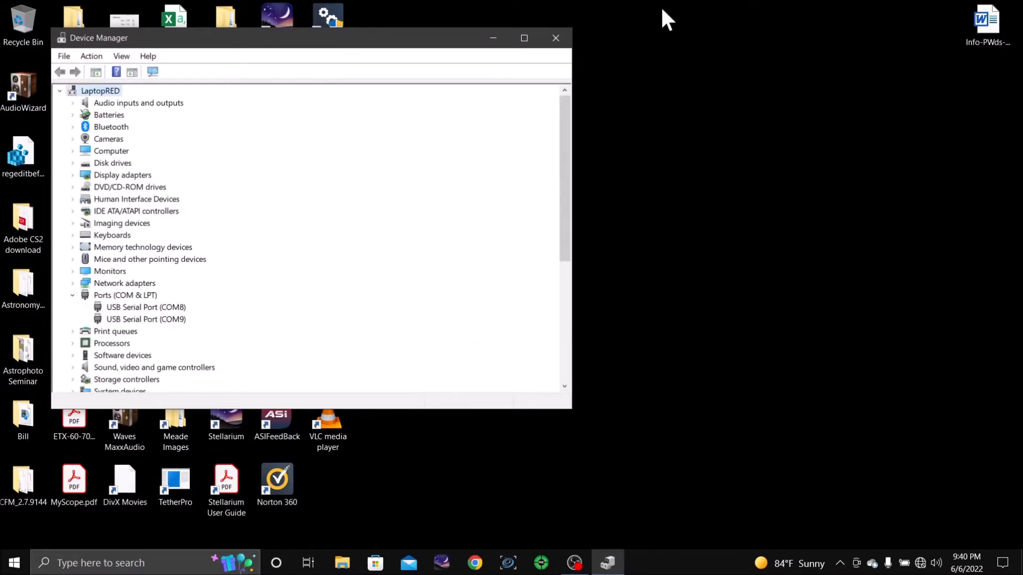
left_click(555, 37)
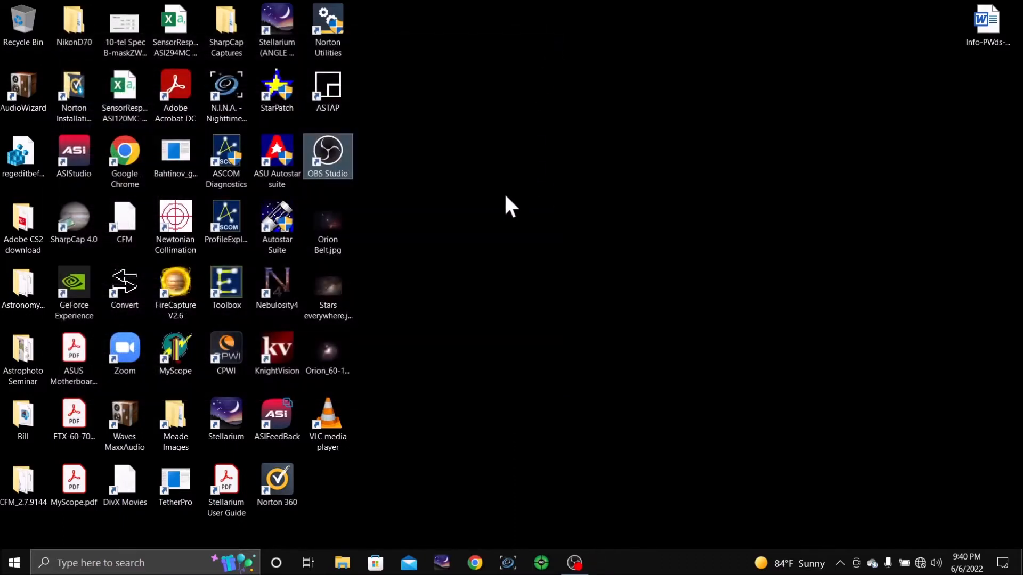
mouse_move(226, 156)
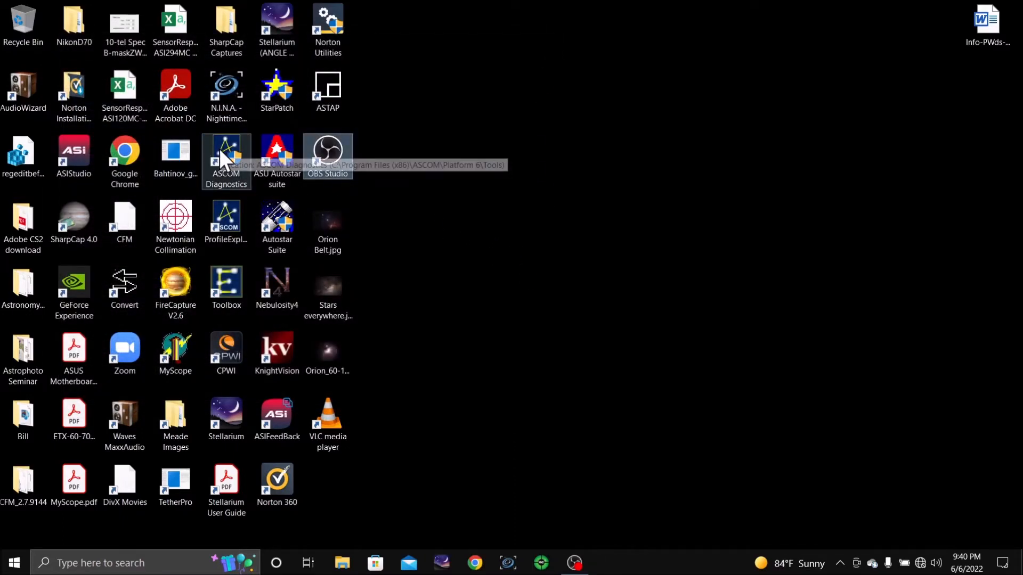
mouse_move(399, 377)
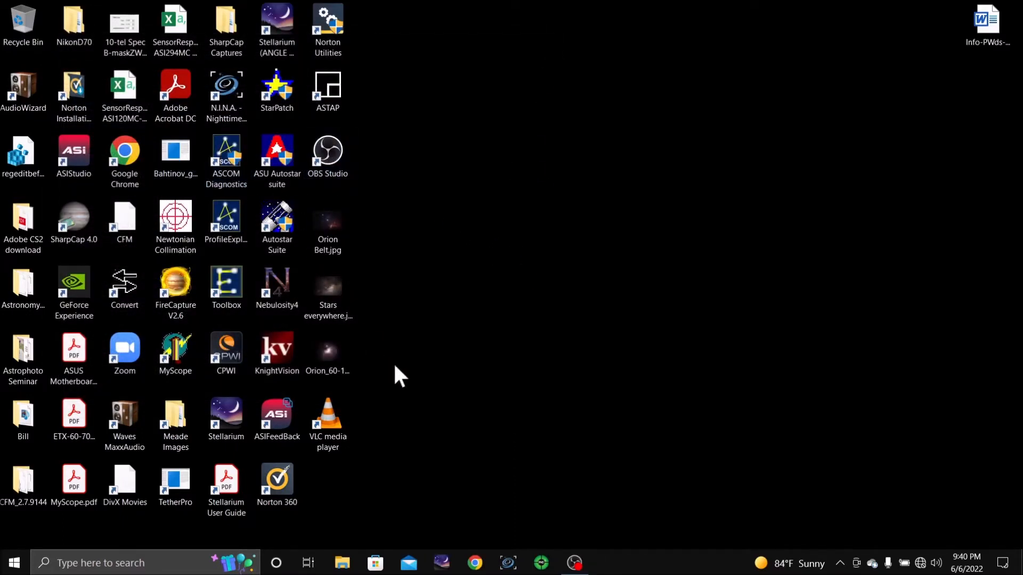
Step: In ASCOM Diagnostics' connection tester, choose Telescope with the Meade Generic driver and accept its properties
double_click(226, 154)
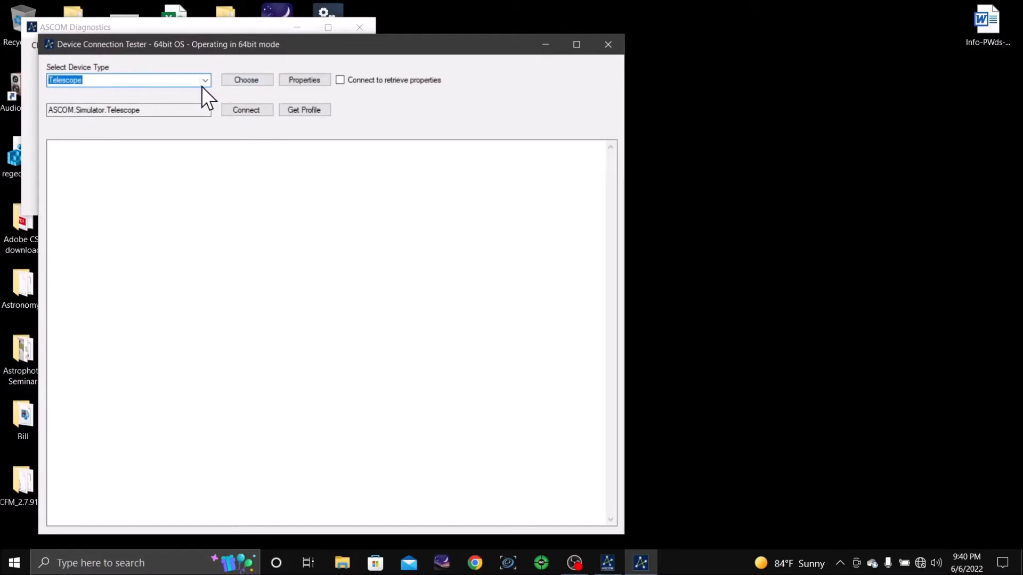
left_click(205, 80)
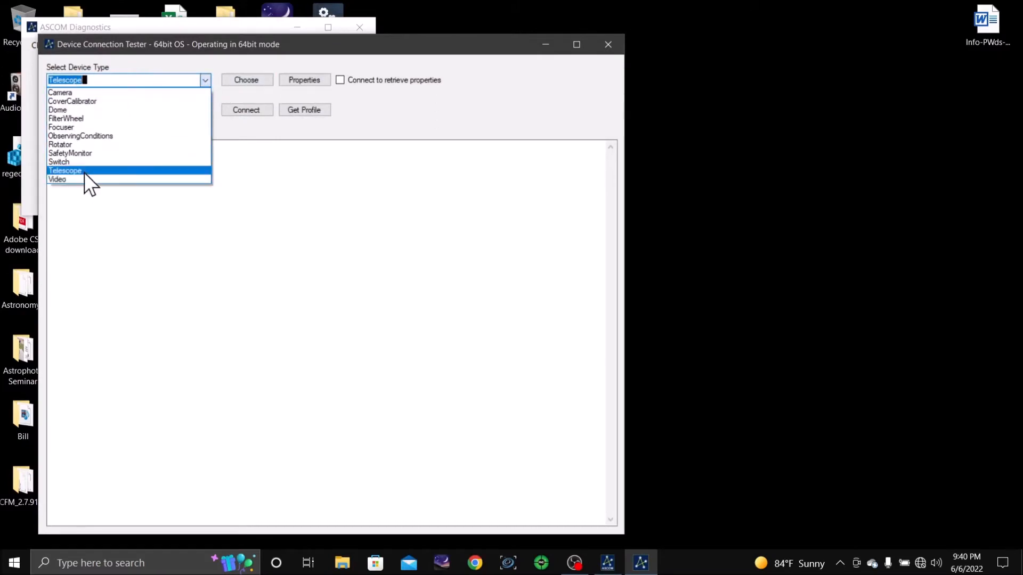
left_click(65, 171)
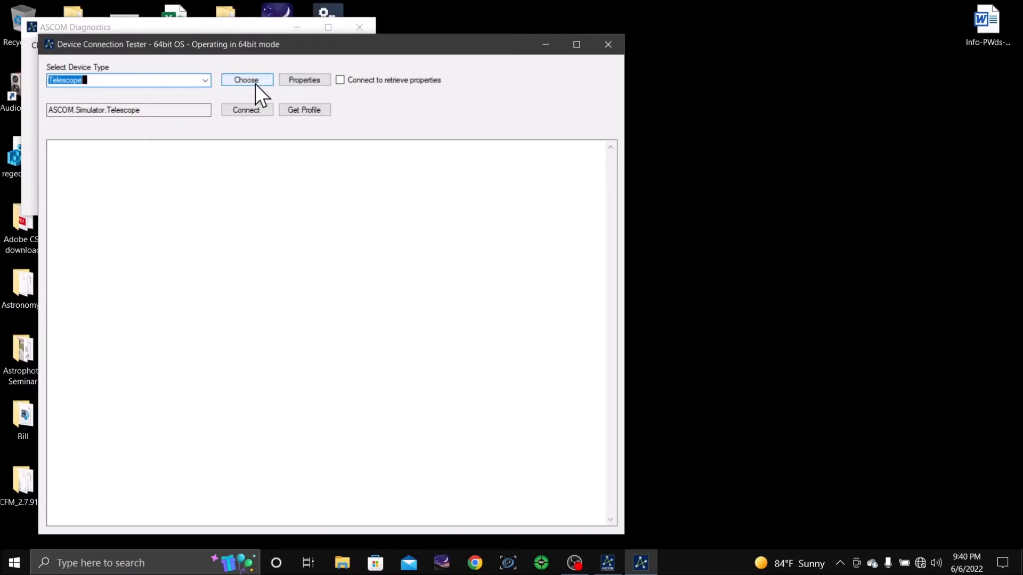
left_click(246, 80)
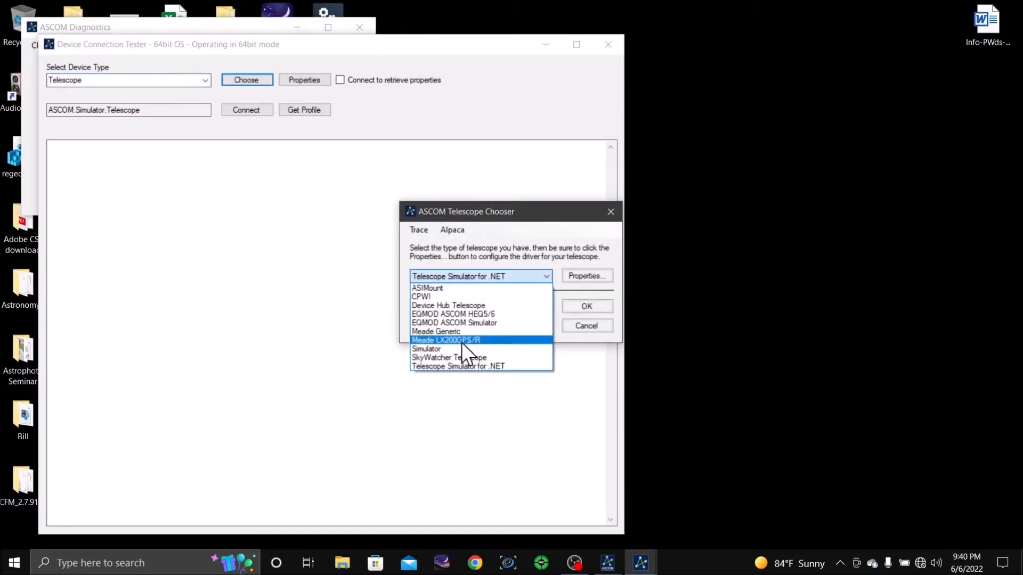
left_click(435, 331)
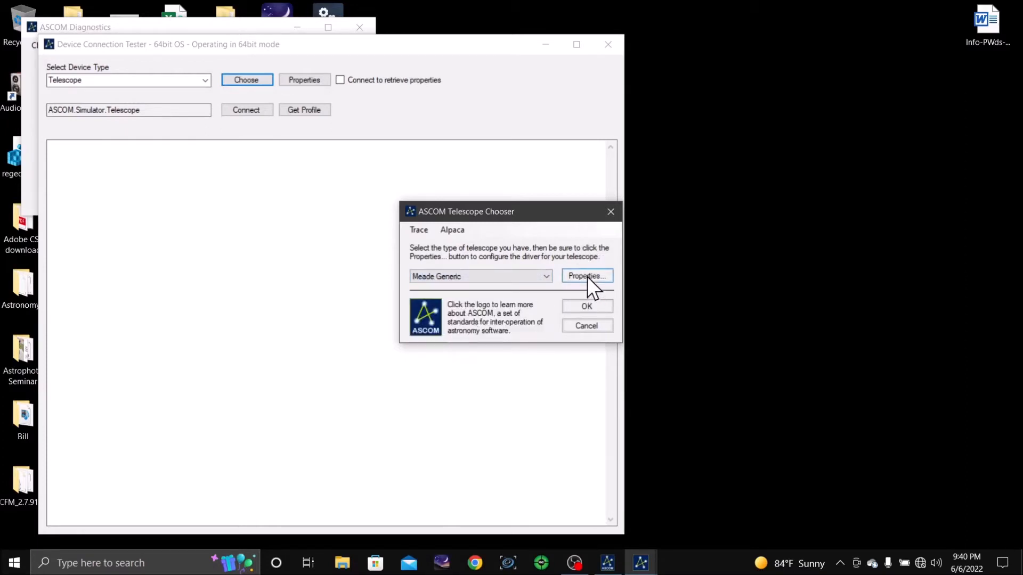
left_click(584, 276)
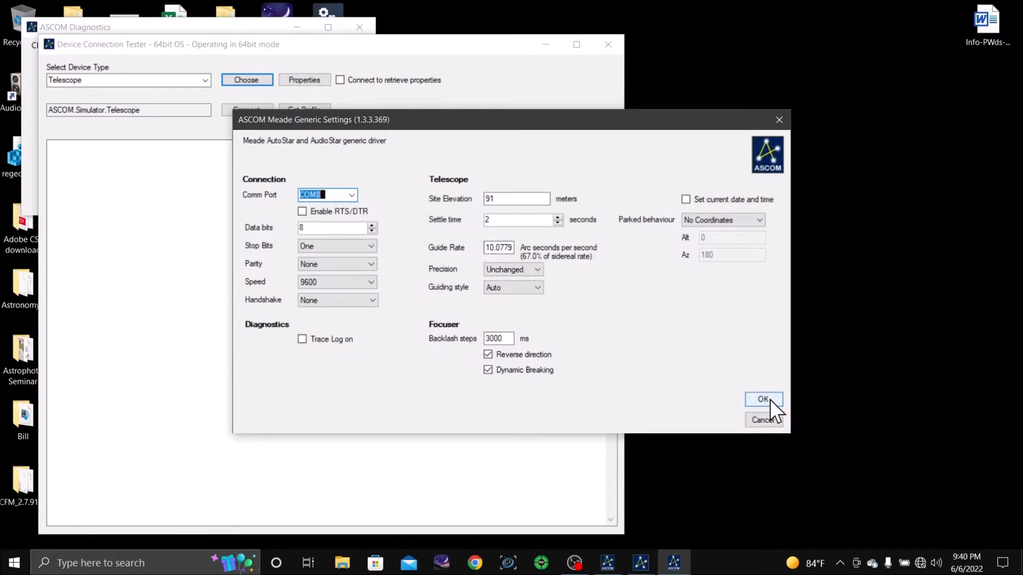
left_click(763, 399)
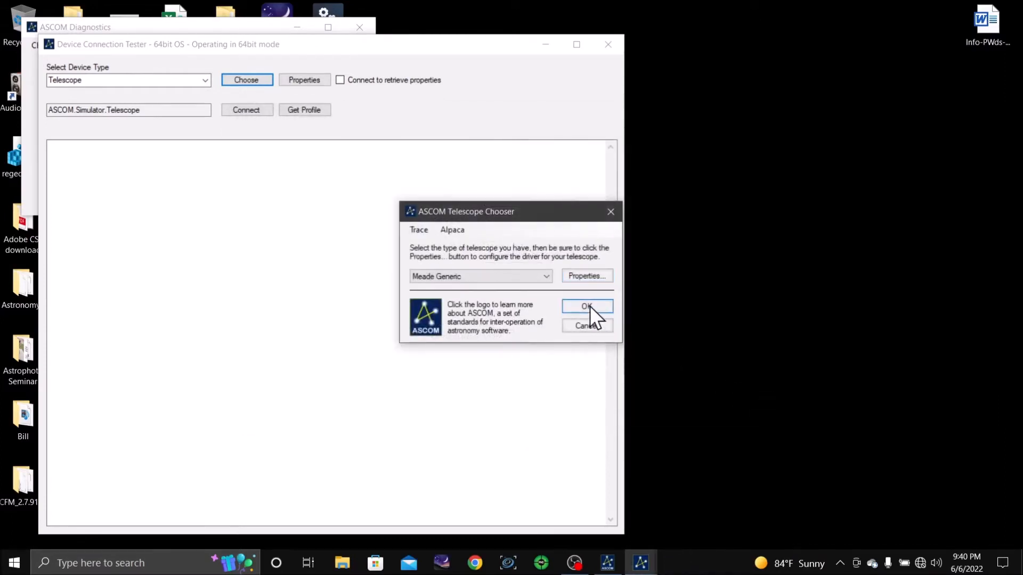
left_click(586, 307)
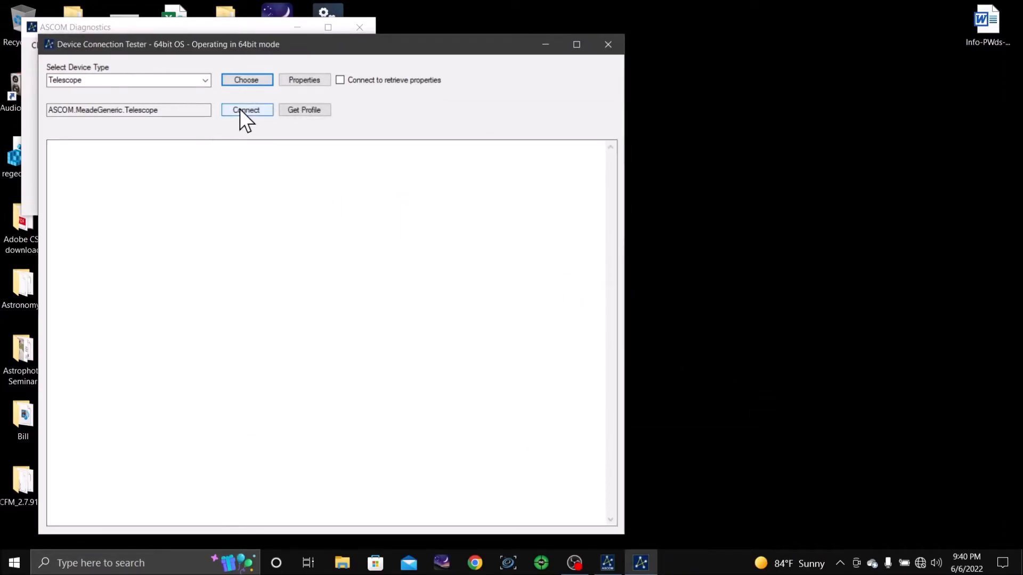
Step: Connect to the Meade Generic telescope to read position and tracking, then start a diagnostics run
left_click(246, 110)
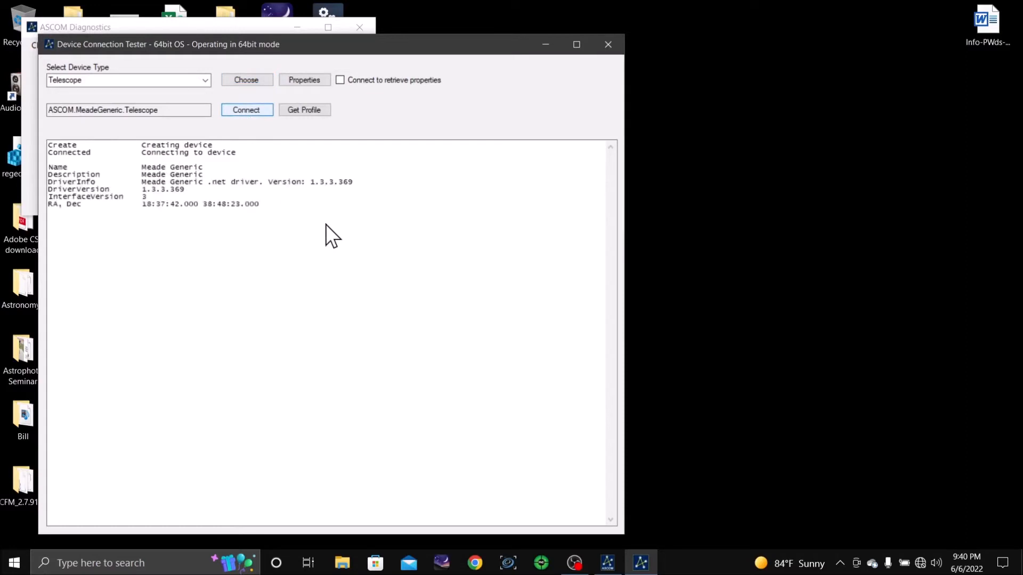
left_click(246, 109)
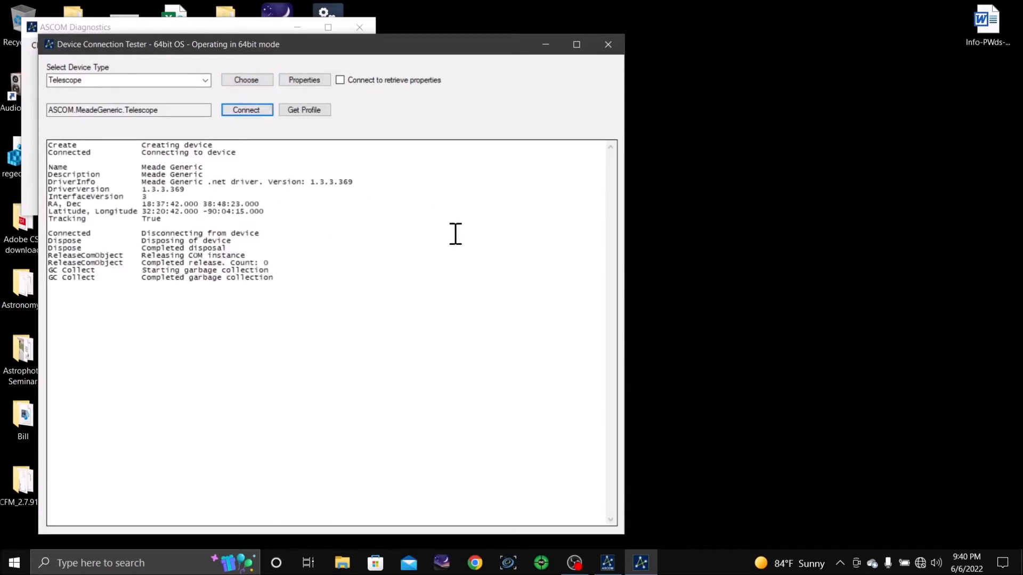
mouse_move(609, 45)
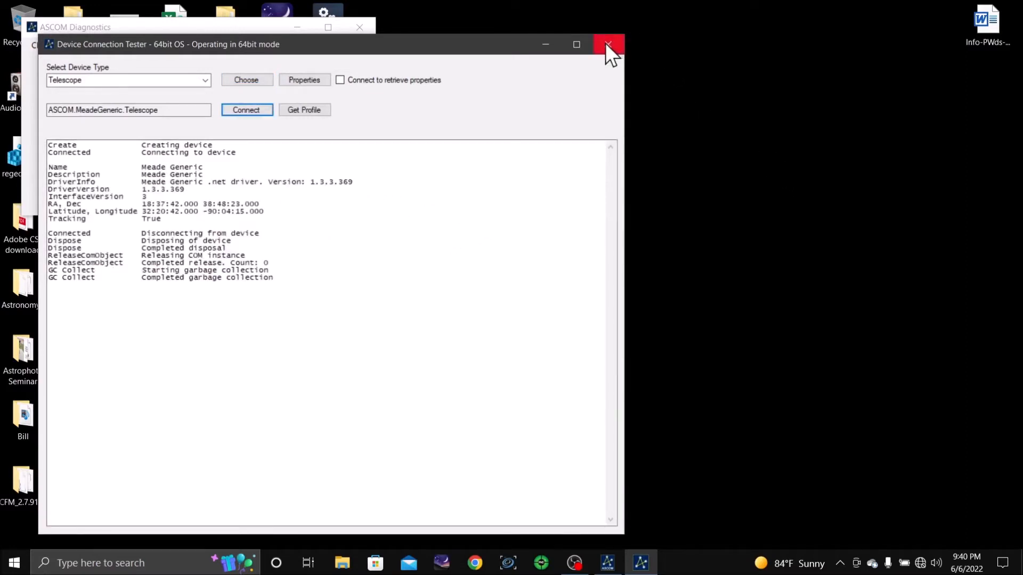
left_click(608, 44)
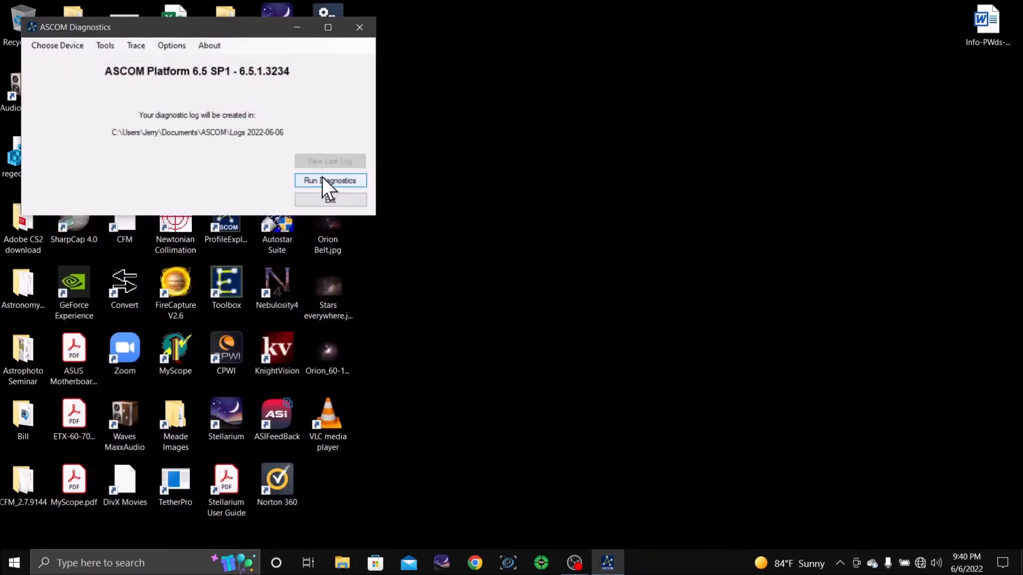
left_click(330, 180)
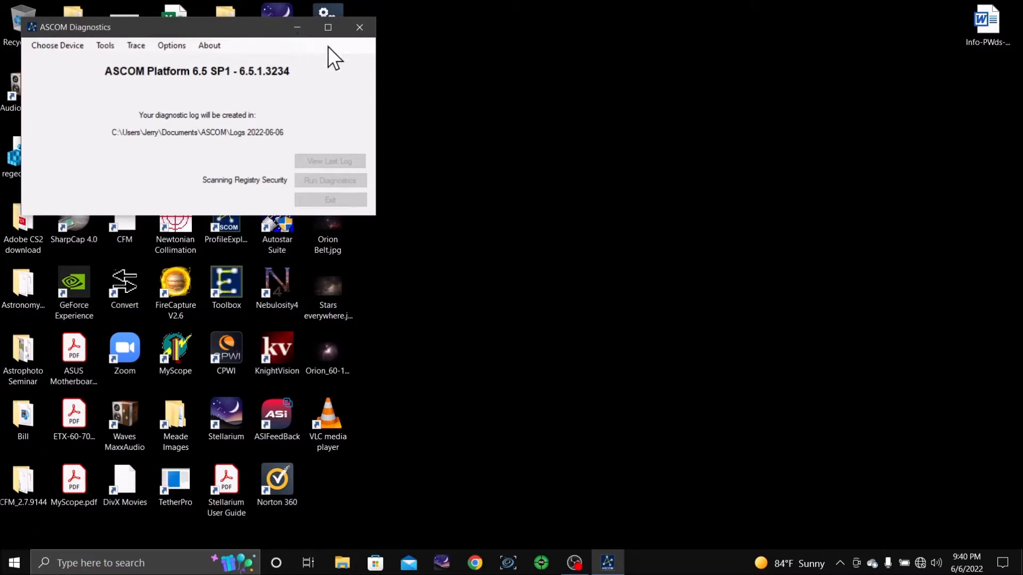
left_click(358, 27)
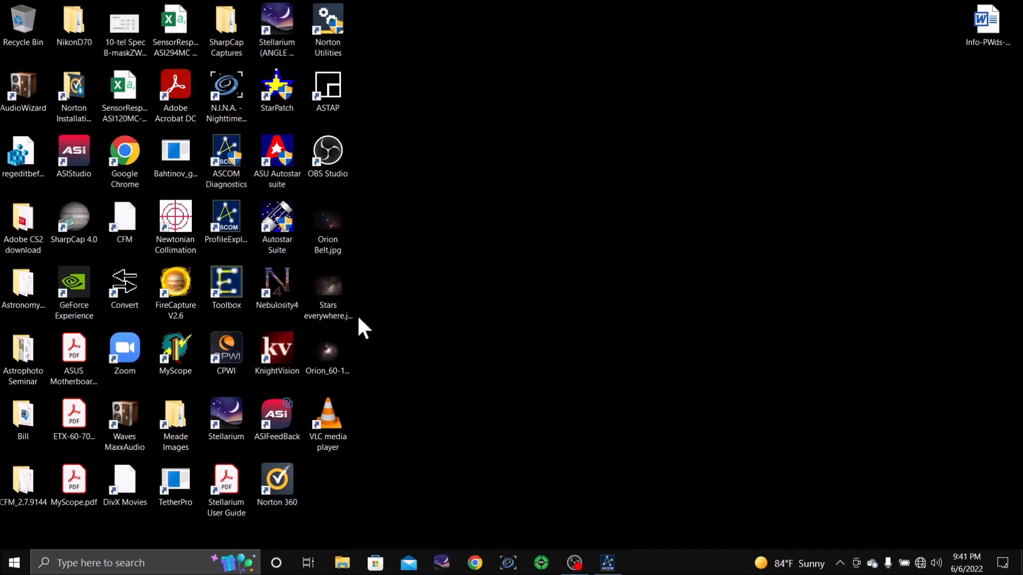
mouse_move(368, 295)
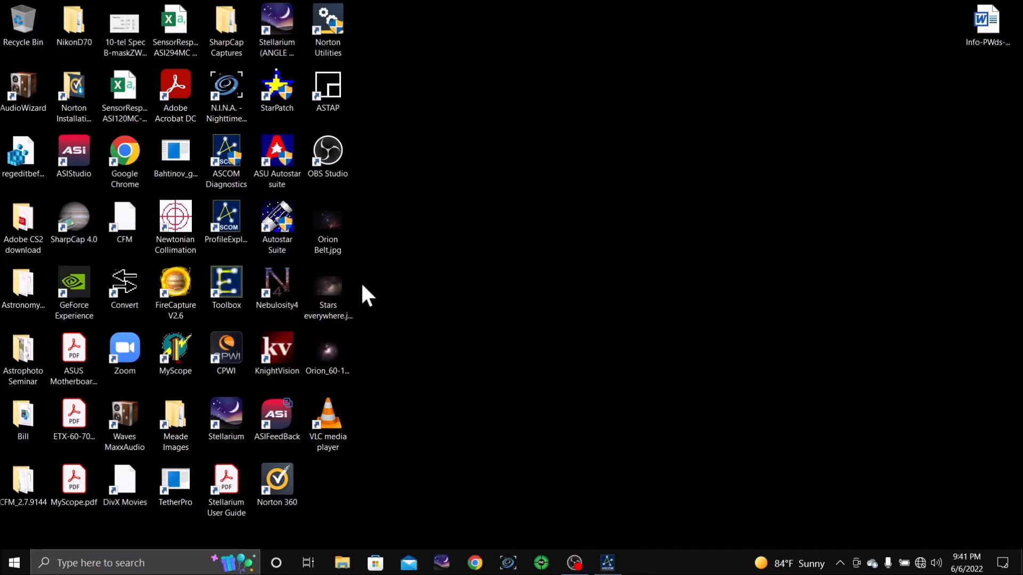
mouse_move(409, 362)
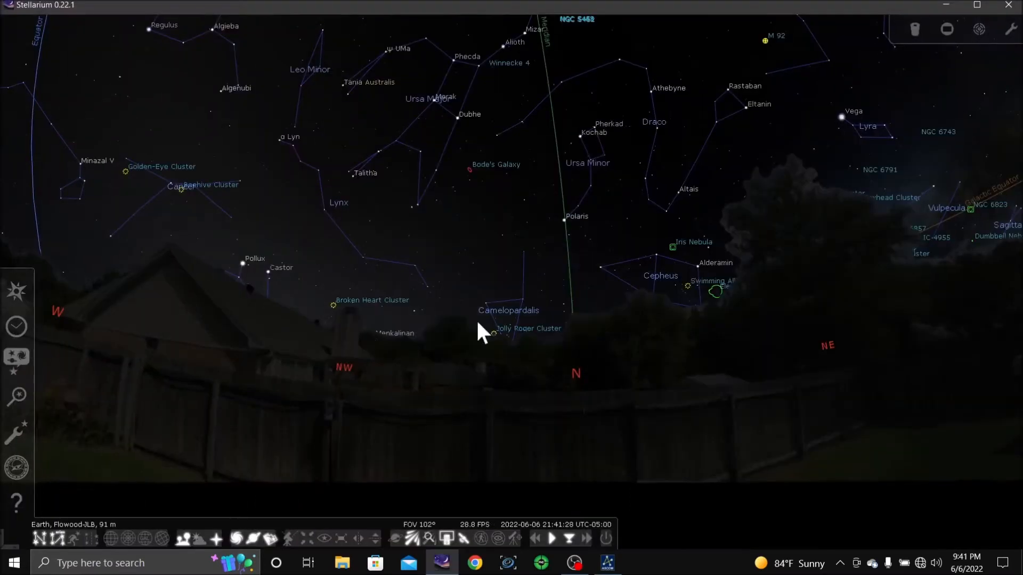
mouse_move(267, 424)
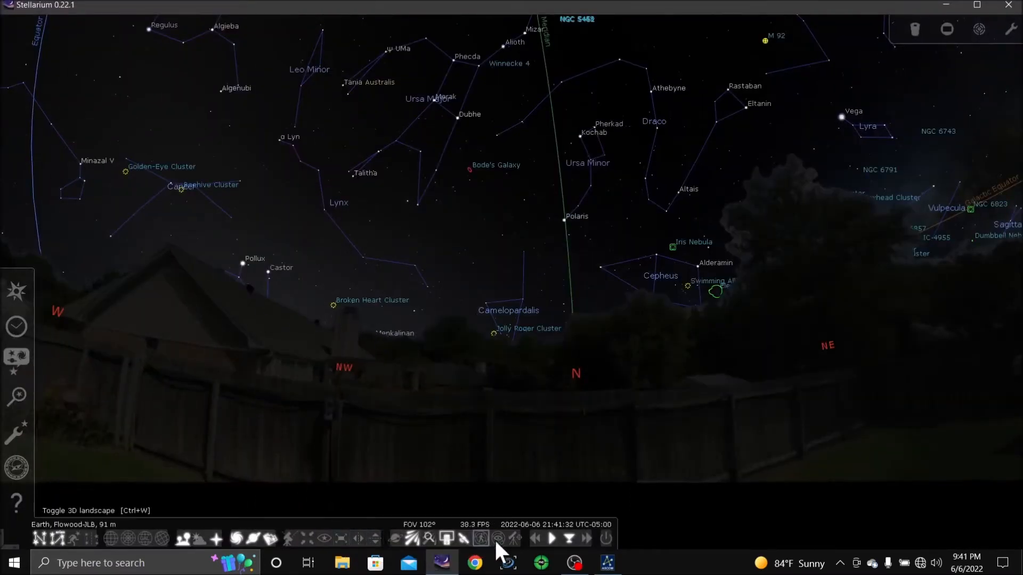
Step: Configure the LX FLWD MeadeGeneric telescope to use the ASCOM Meade Generic driver and save it
left_click(479, 538)
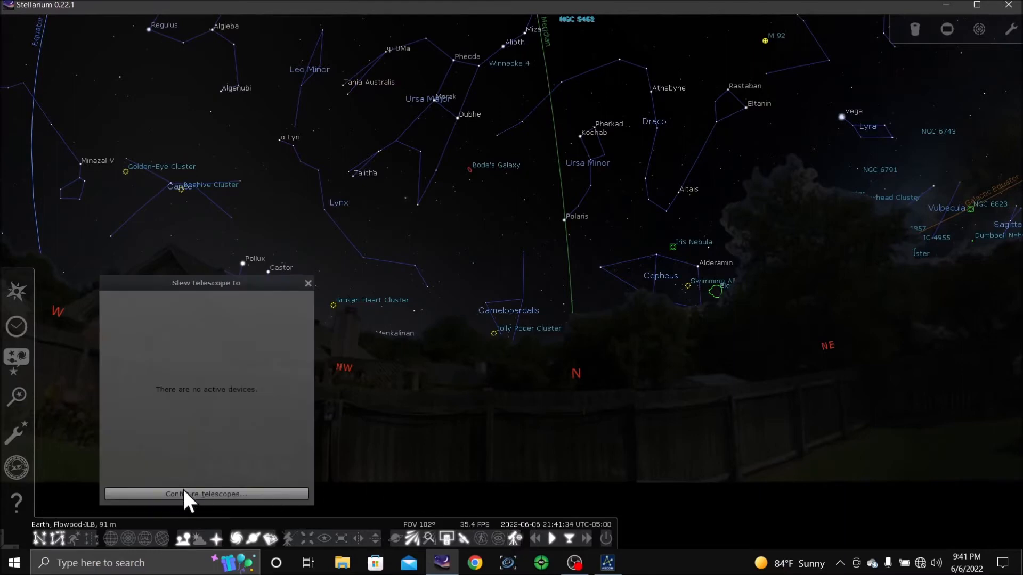
left_click(205, 493)
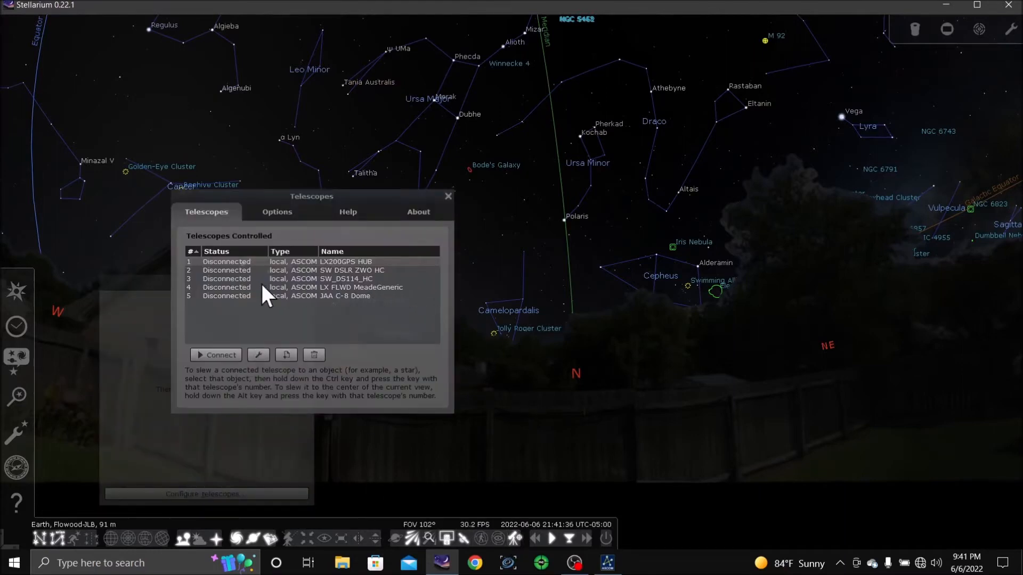
left_click(332, 287)
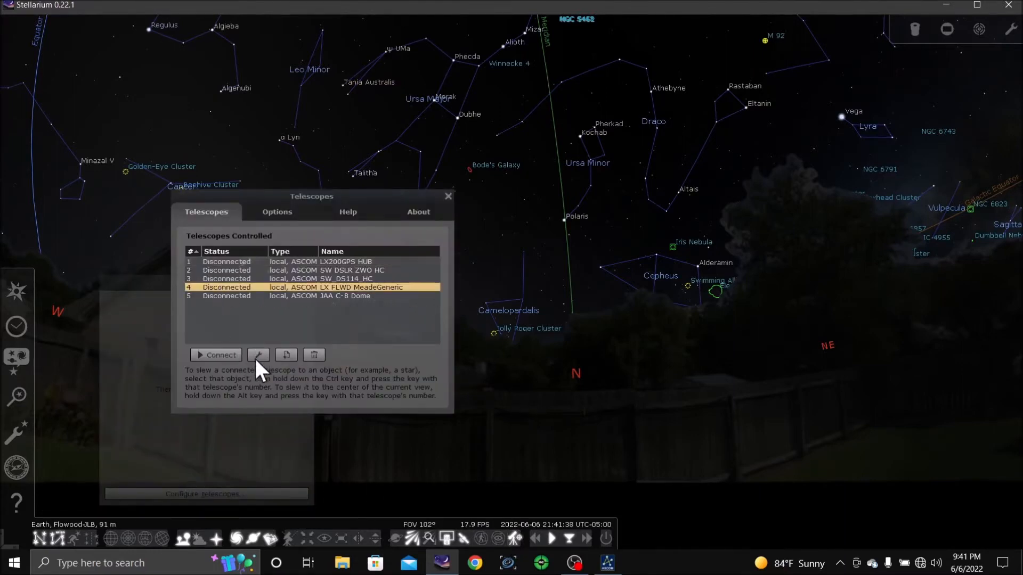
left_click(258, 355)
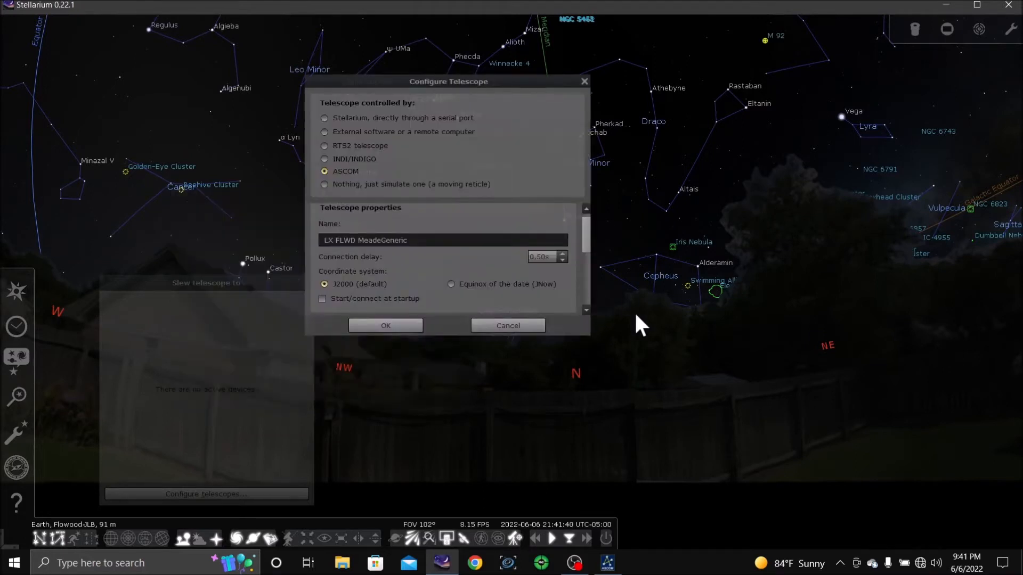
scroll("down", 3)
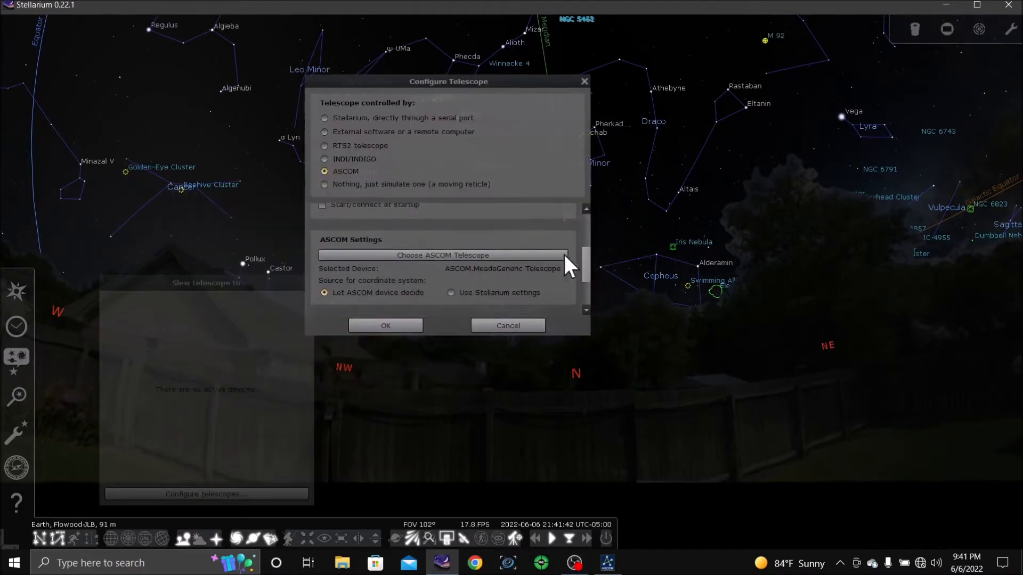
left_click(442, 255)
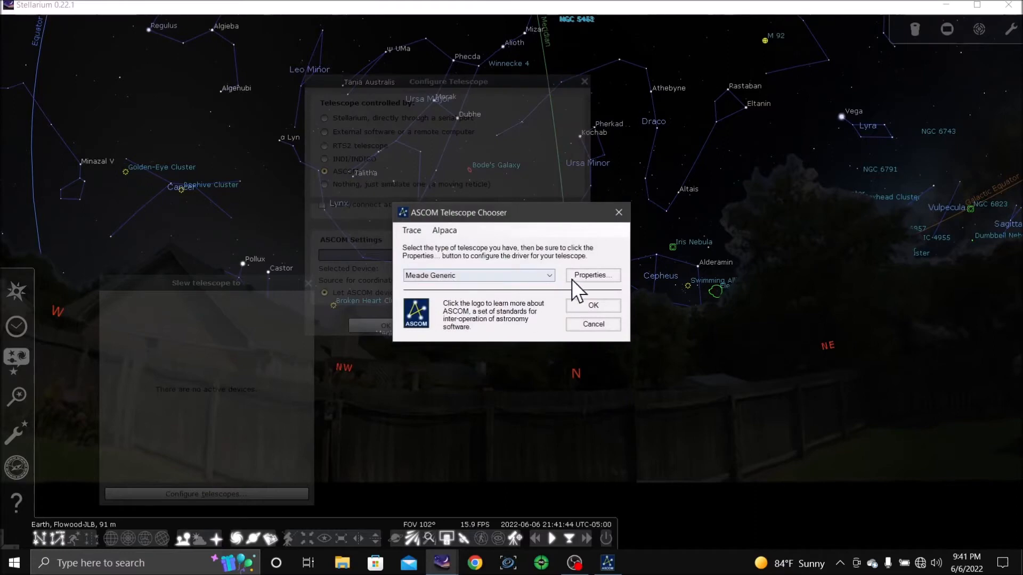
left_click(591, 275)
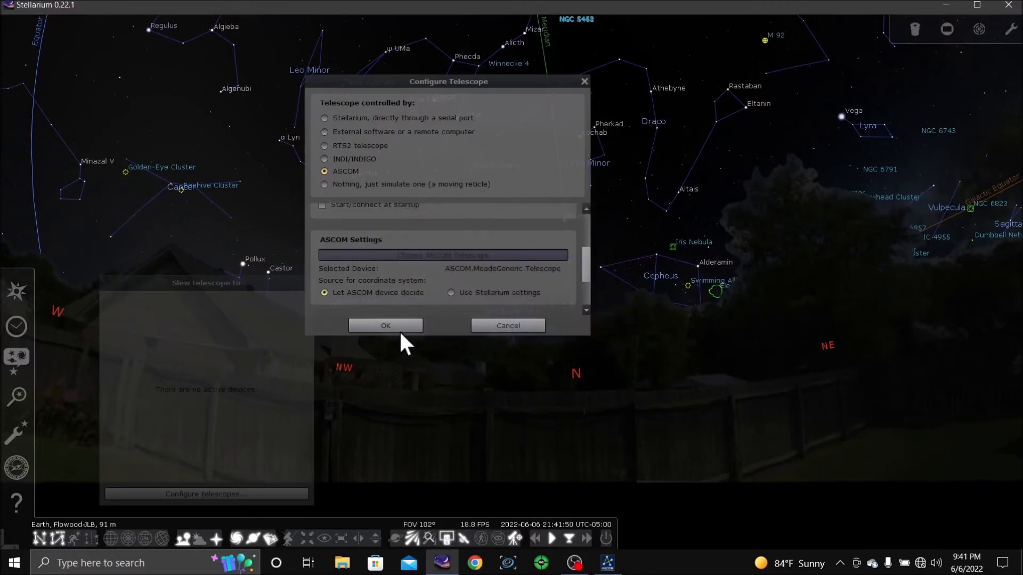
left_click(384, 326)
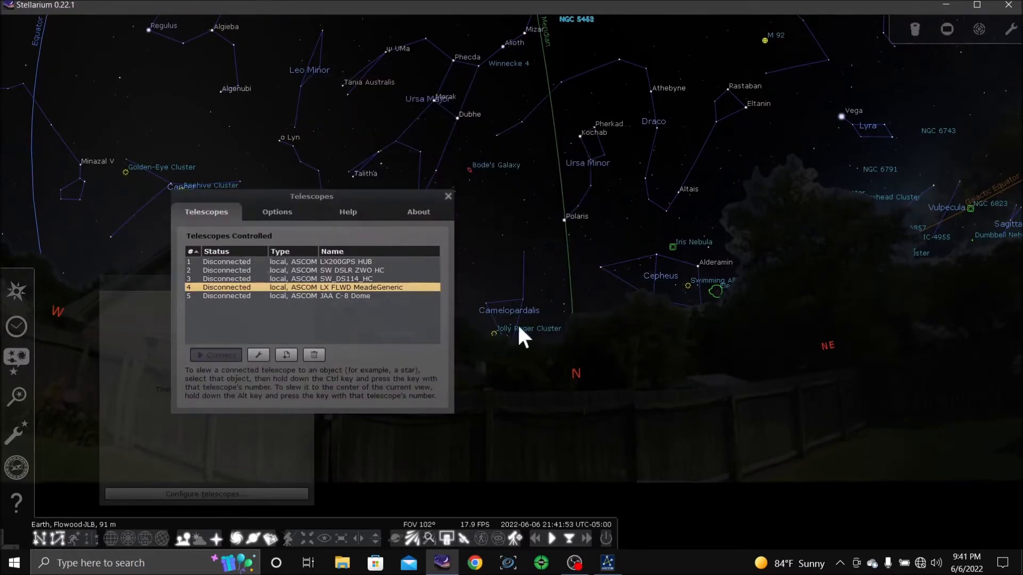
Step: Connect the LX FLWD MeadeGeneric telescope and close the telescope list
left_click(215, 354)
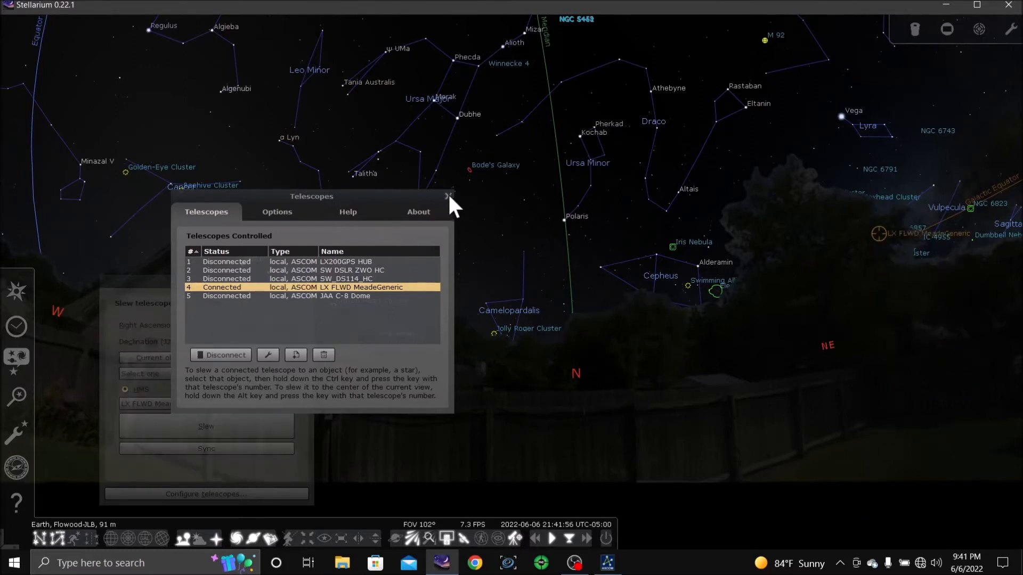
left_click(448, 197)
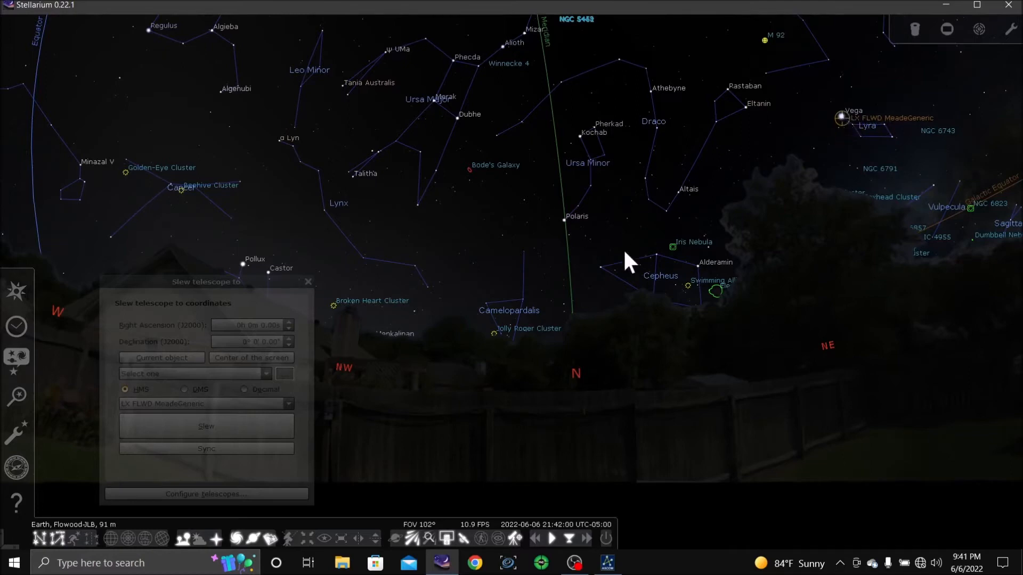
mouse_move(423, 284)
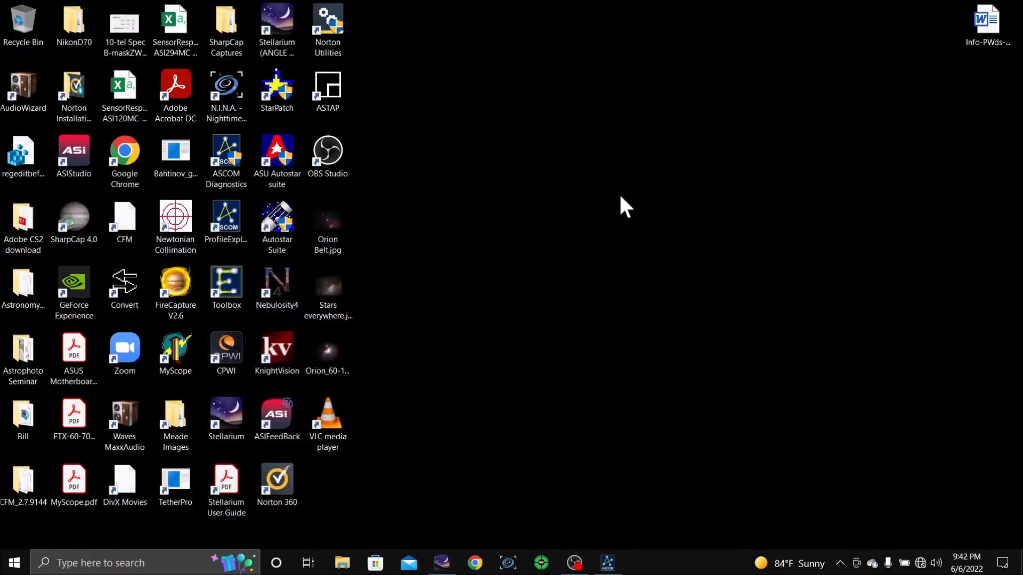
mouse_move(568, 554)
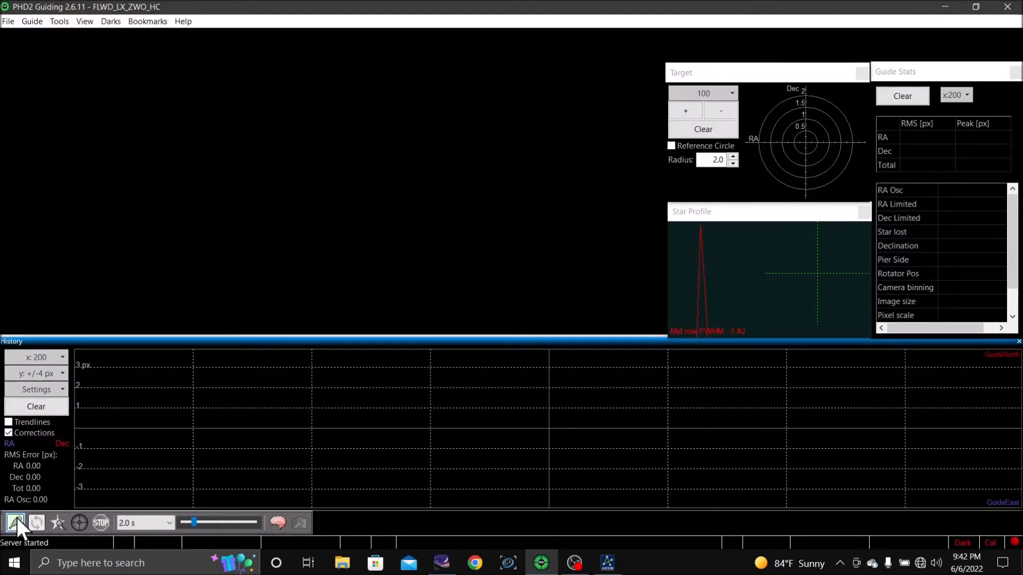
Step: Connect the Meade Generic ASCOM mount and StarShoot Autoguider camera via Connect Equipment, then close it
left_click(14, 522)
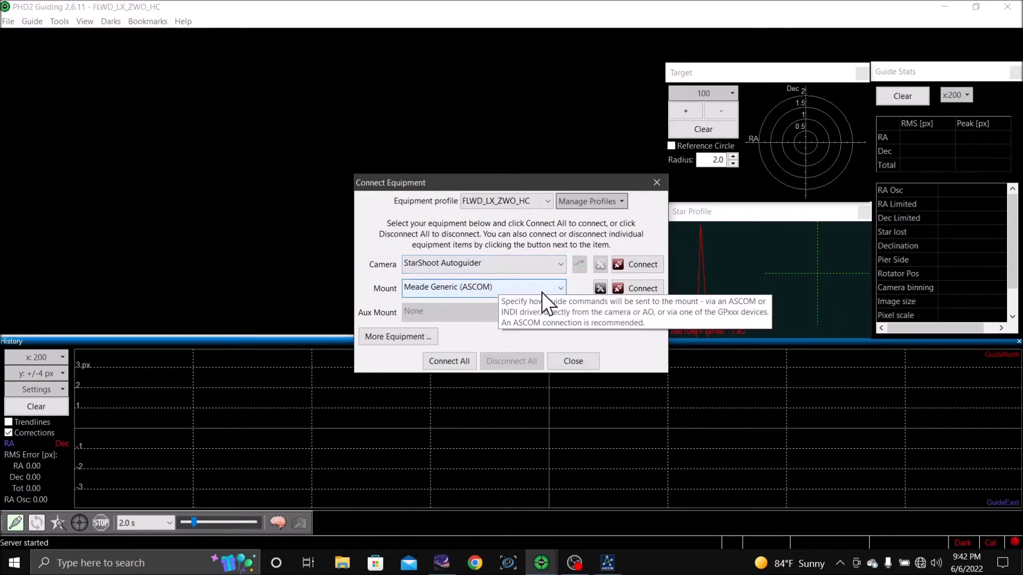
left_click(449, 361)
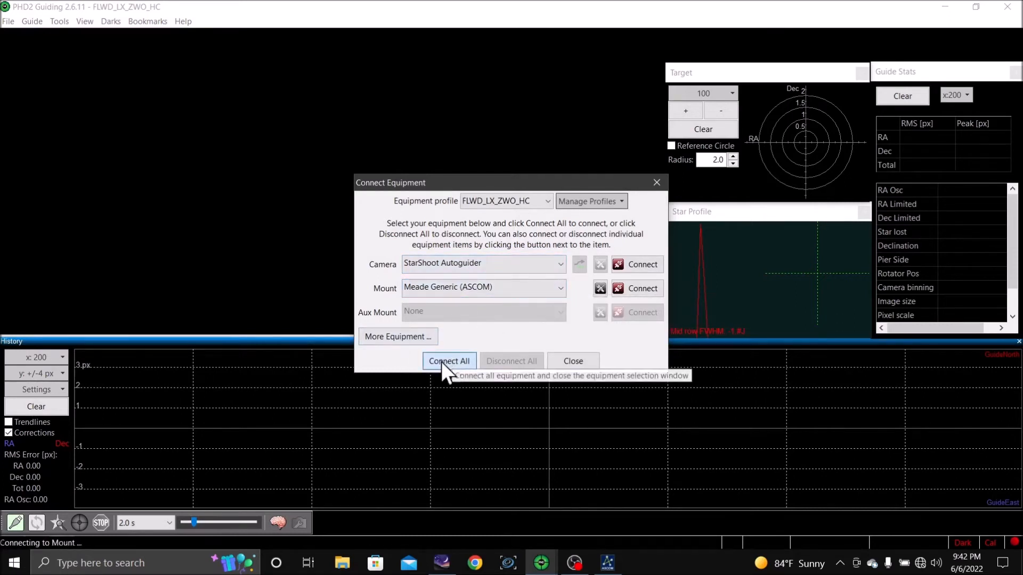
left_click(449, 361)
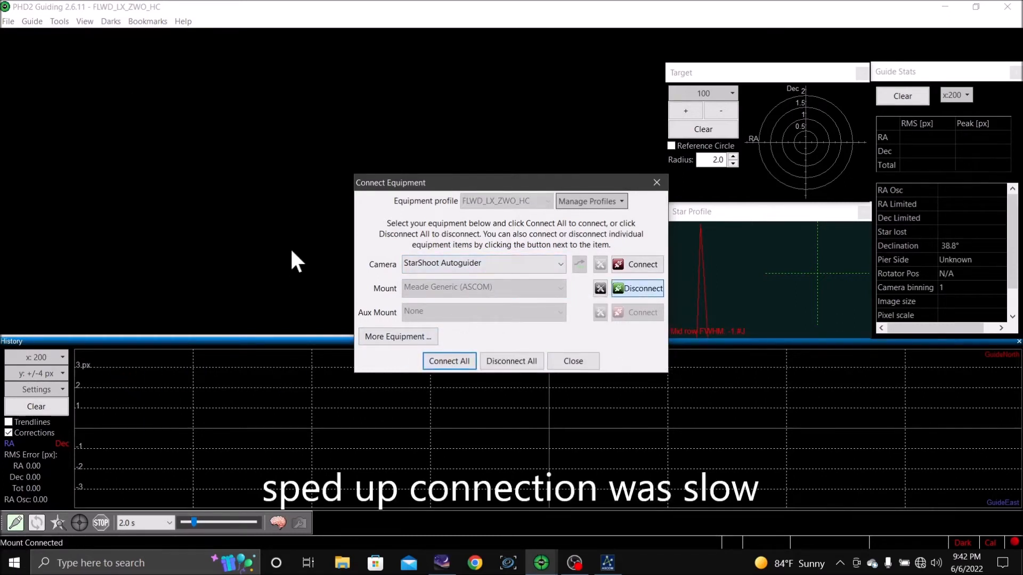
mouse_move(243, 240)
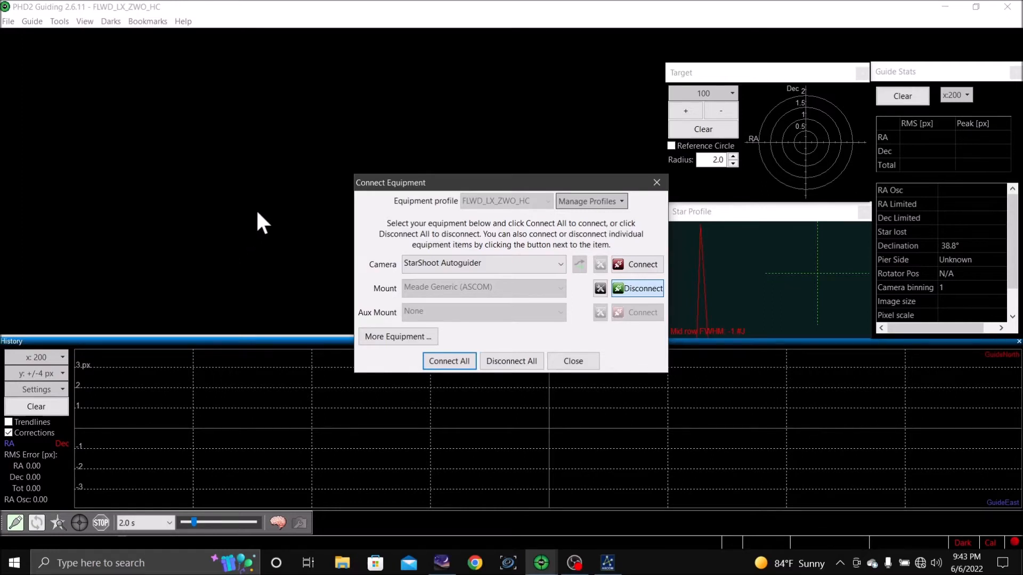
mouse_move(641, 264)
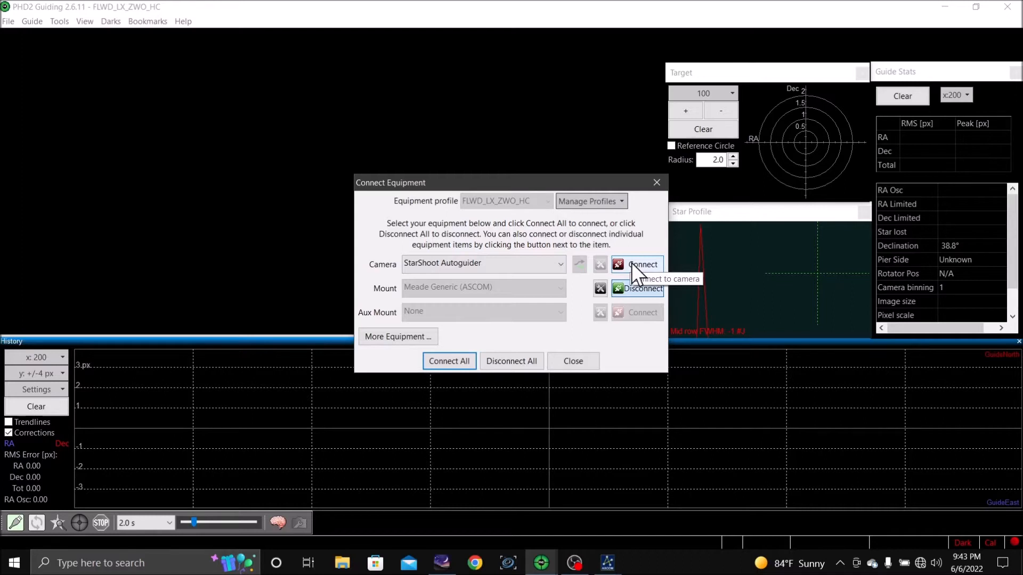
left_click(641, 264)
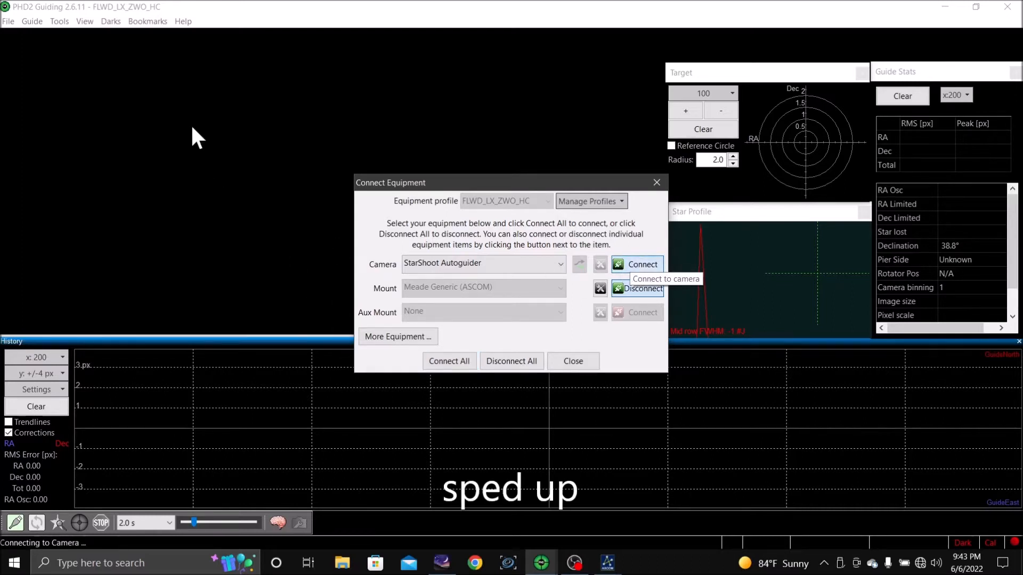
left_click(637, 264)
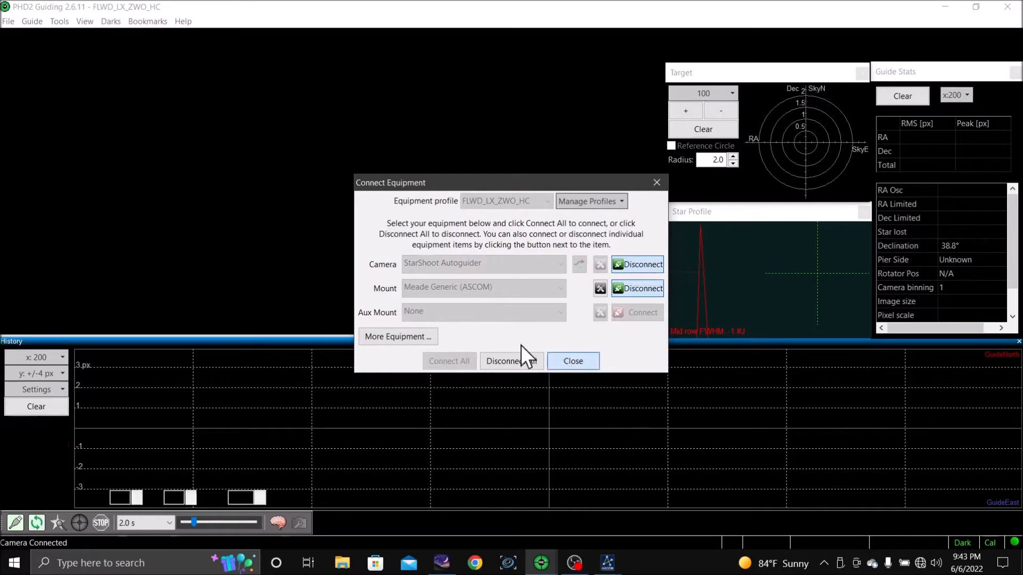
left_click(572, 361)
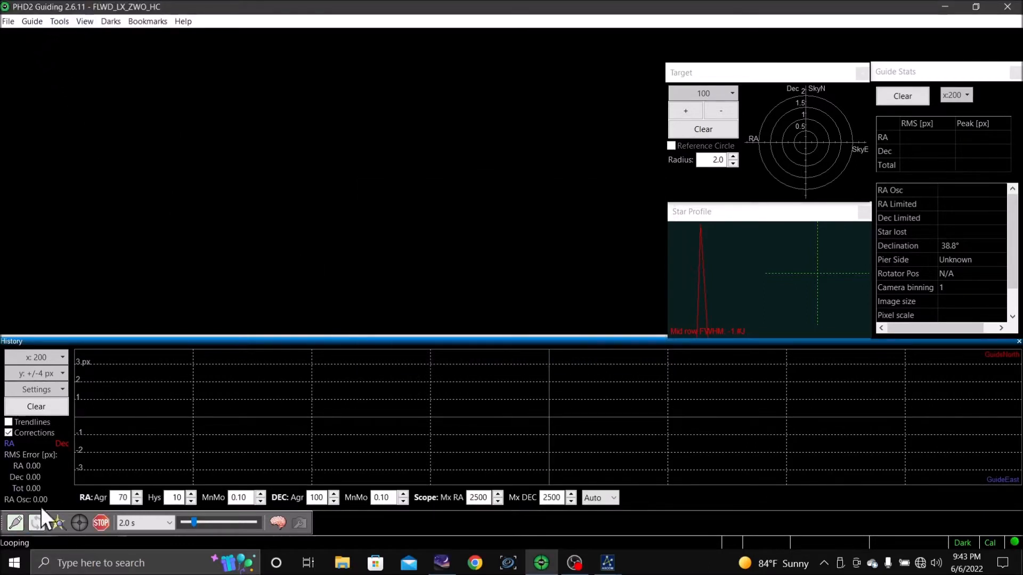
Step: Start looping guide exposures in PHD2 and leave it aside showing the desktop
left_click(84, 21)
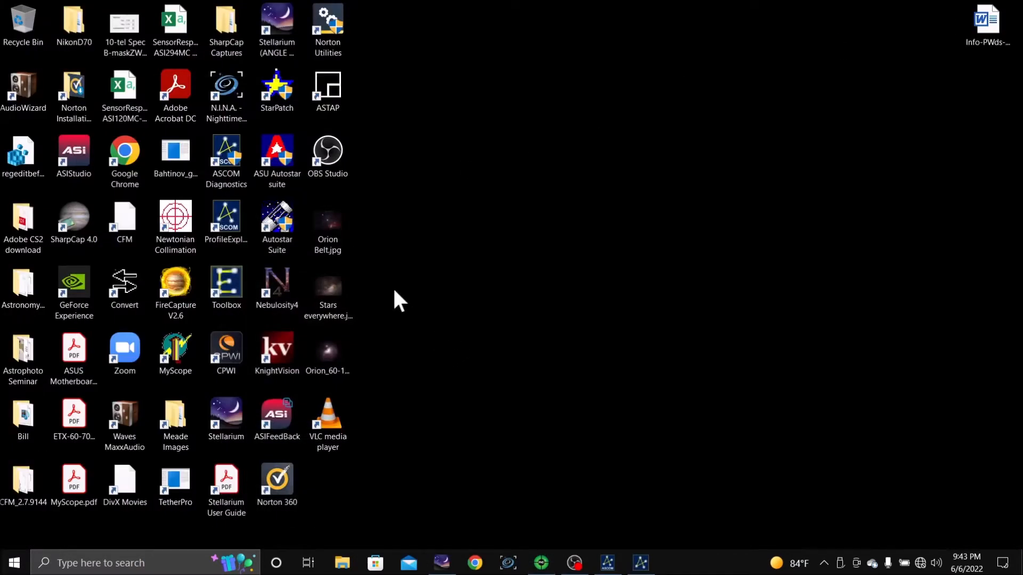
mouse_move(424, 325)
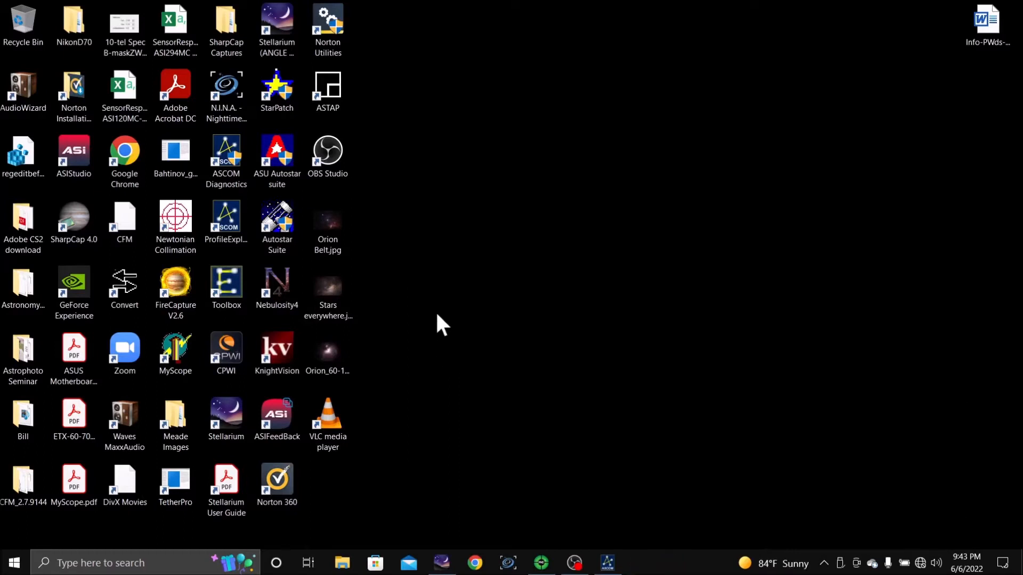
mouse_move(436, 275)
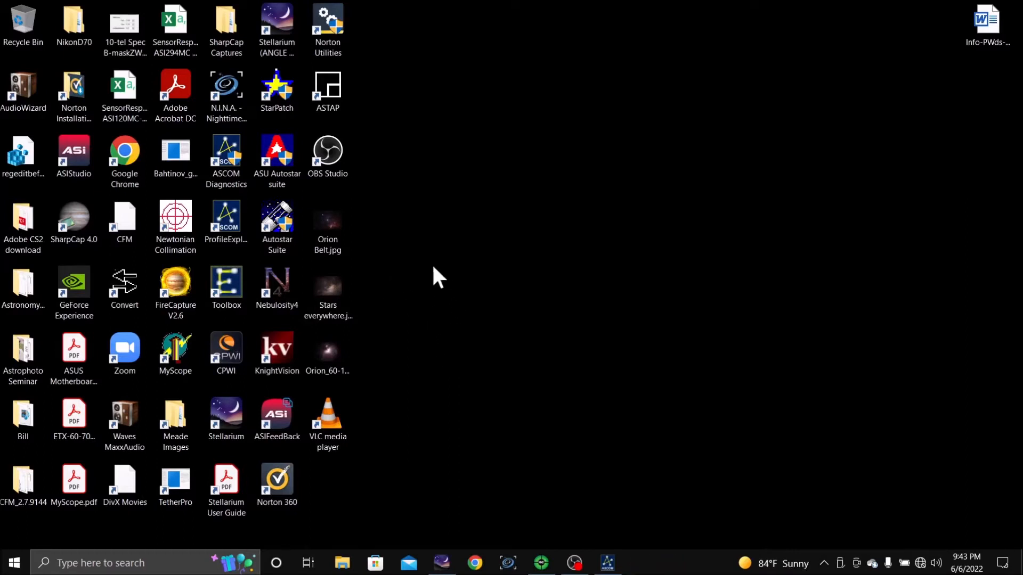
mouse_move(444, 280)
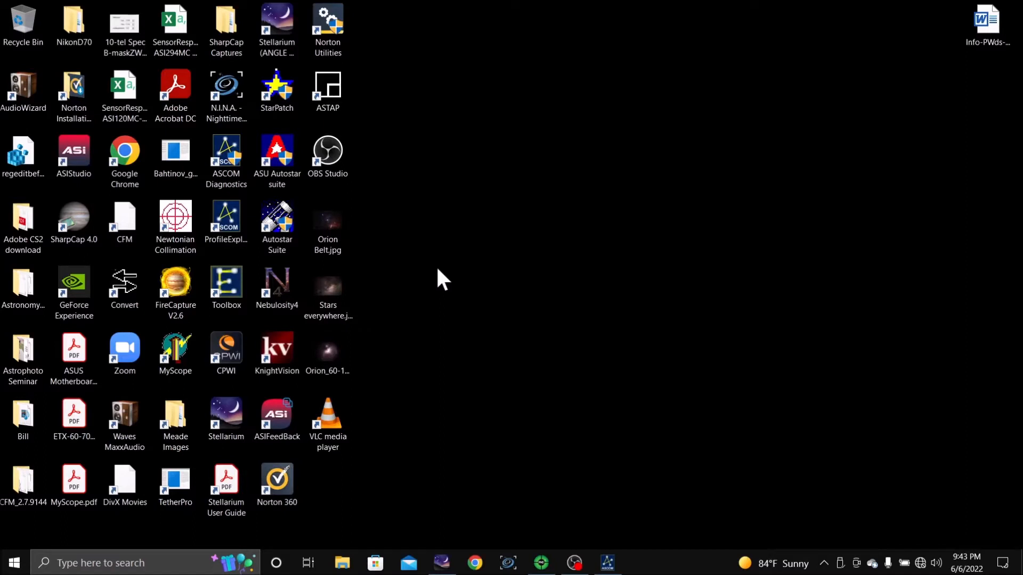
mouse_move(122, 205)
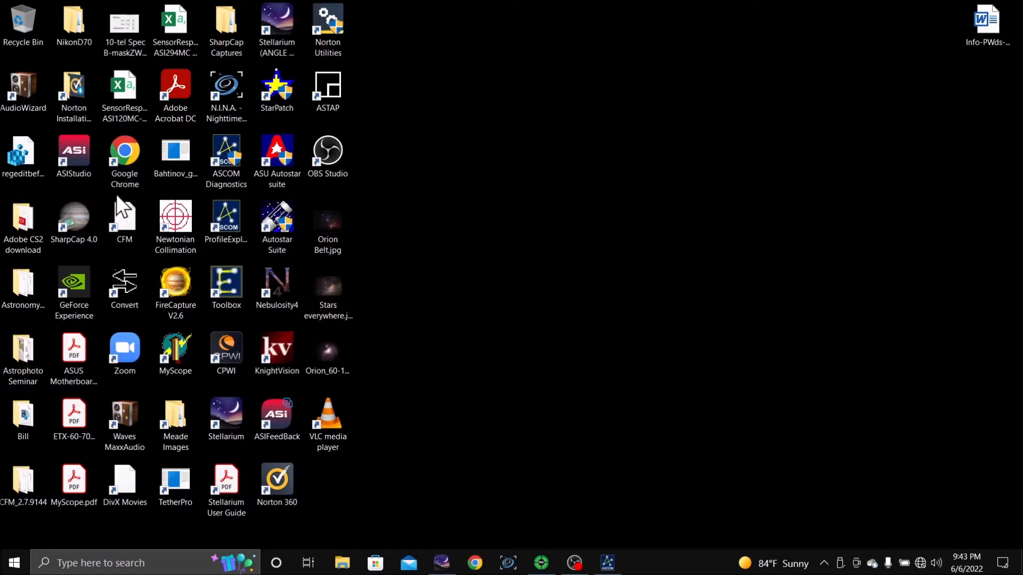
mouse_move(475, 337)
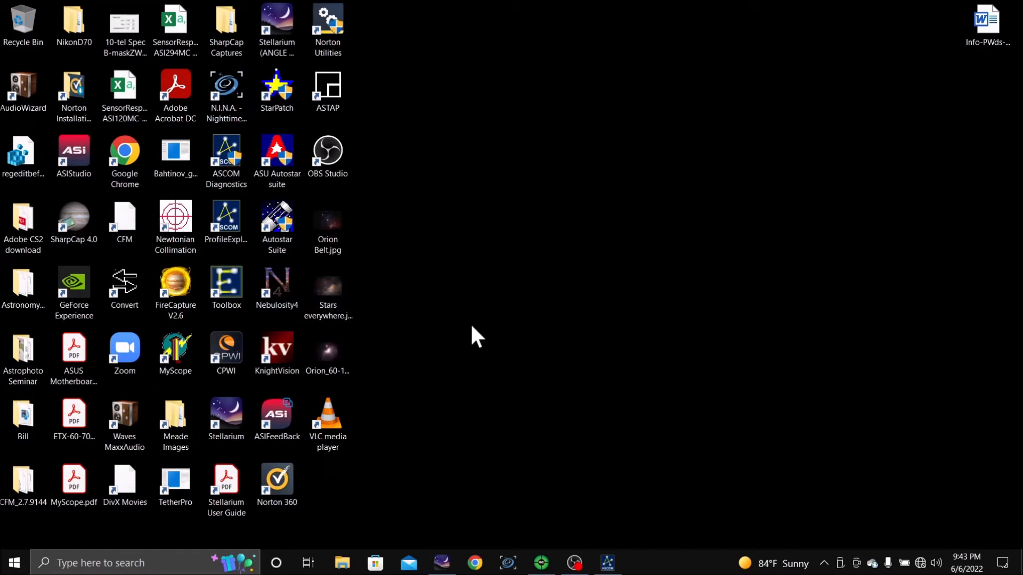
mouse_move(237, 205)
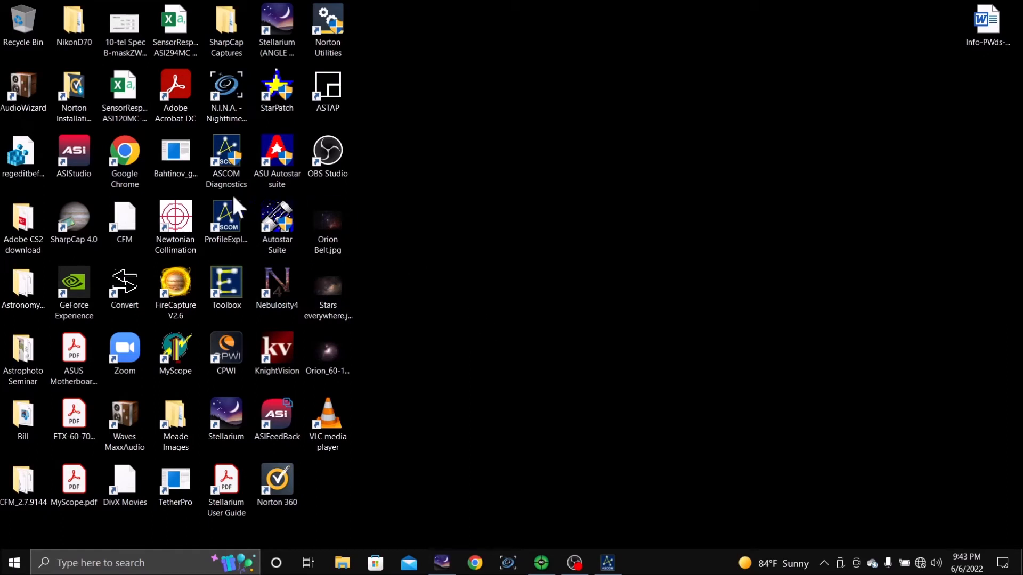
mouse_move(566, 542)
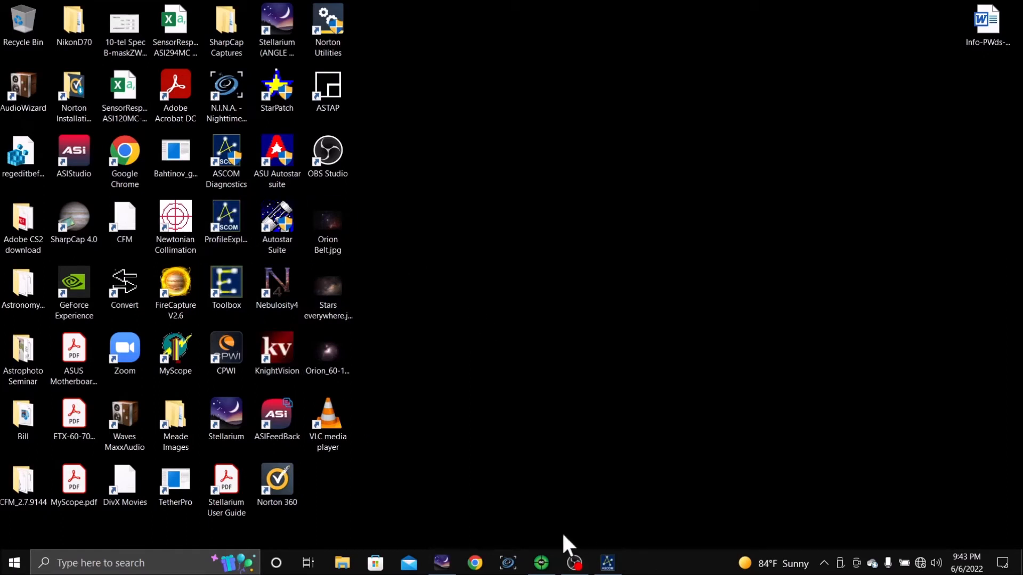
mouse_move(508, 563)
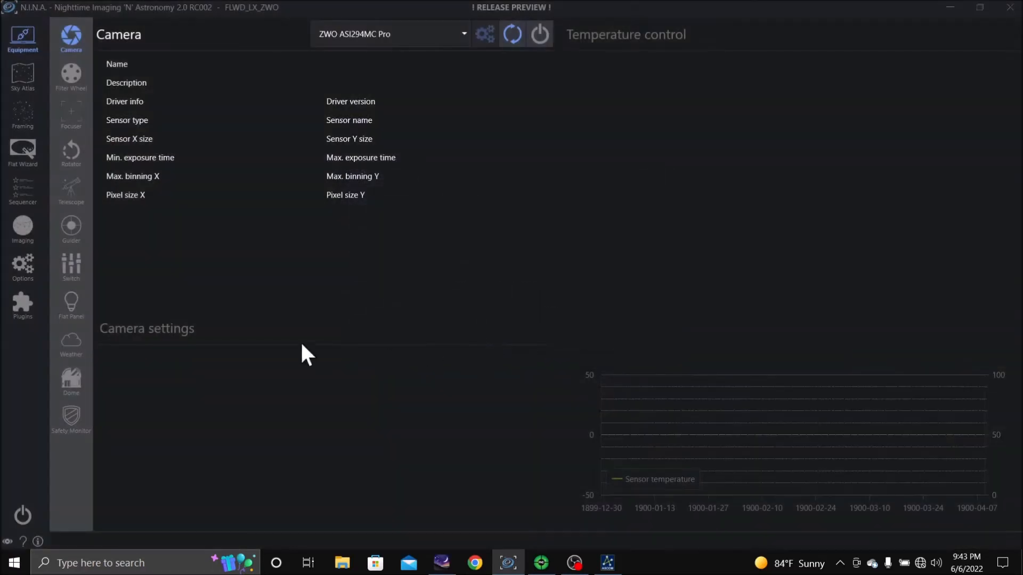
mouse_move(156, 154)
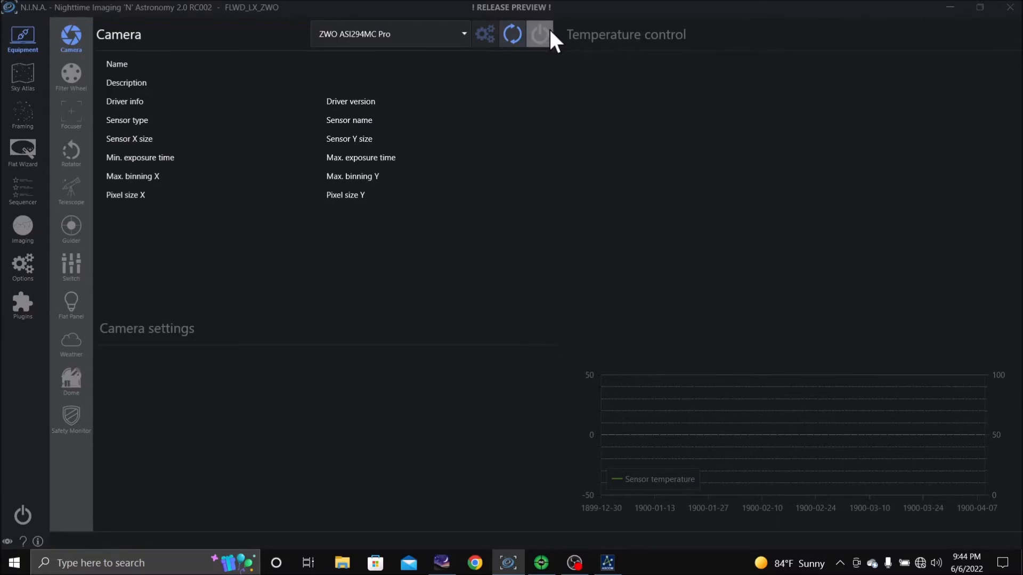
Step: Connect the ZWO ASI294MC Pro camera, ZWO focuser, Meade Generic telescope and PHD2 guider in Equipment
left_click(538, 35)
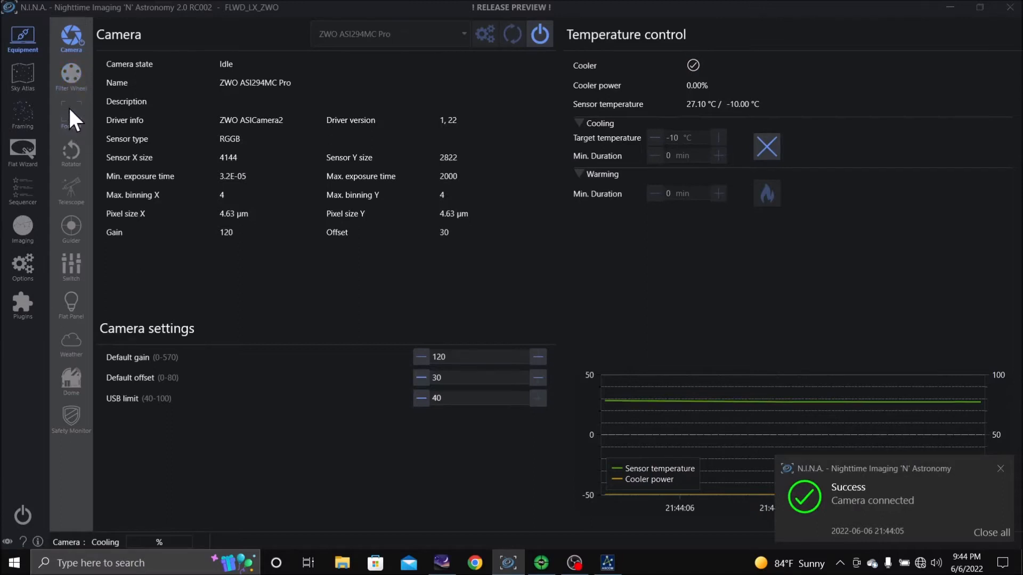
left_click(70, 116)
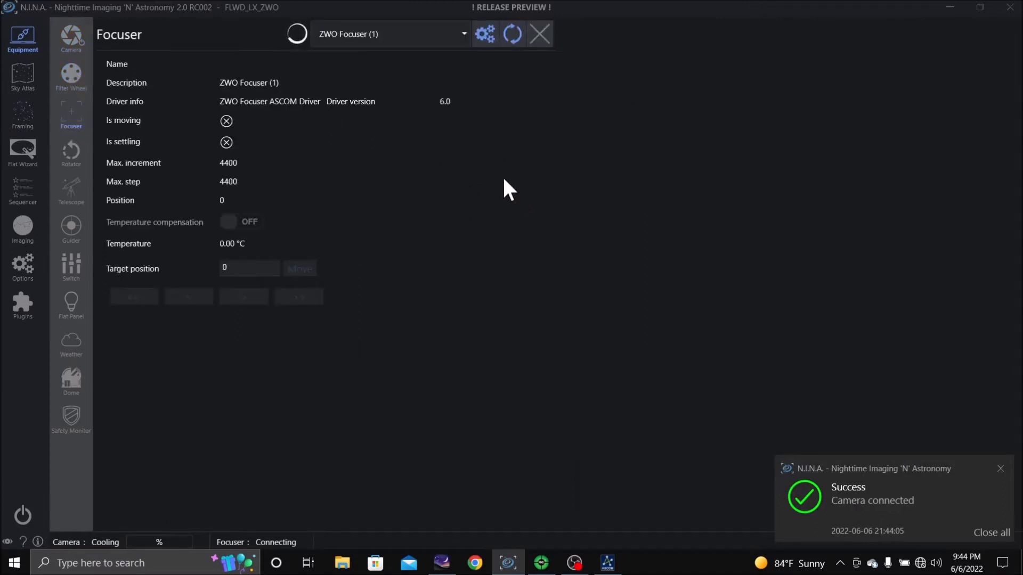
left_click(513, 34)
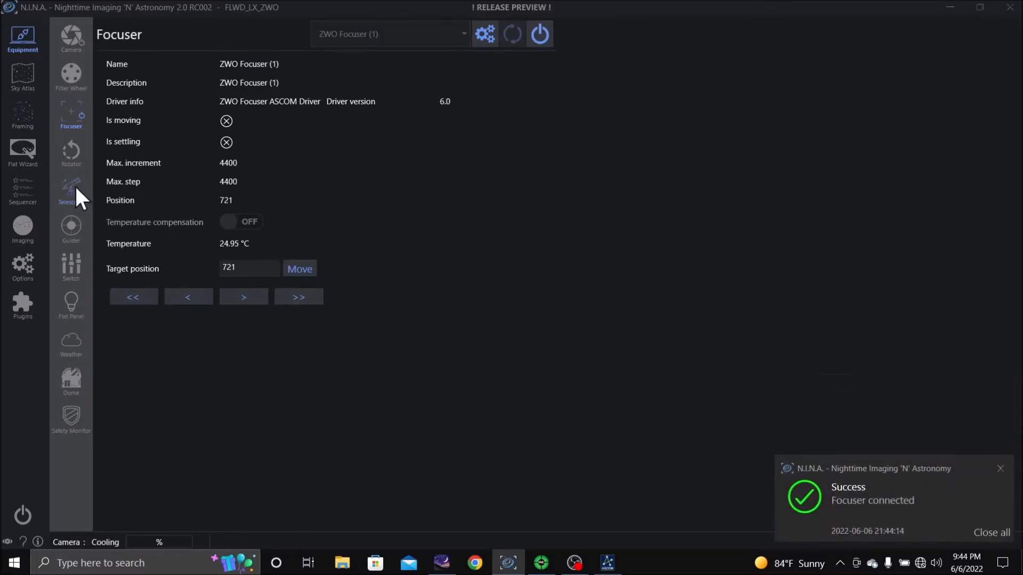
left_click(71, 189)
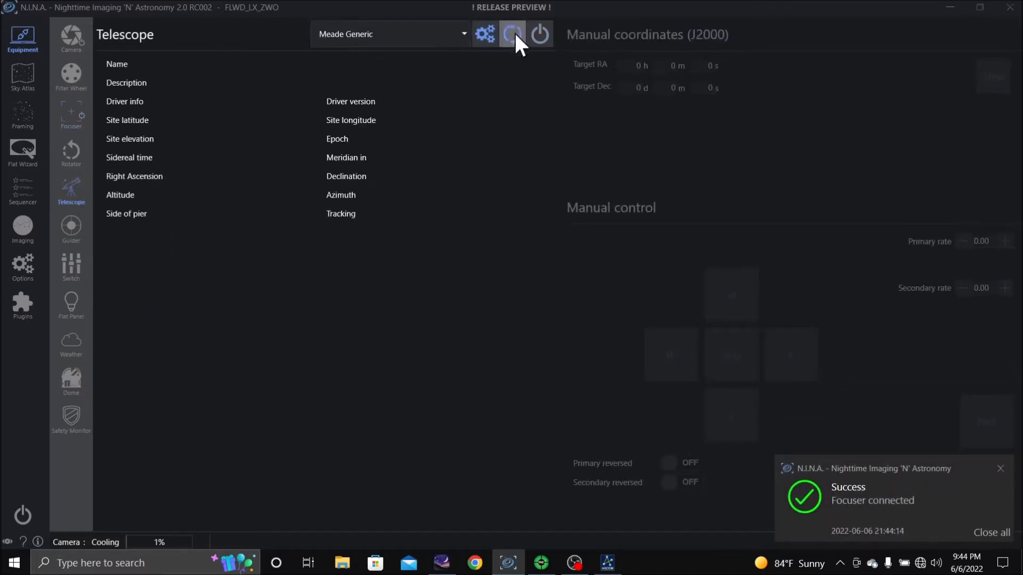
left_click(512, 34)
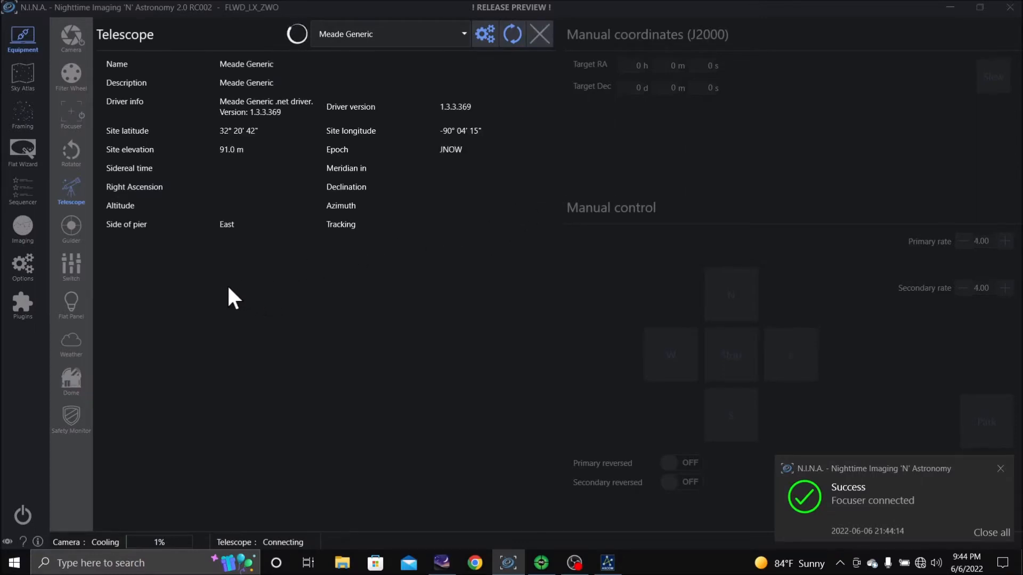
left_click(539, 34)
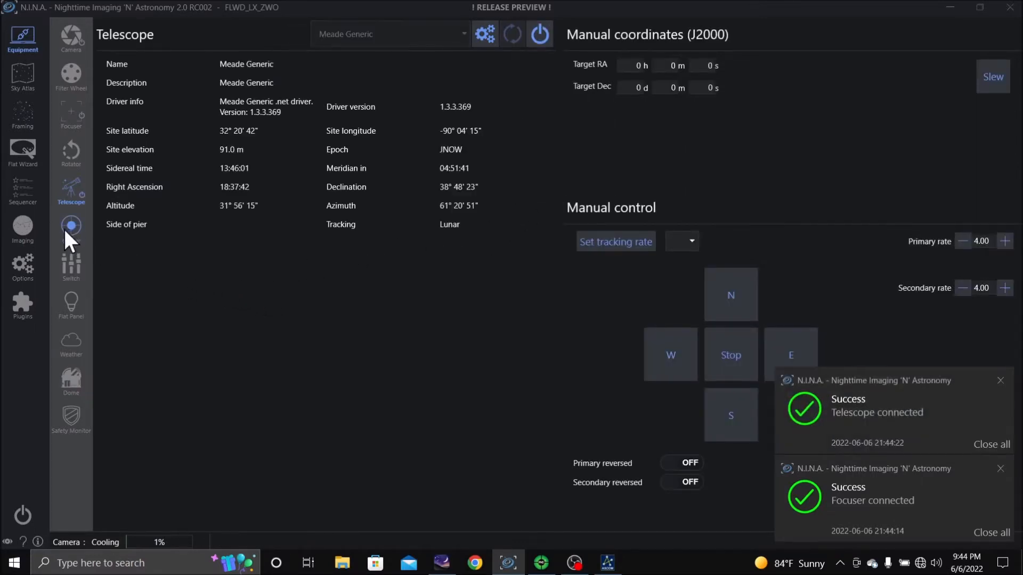
left_click(70, 228)
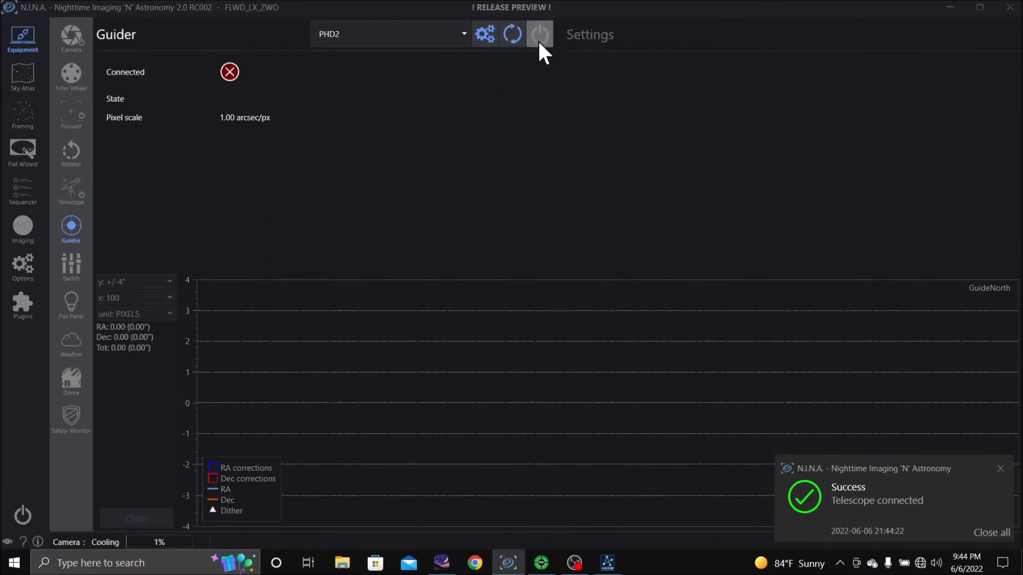
left_click(539, 34)
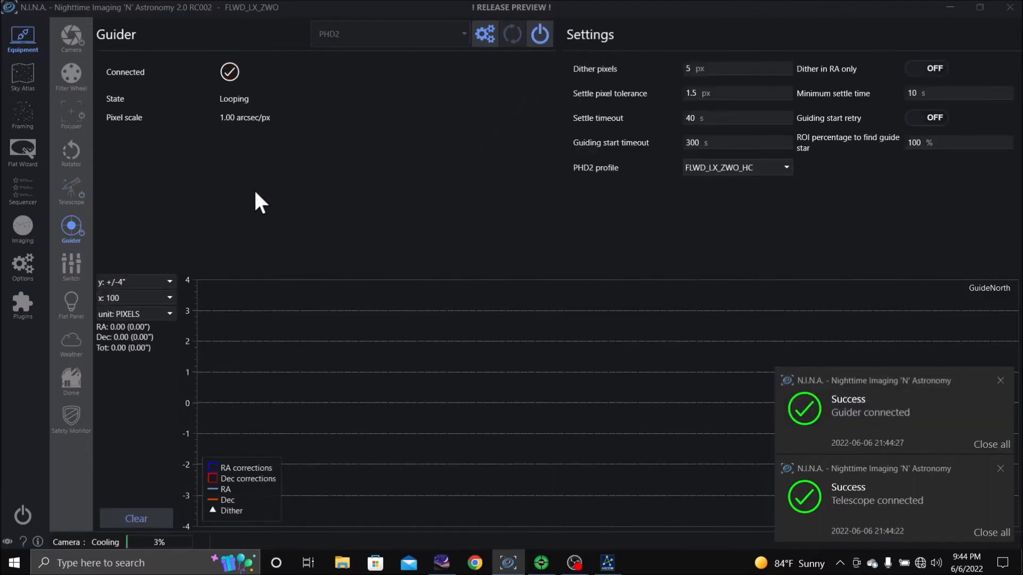
mouse_move(243, 190)
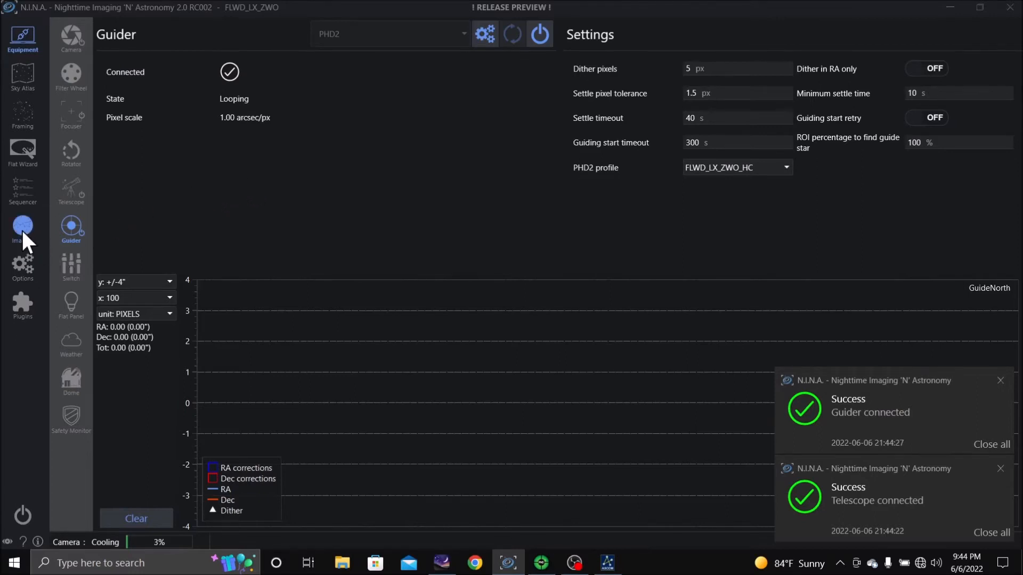
Step: In Imaging, set a 1 s exposure with Loop on and start looping test frames
left_click(22, 228)
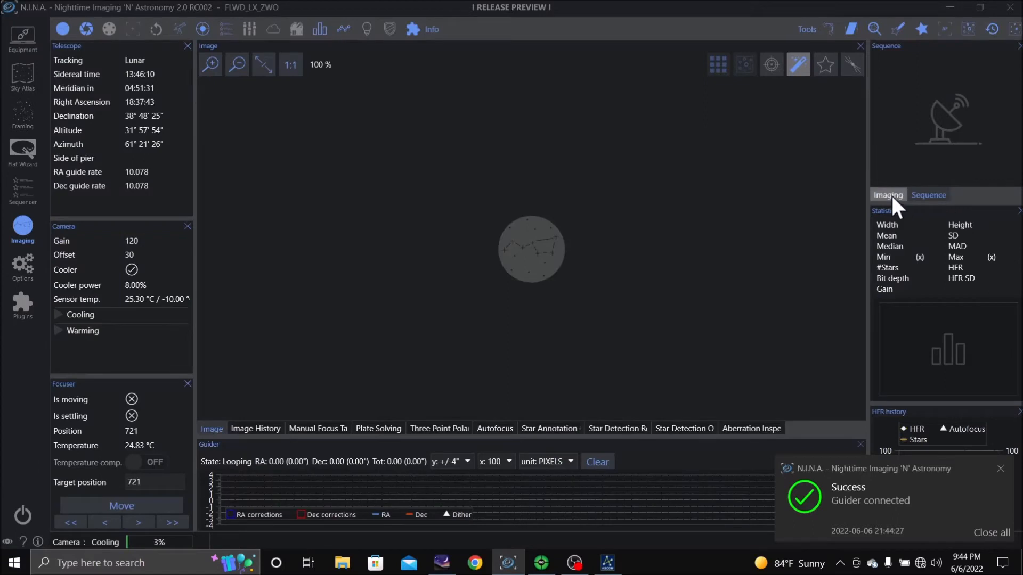
left_click(887, 195)
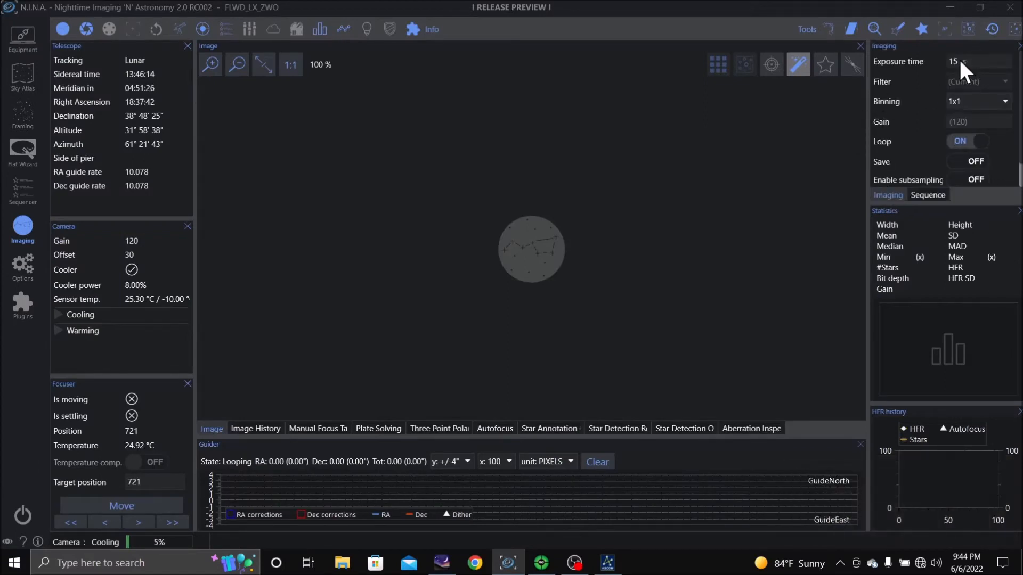
left_click(971, 62)
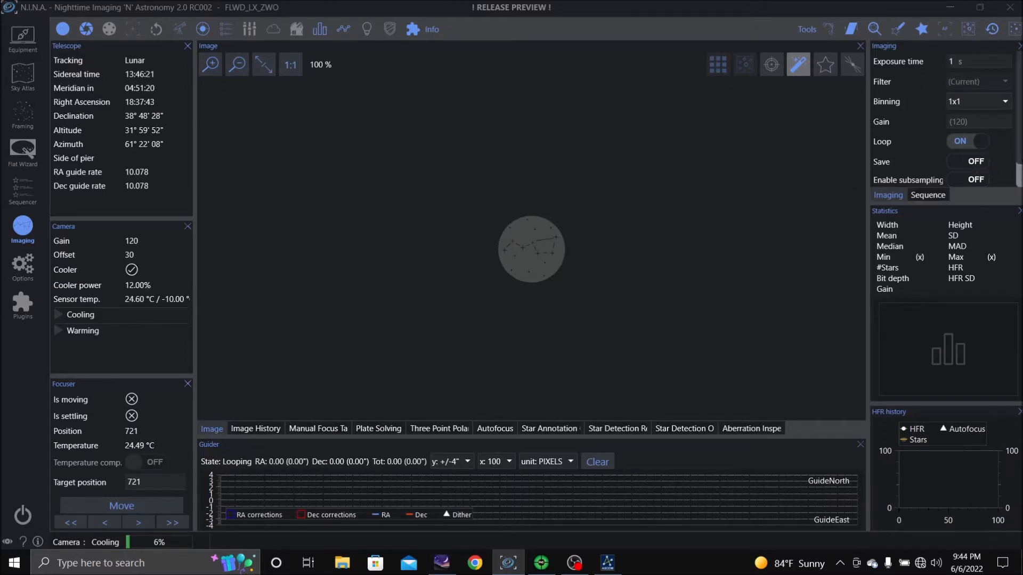
mouse_move(780, 223)
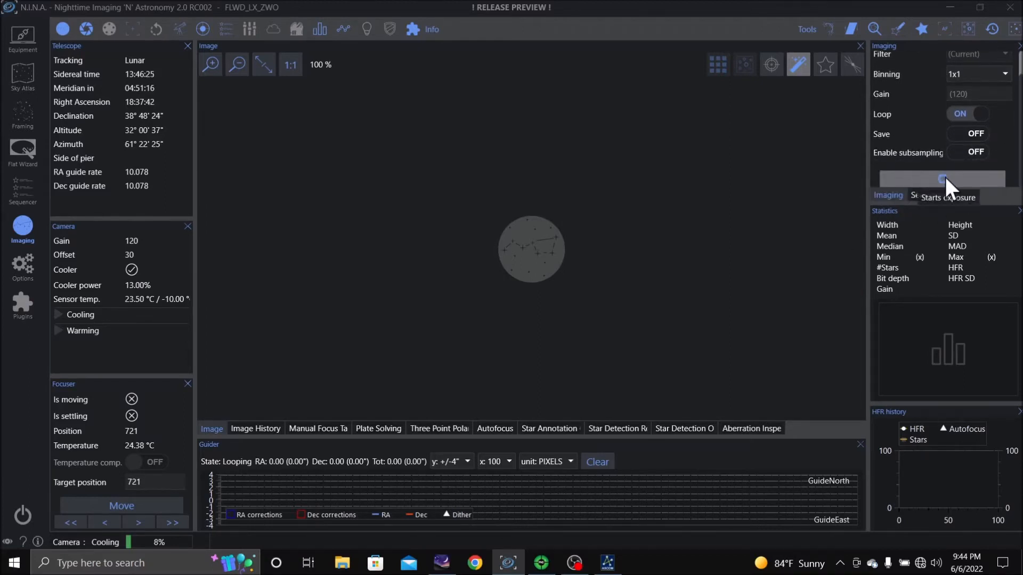
left_click(940, 177)
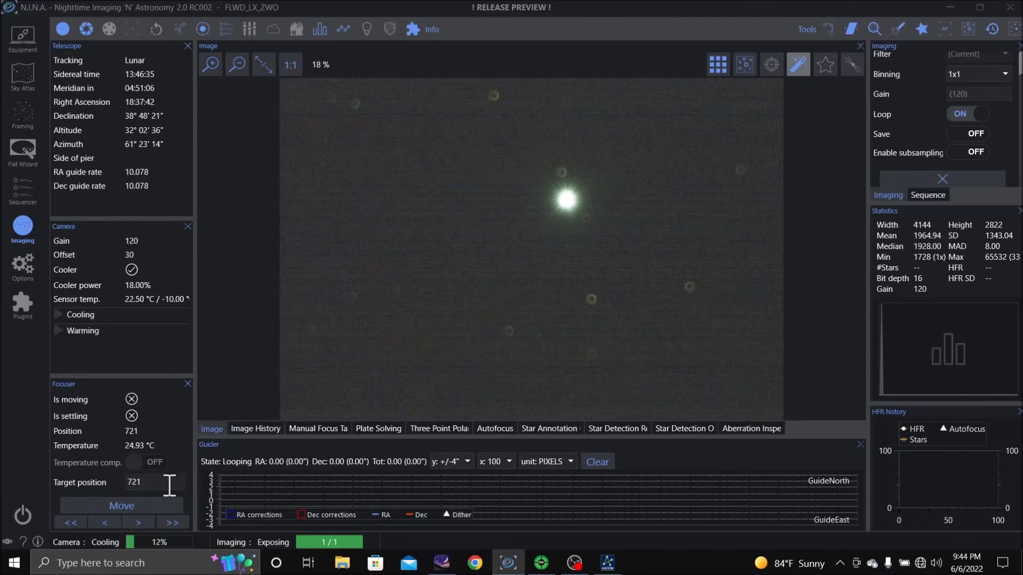
Step: Set the focuser target position to 2200 and move it there
left_click(150, 481)
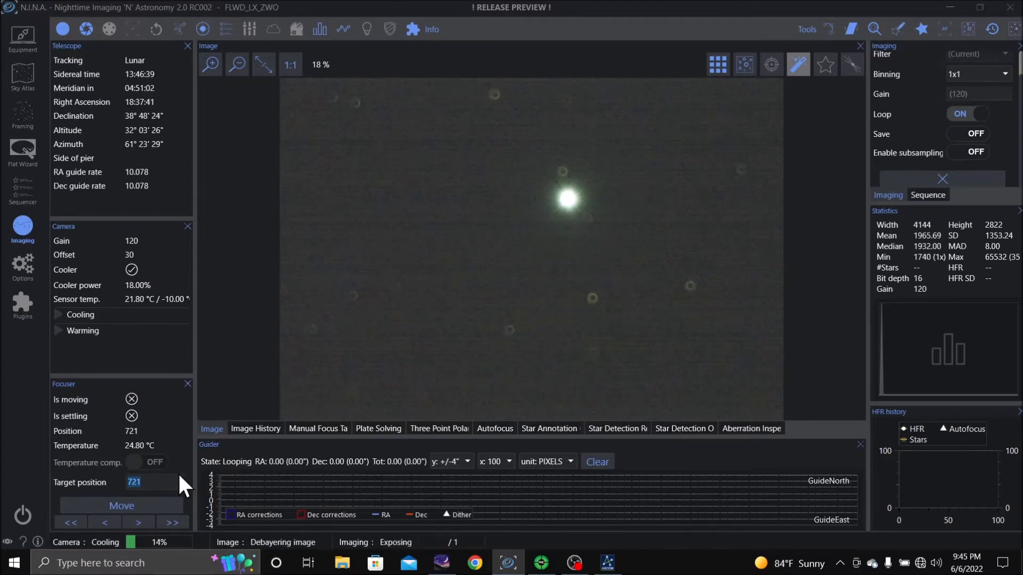
type("2200")
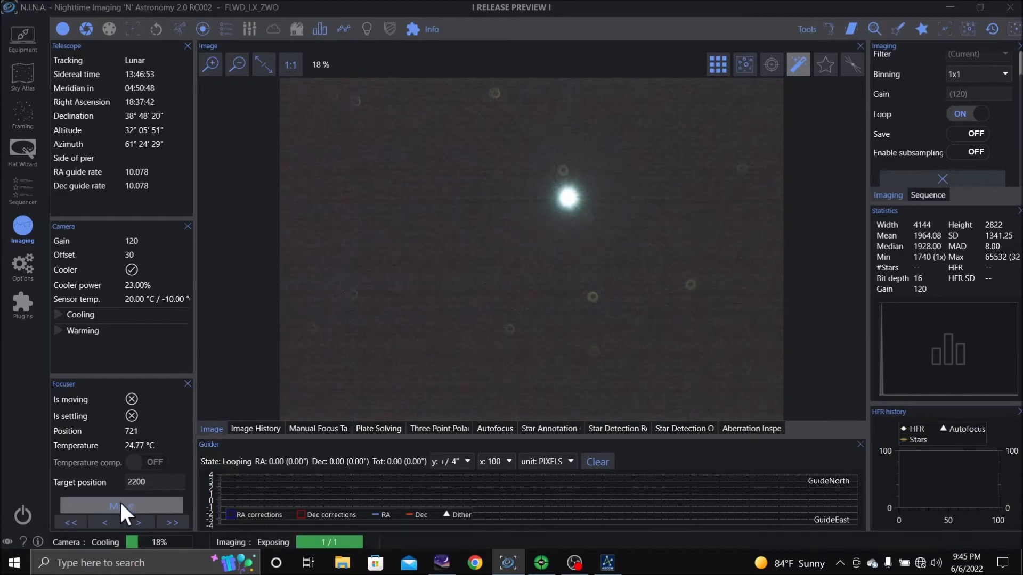
left_click(120, 505)
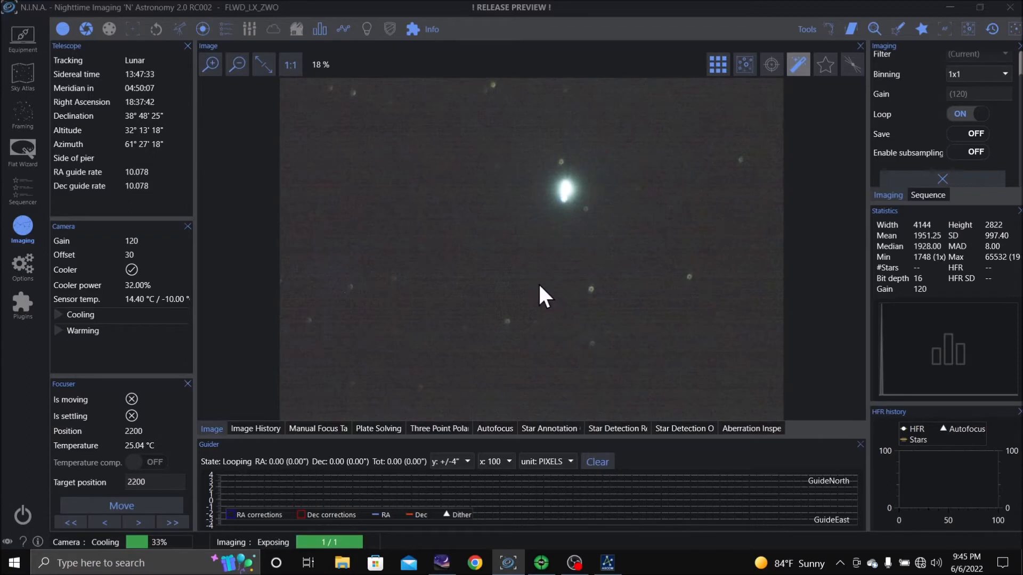
mouse_move(544, 283)
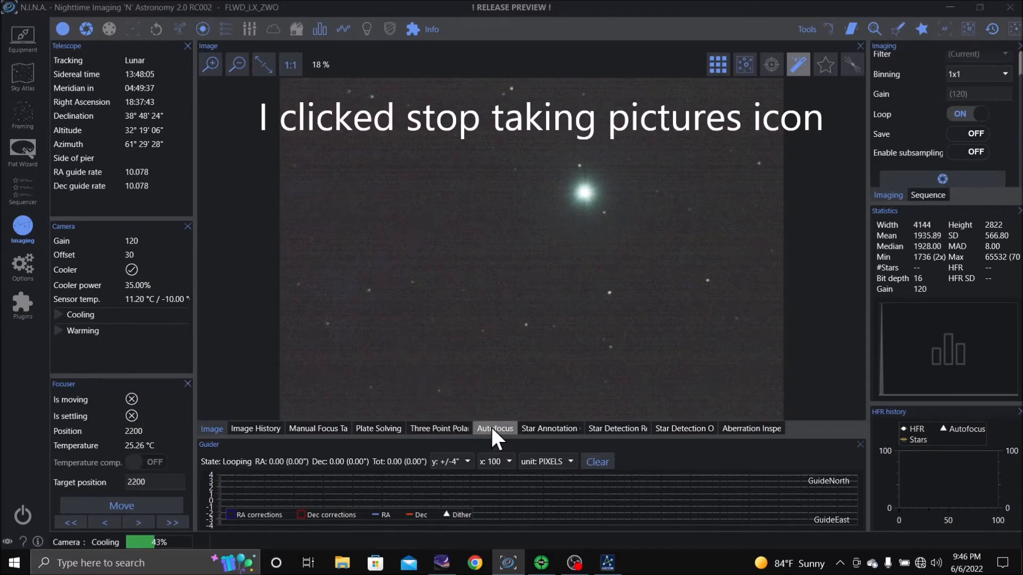
Step: Show the autofocus results, check the focuser position in Equipment, and return to Imaging
left_click(495, 428)
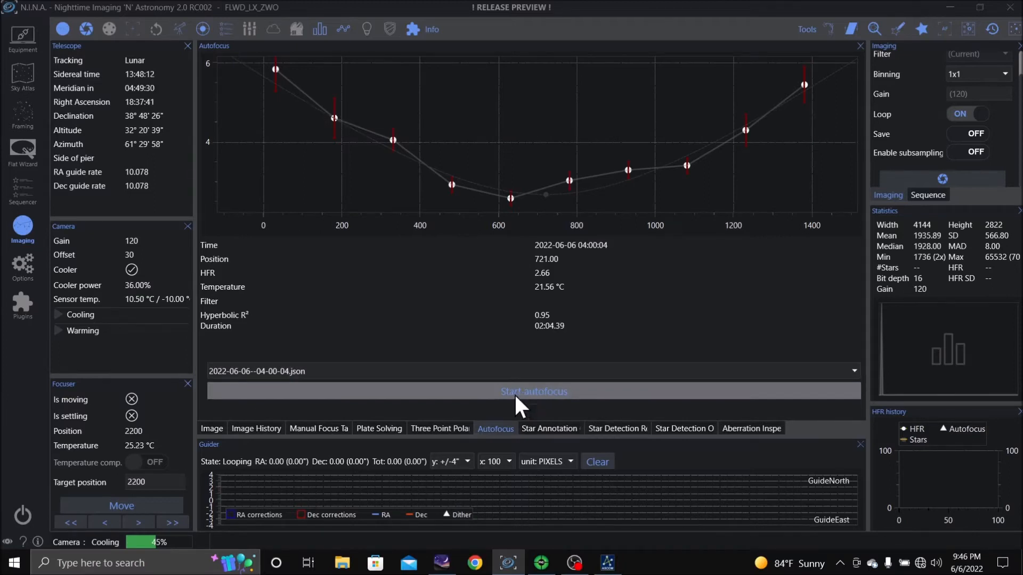
left_click(22, 39)
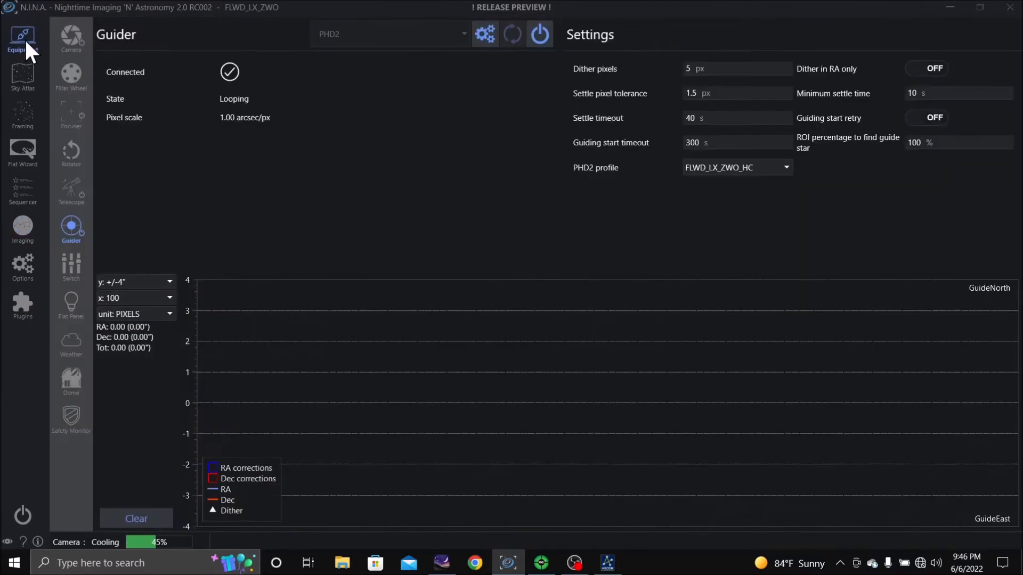
mouse_move(89, 186)
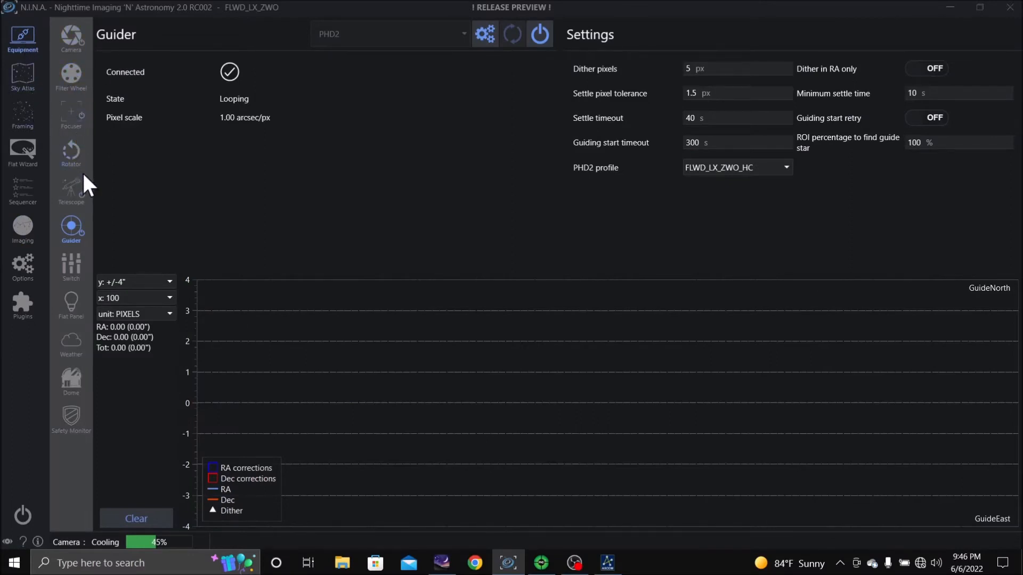
mouse_move(120, 280)
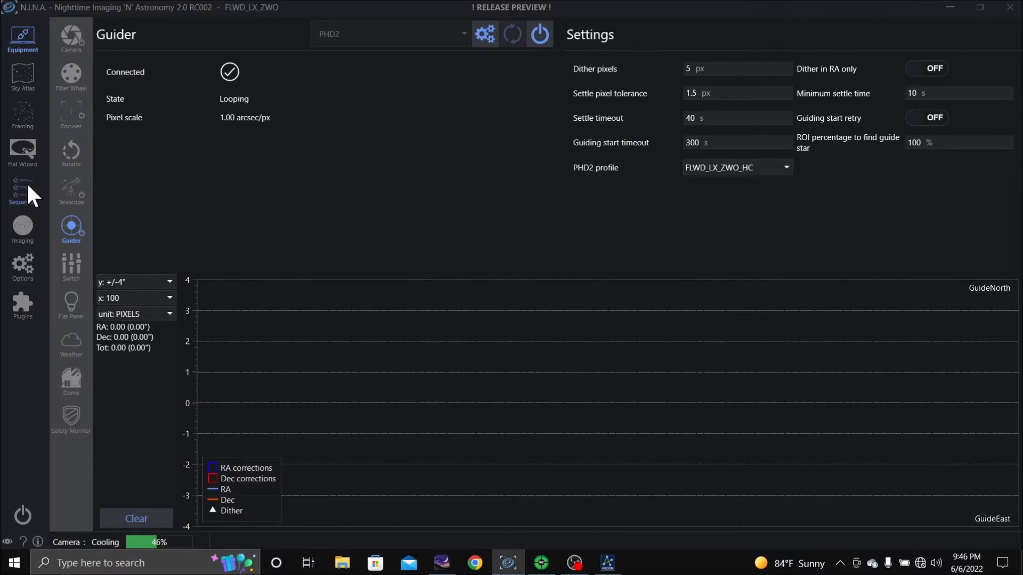
left_click(71, 115)
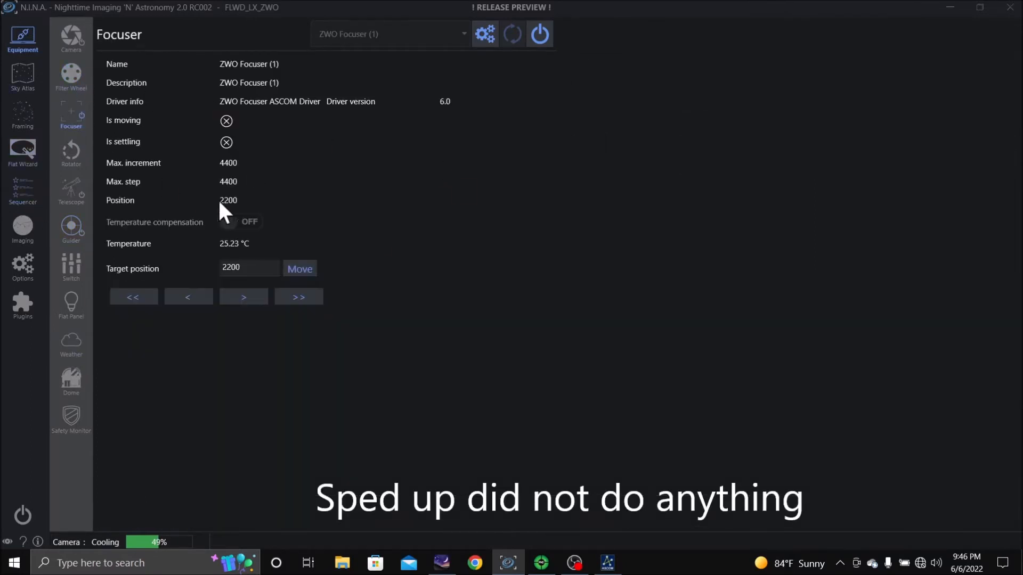
left_click(23, 230)
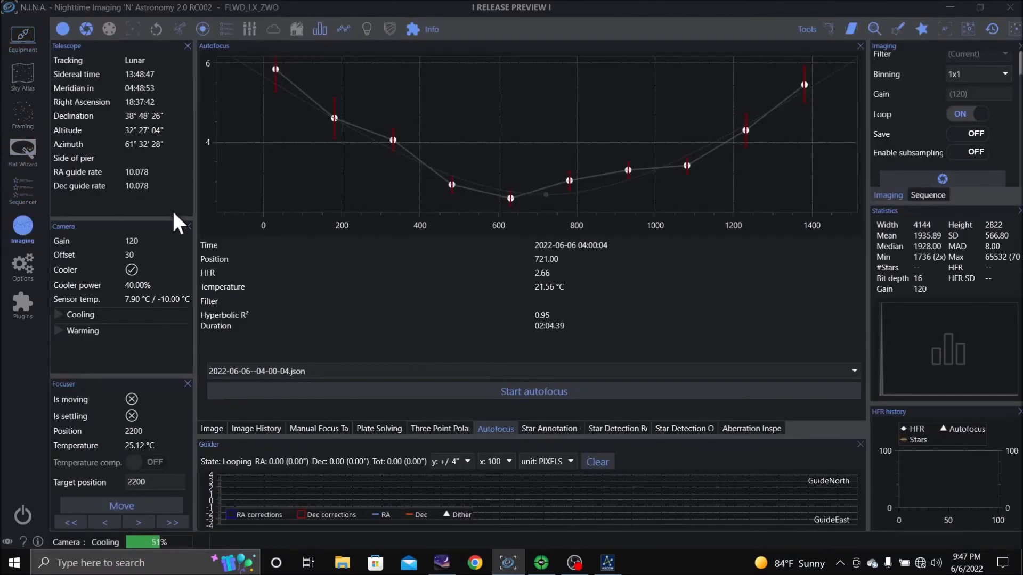
Step: Run autofocus, ending at best position 1764 with HFR 3.10
left_click(532, 391)
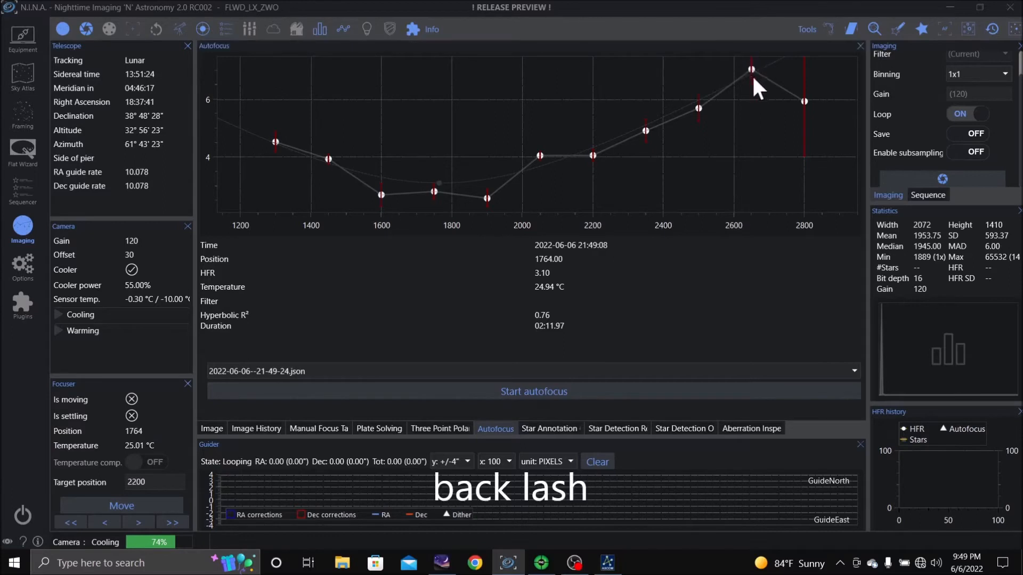
mouse_move(525, 237)
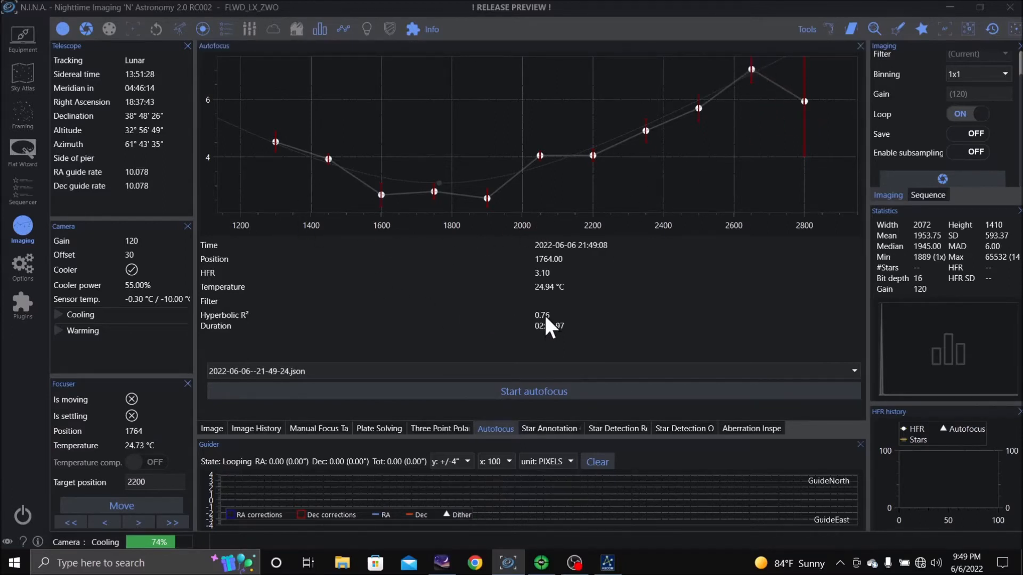
mouse_move(440, 261)
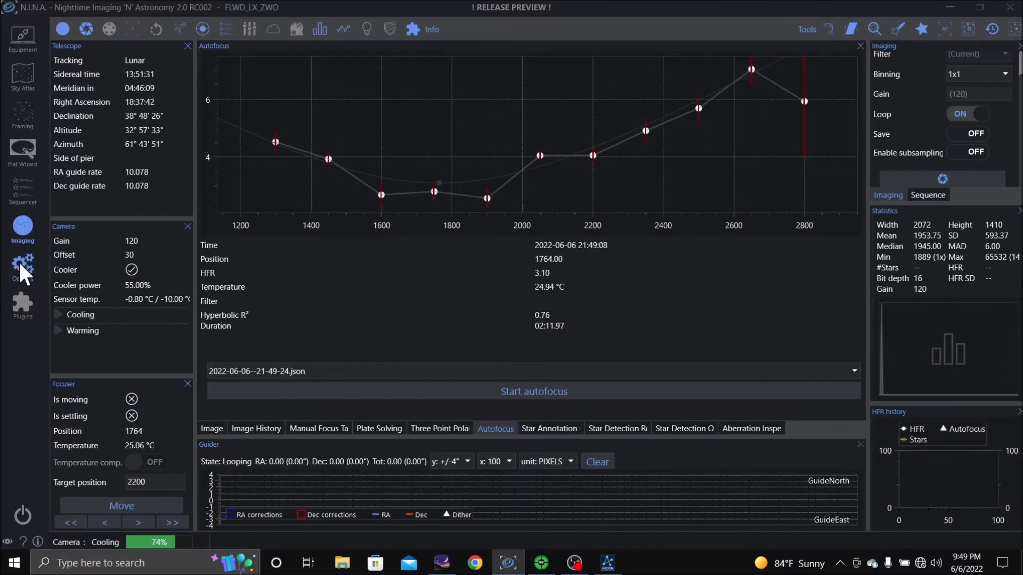
Step: In Options > Autofocus, set Backlash OUT to 150 and autofocus step size to 200
left_click(23, 267)
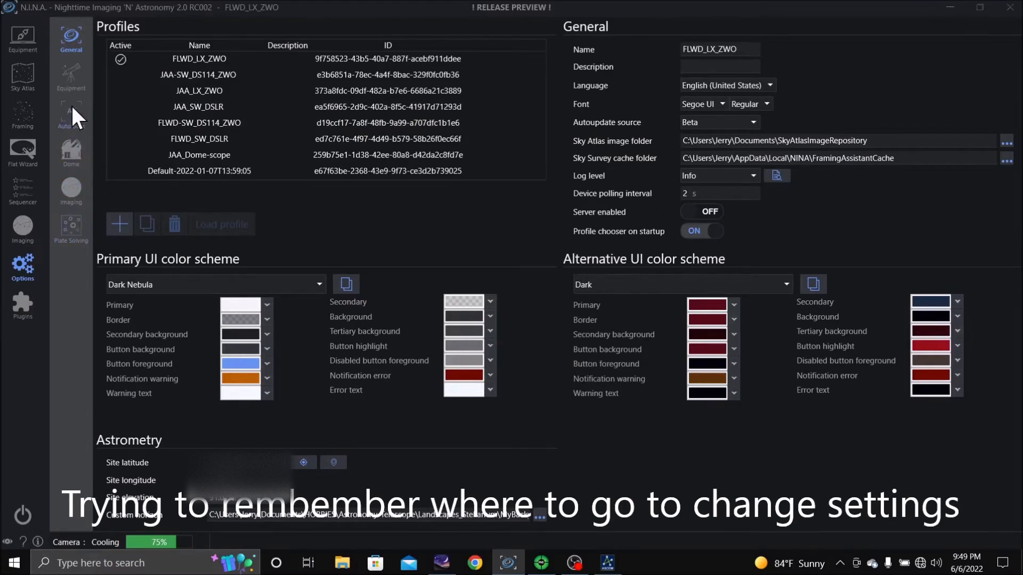
left_click(71, 115)
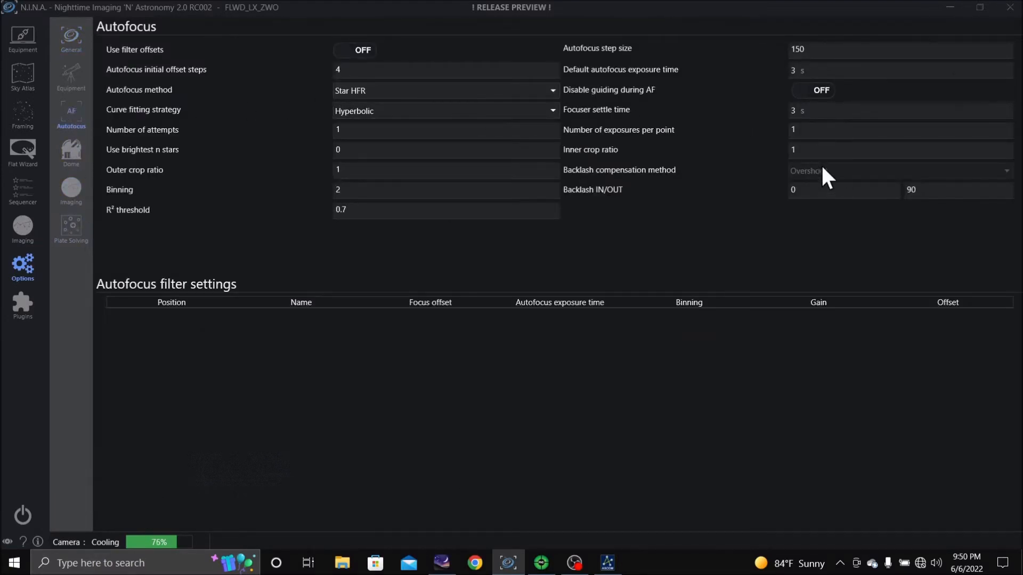
mouse_move(959, 225)
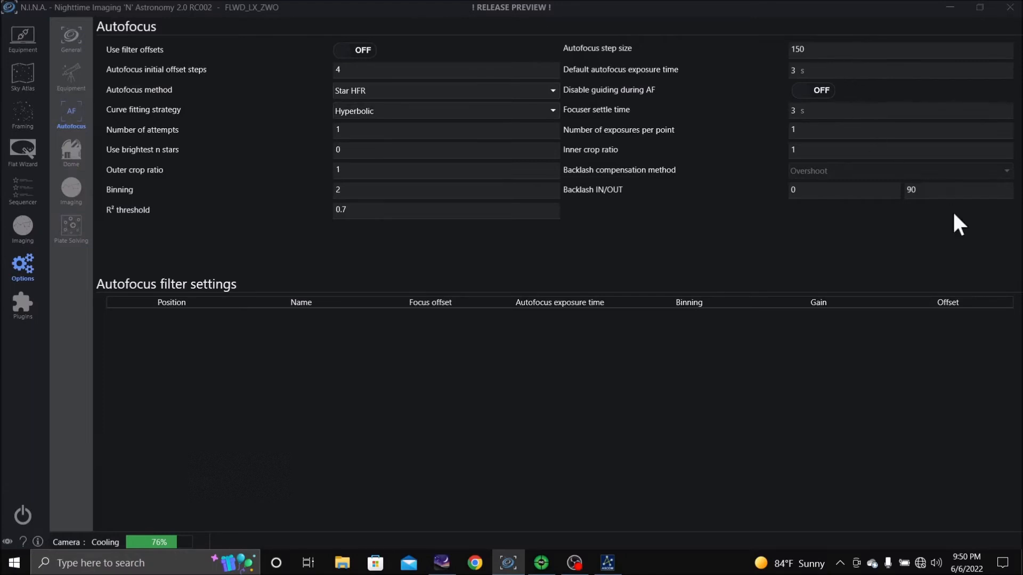
mouse_move(910, 199)
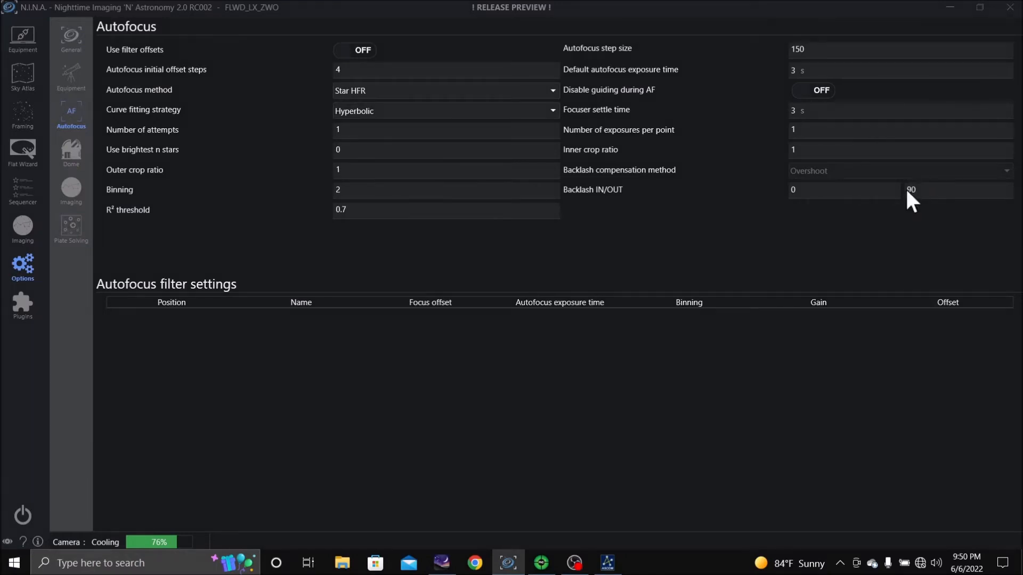
double_click(911, 189)
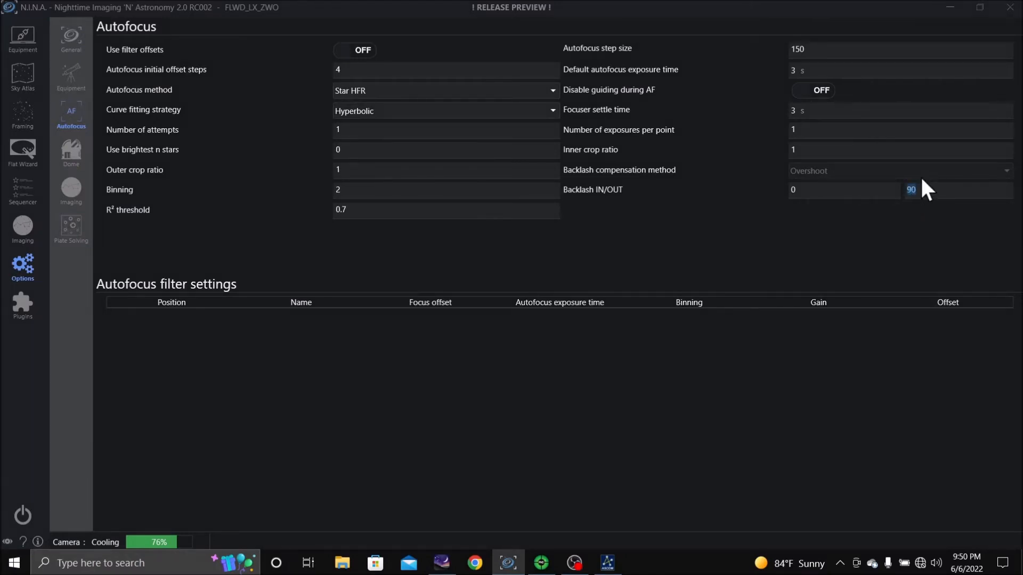
type("150")
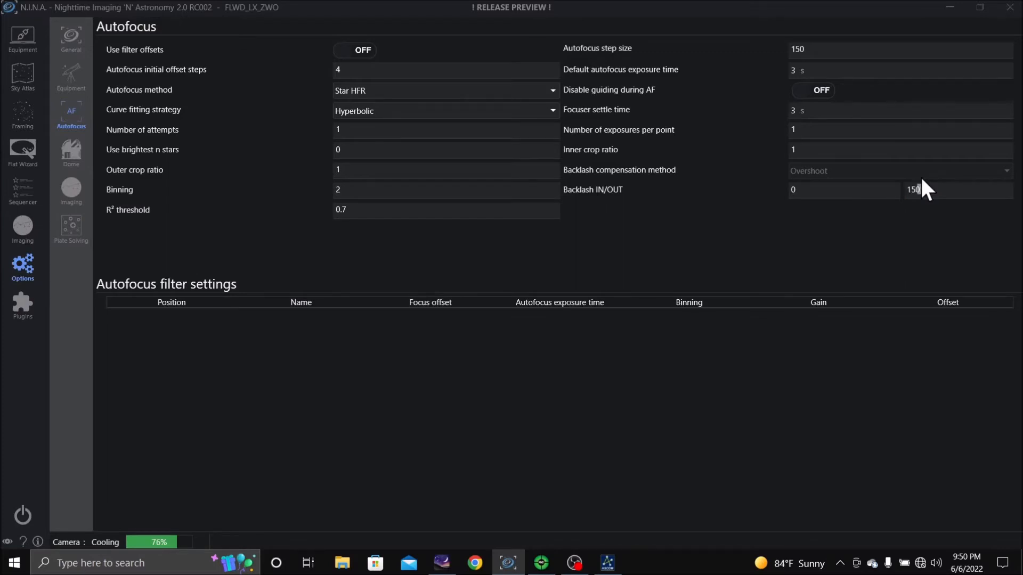
mouse_move(734, 68)
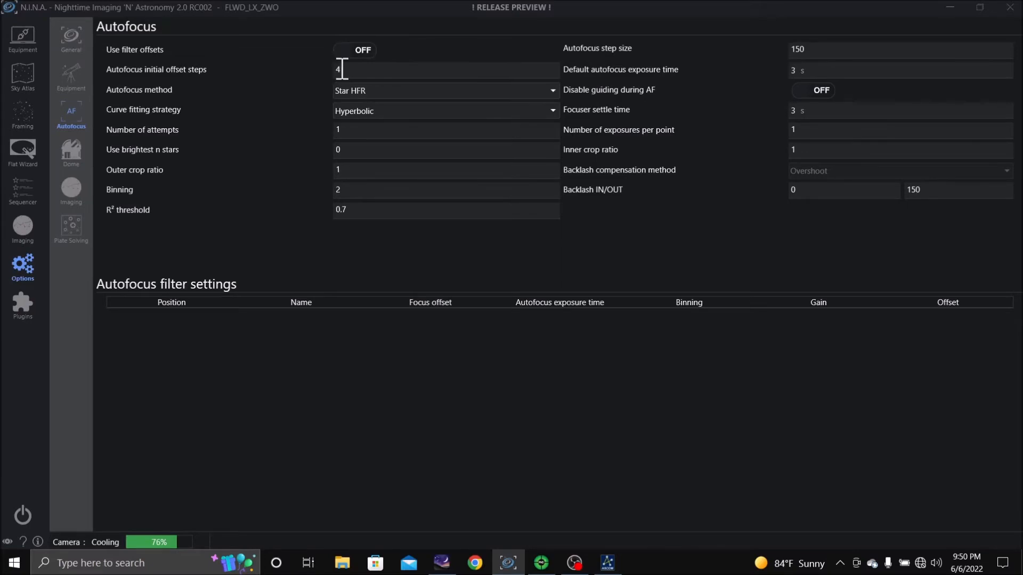
mouse_move(805, 73)
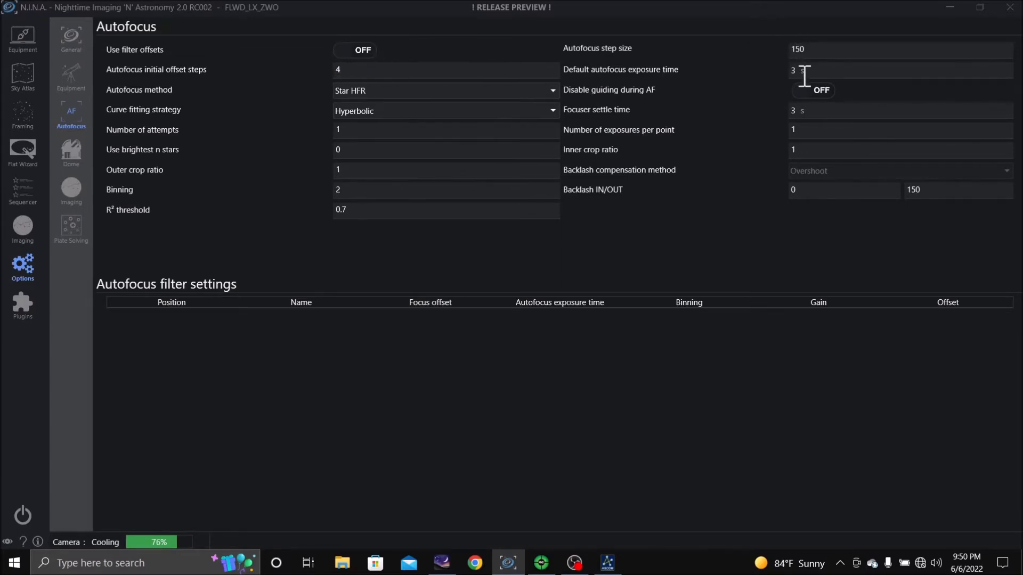
mouse_move(823, 53)
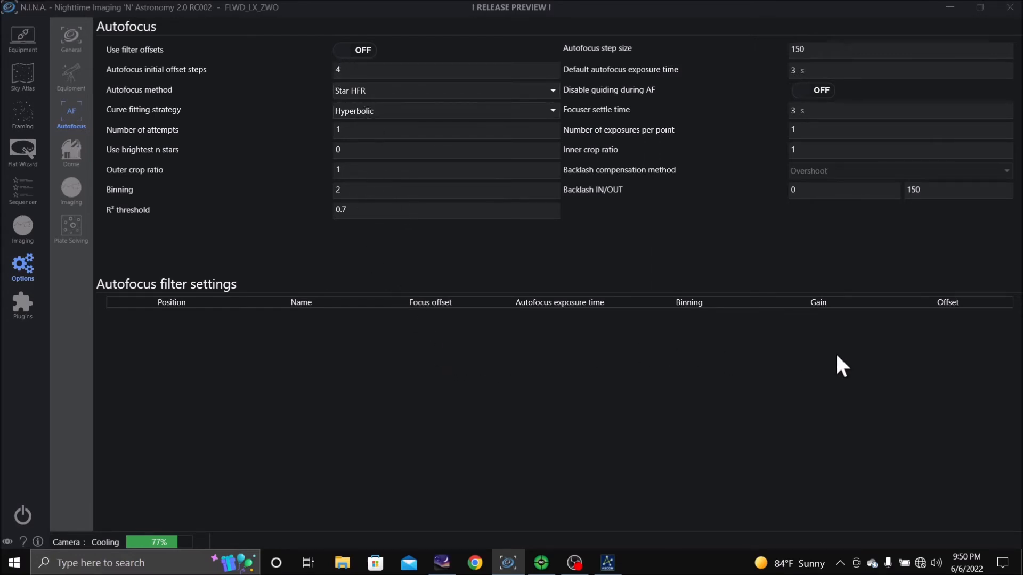
left_click(446, 69)
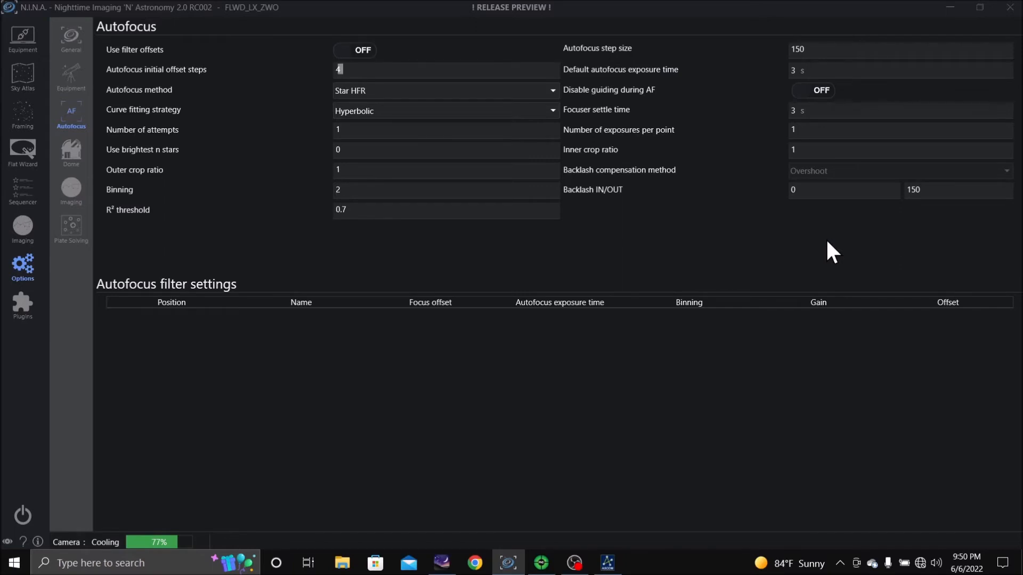
left_click(795, 49)
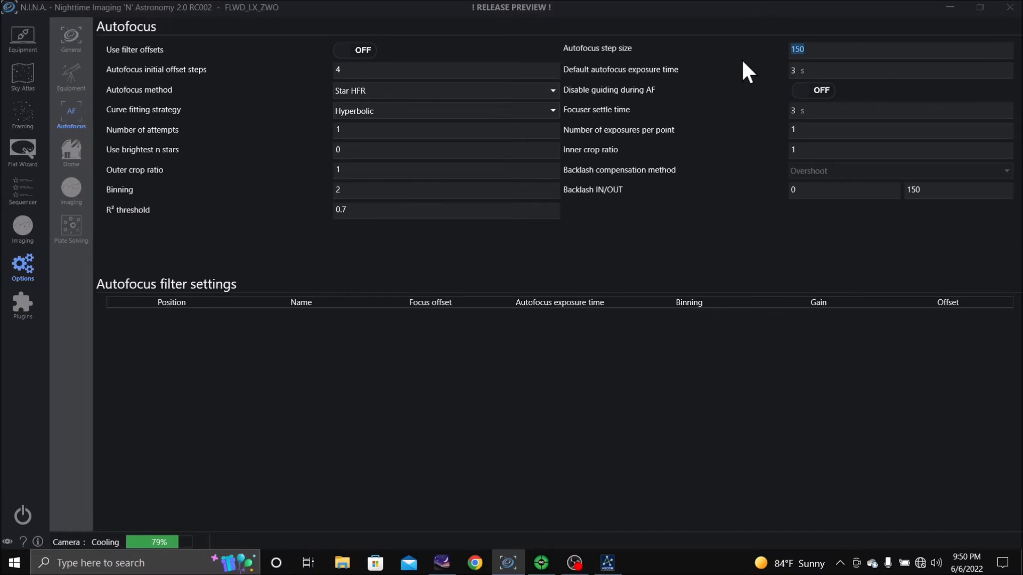
type("200")
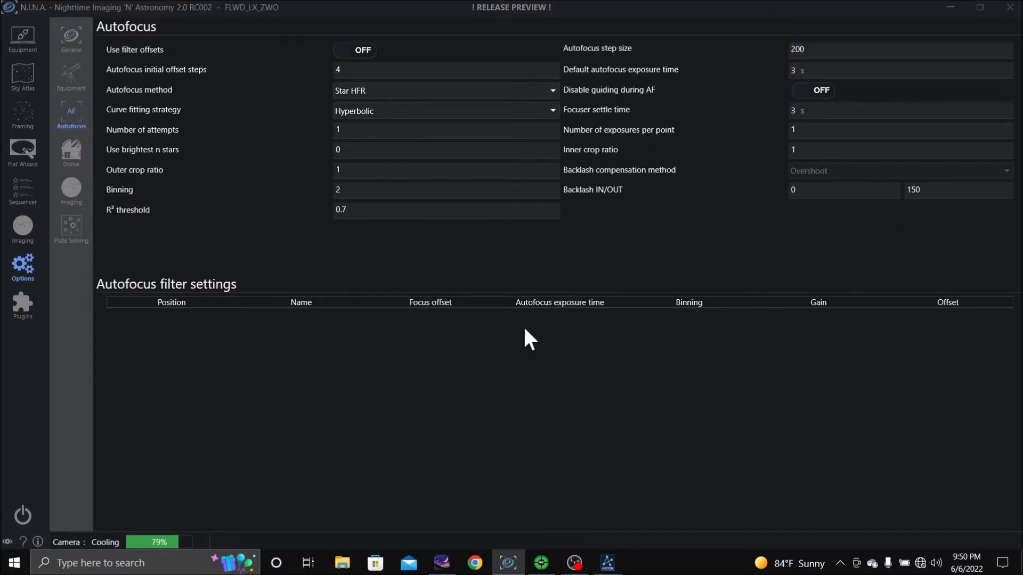
mouse_move(26, 196)
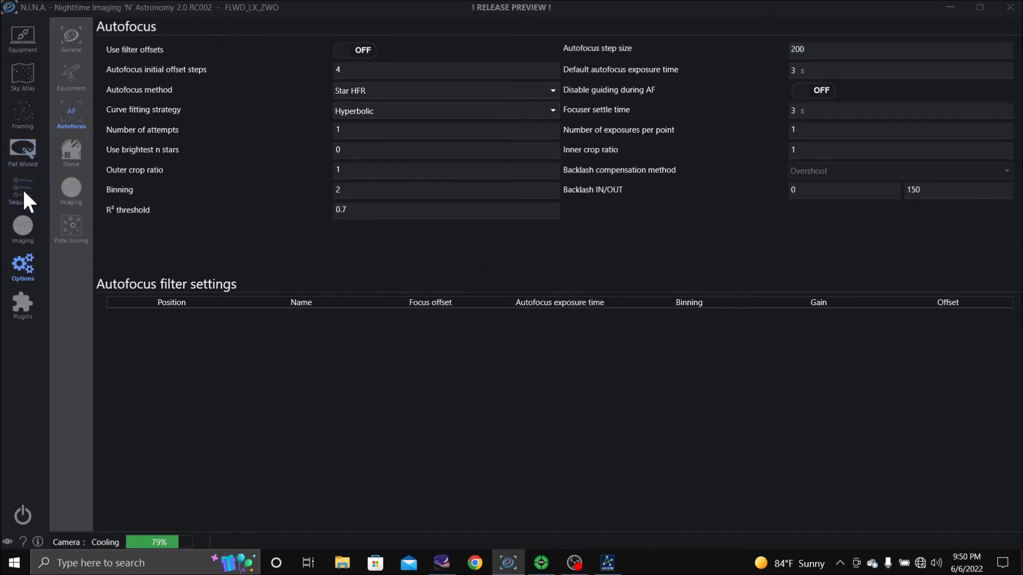
Step: Start an autofocus run from the Imaging screen, finding best focus at 1804 (HFR 2.57, R² 0.96)
left_click(23, 228)
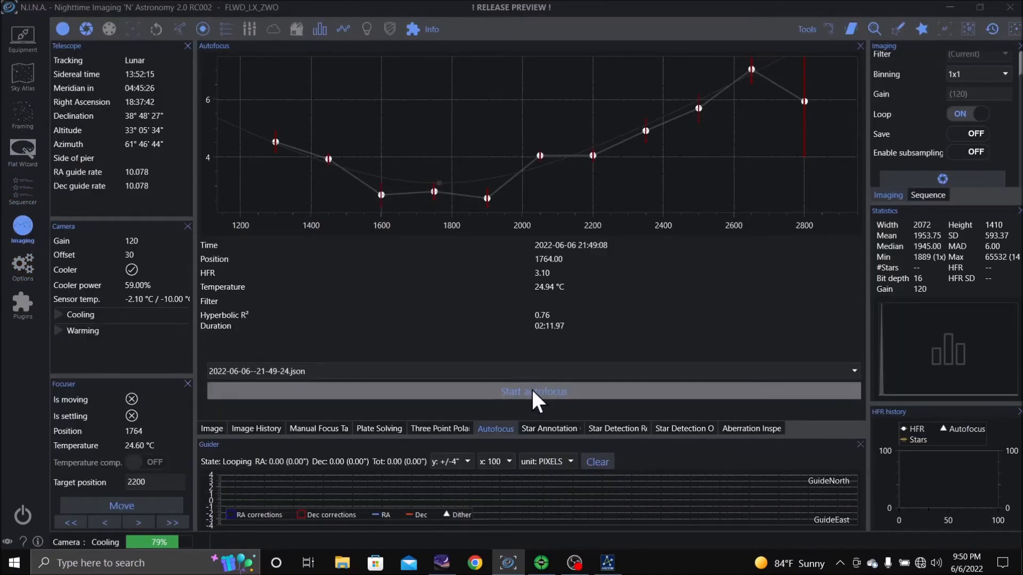
left_click(532, 391)
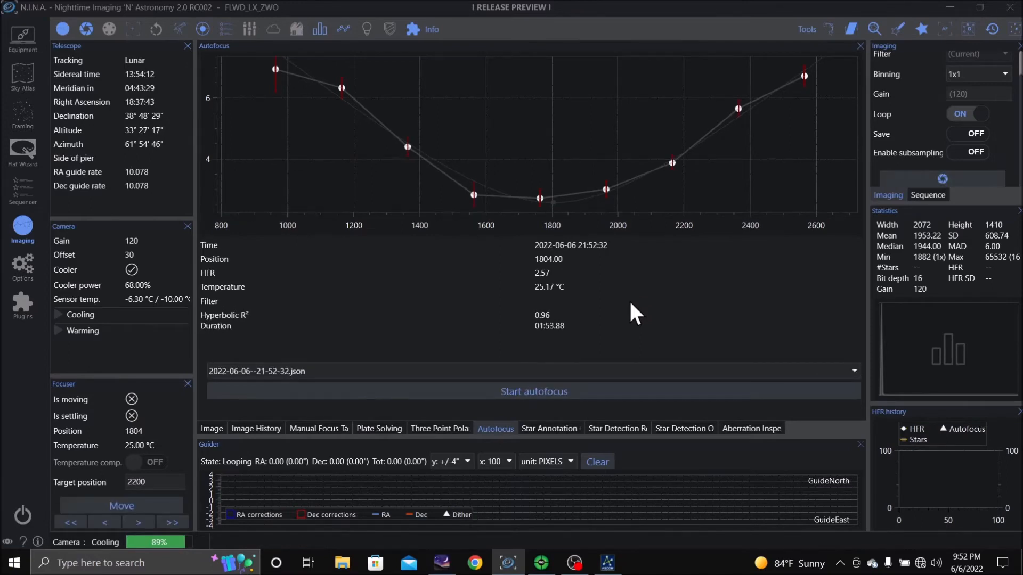
mouse_move(6, 261)
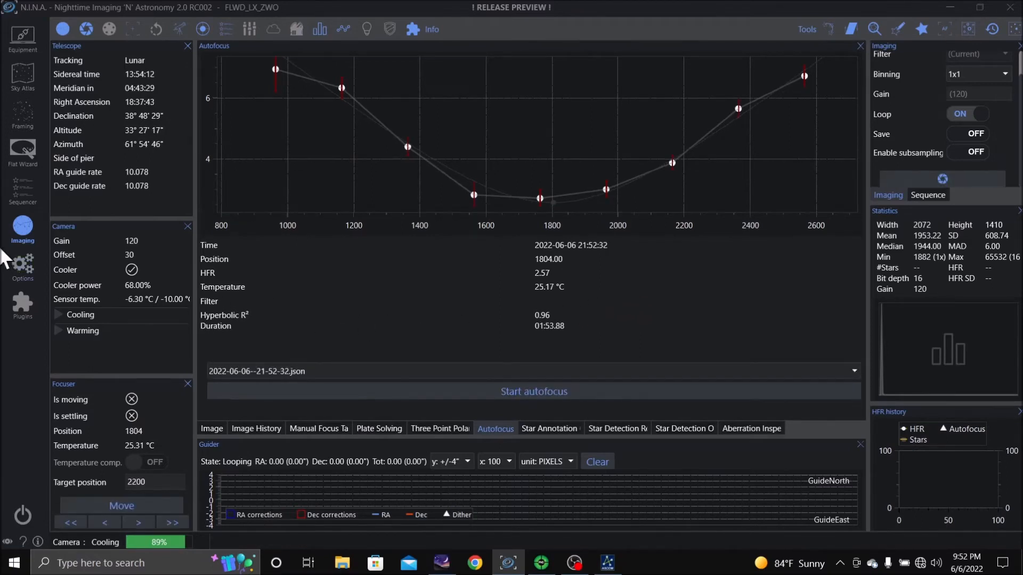
Step: Change the autofocus Backlash OUT value from 150 to 200 in Options
left_click(22, 263)
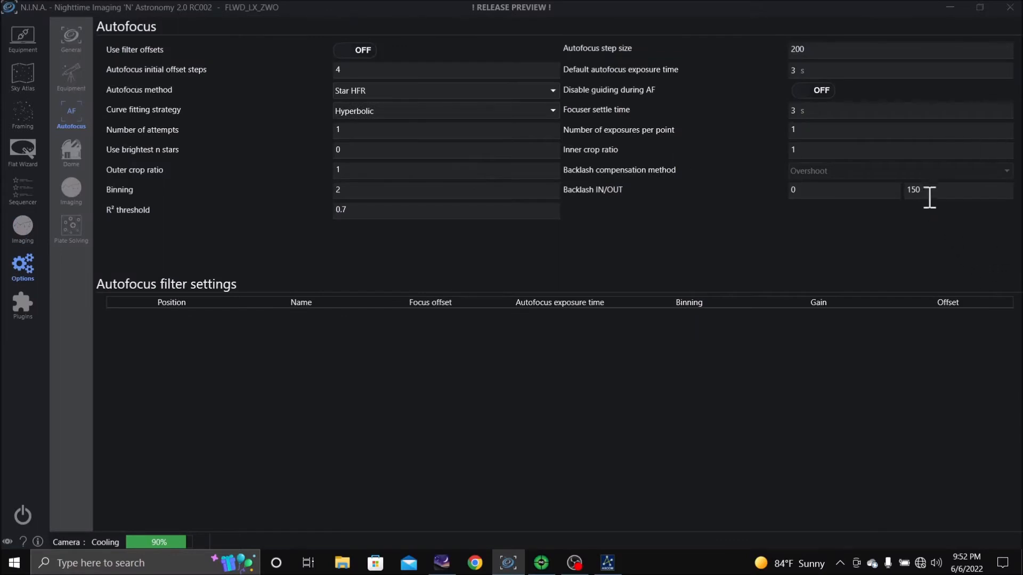
double_click(912, 189)
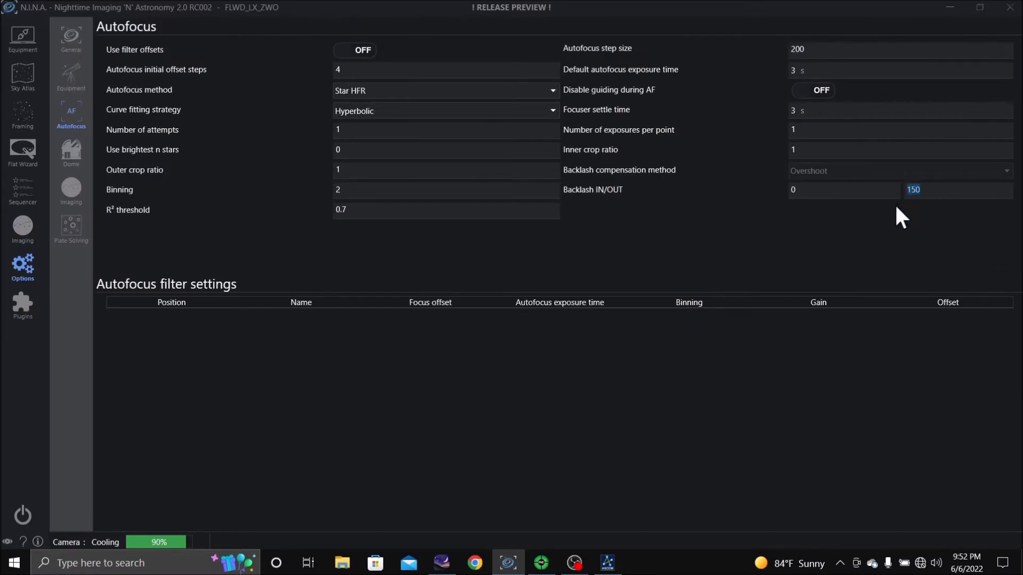
type("200")
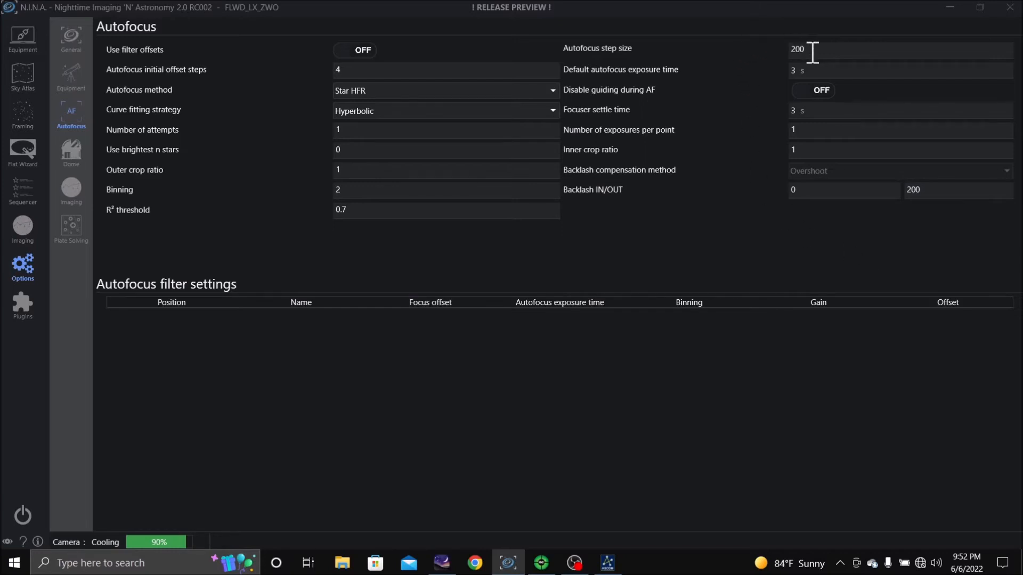
mouse_move(725, 130)
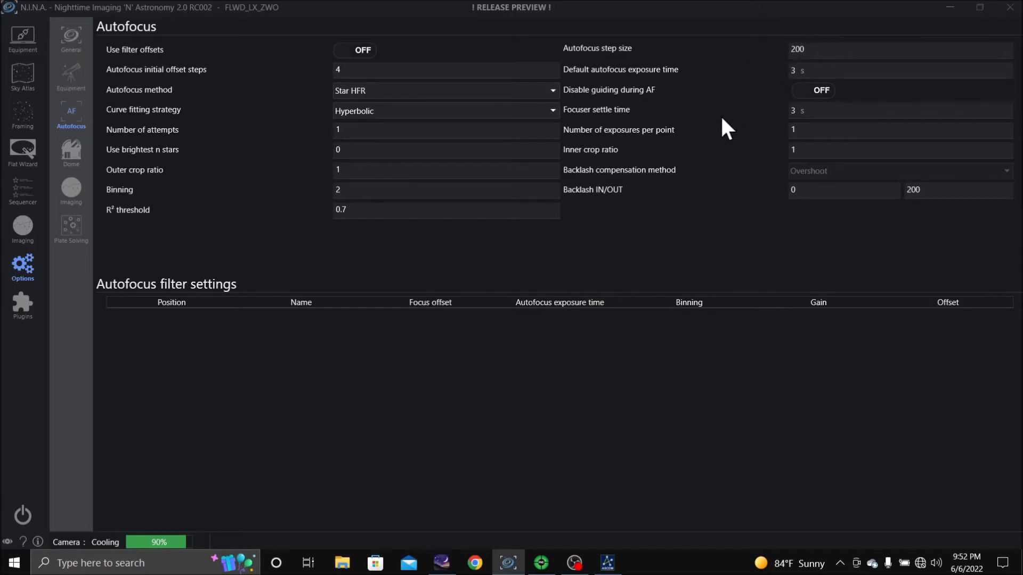
mouse_move(43, 196)
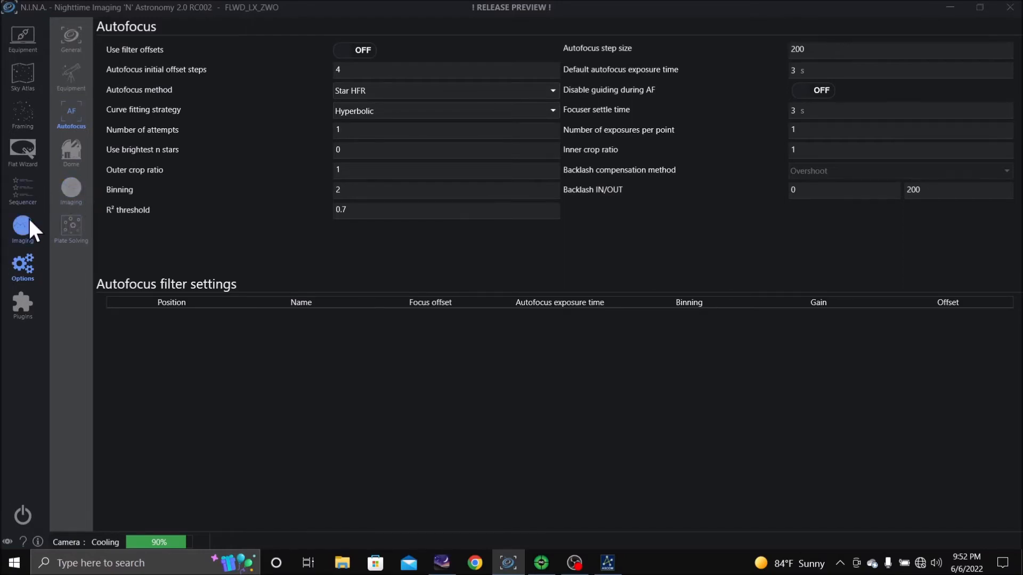
Step: Run another autofocus from the Imaging screen, settling at position 1764 with HFR 2.46
left_click(22, 230)
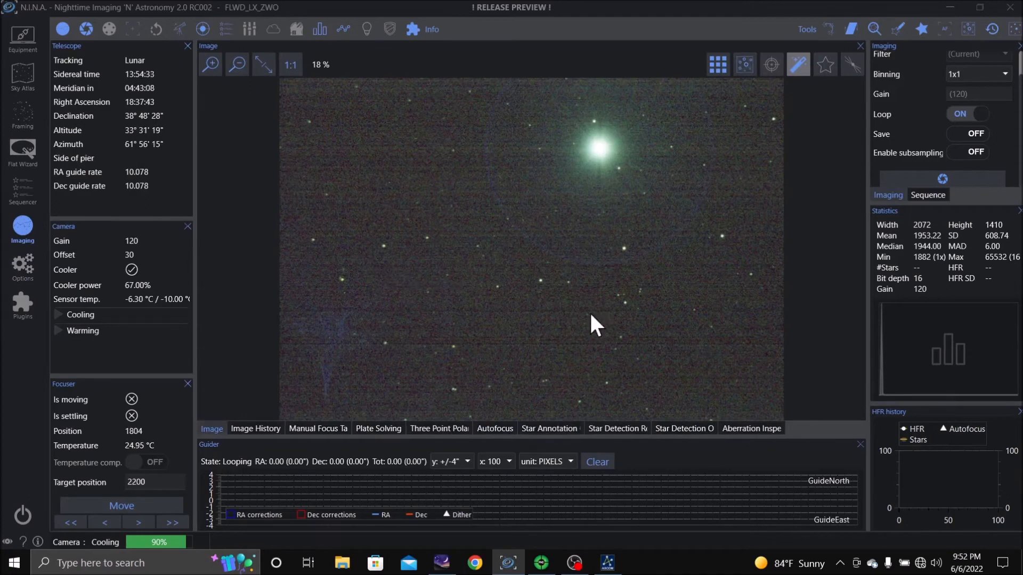
mouse_move(12, 268)
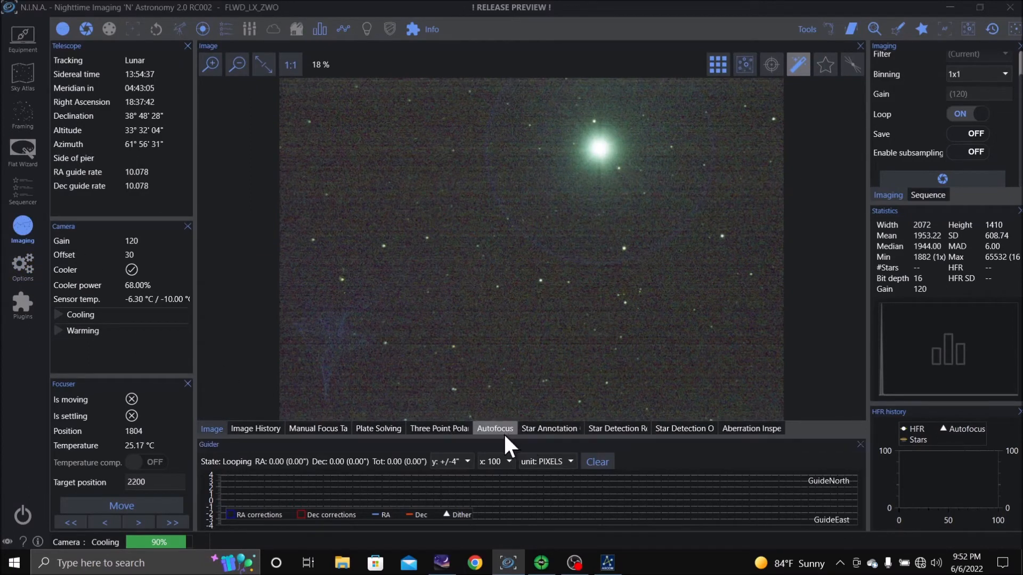
left_click(494, 429)
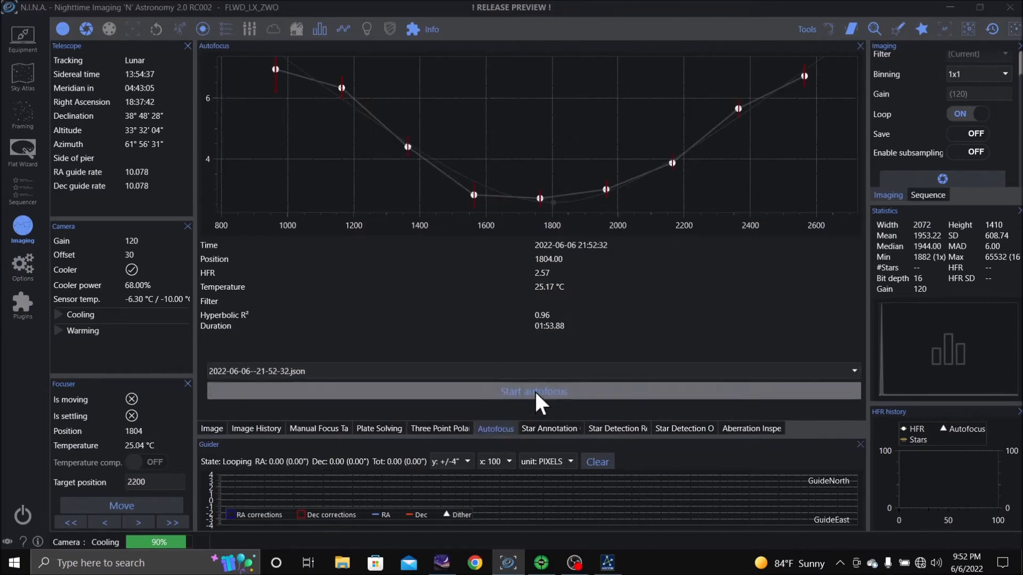
left_click(533, 391)
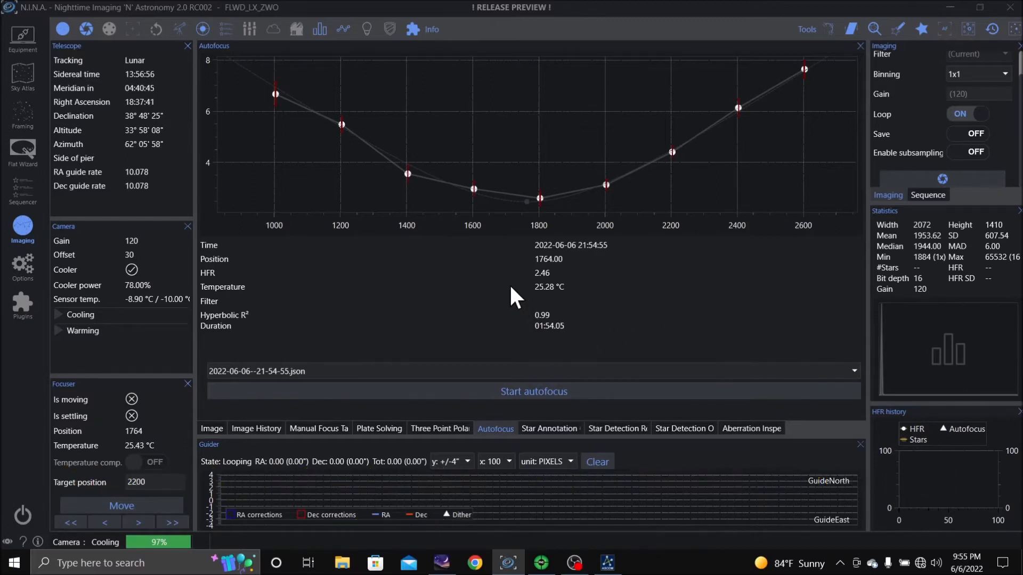
mouse_move(483, 294)
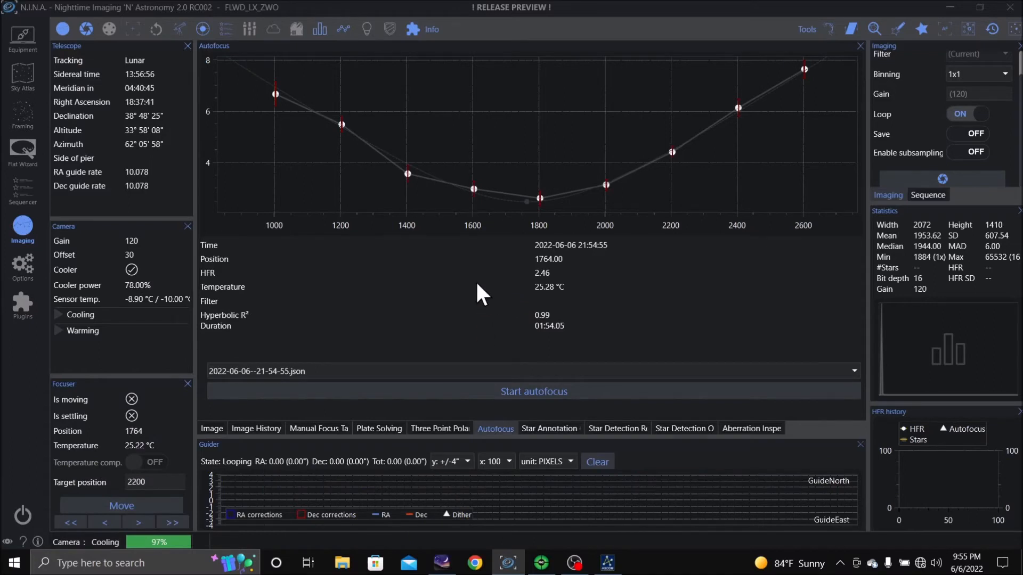
mouse_move(438, 297)
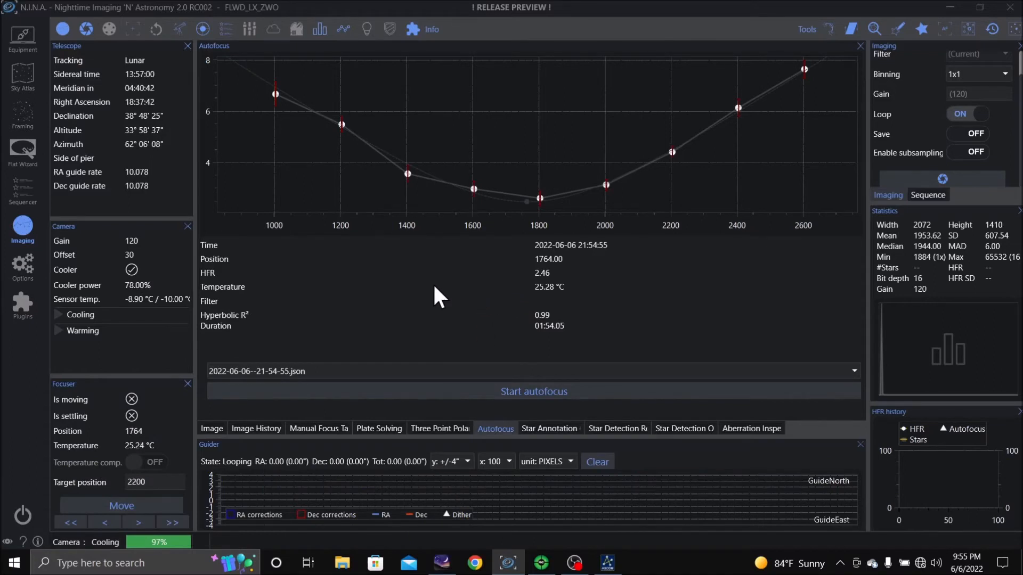
mouse_move(431, 326)
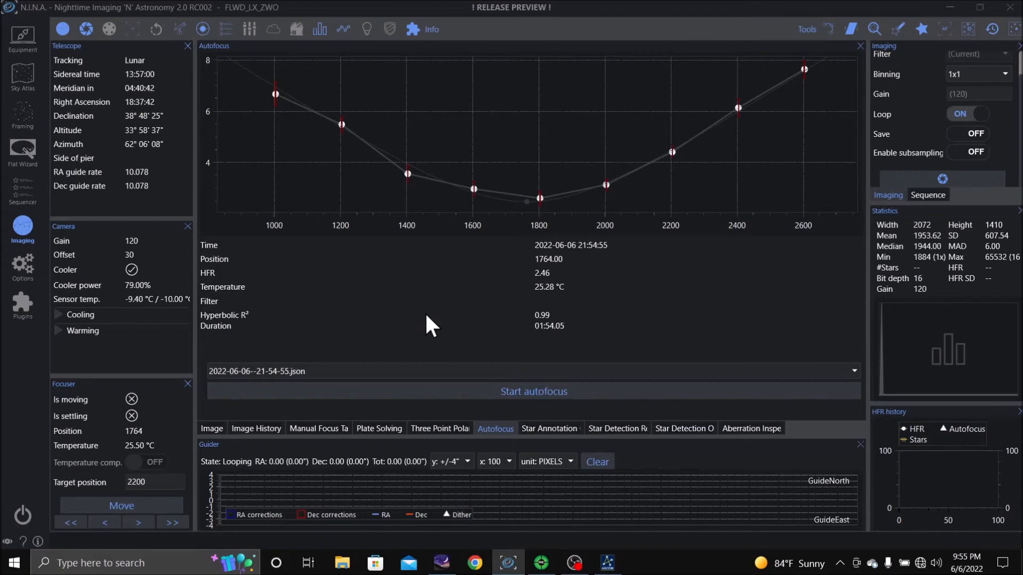
mouse_move(417, 289)
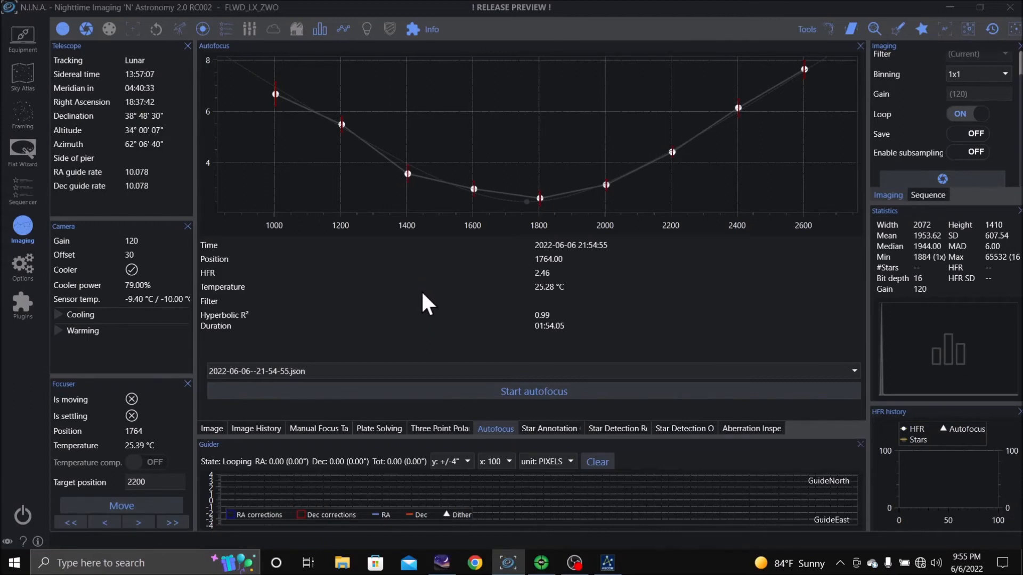
mouse_move(397, 297)
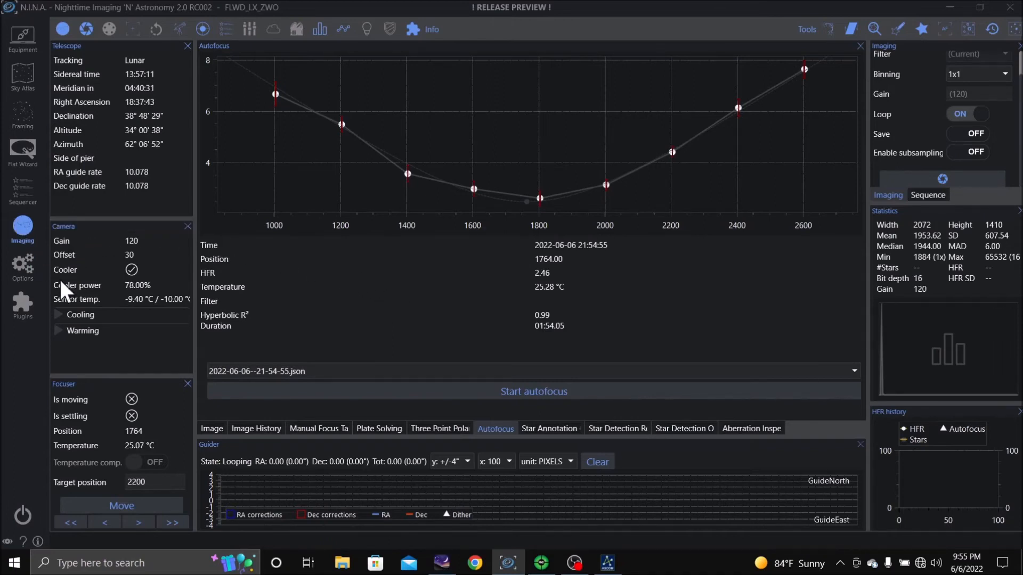
Step: Return to the live image view and start a new looping exposure of the star field
left_click(211, 429)
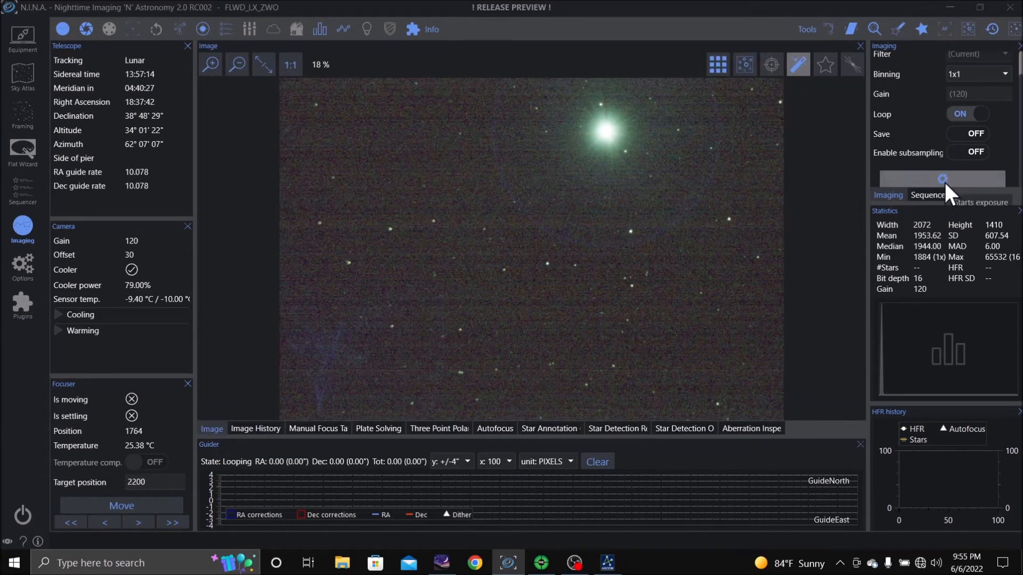
left_click(942, 179)
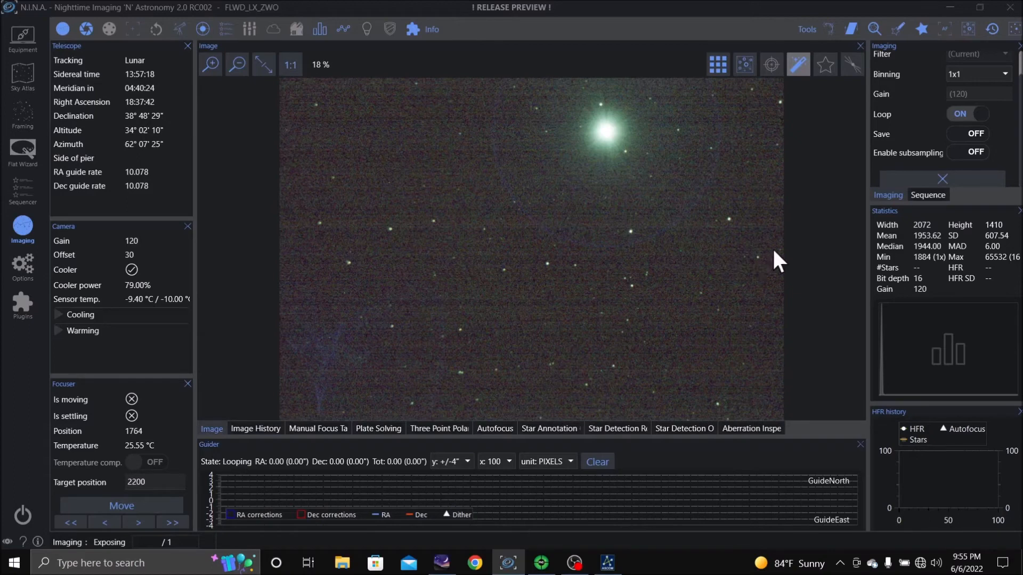
mouse_move(803, 218)
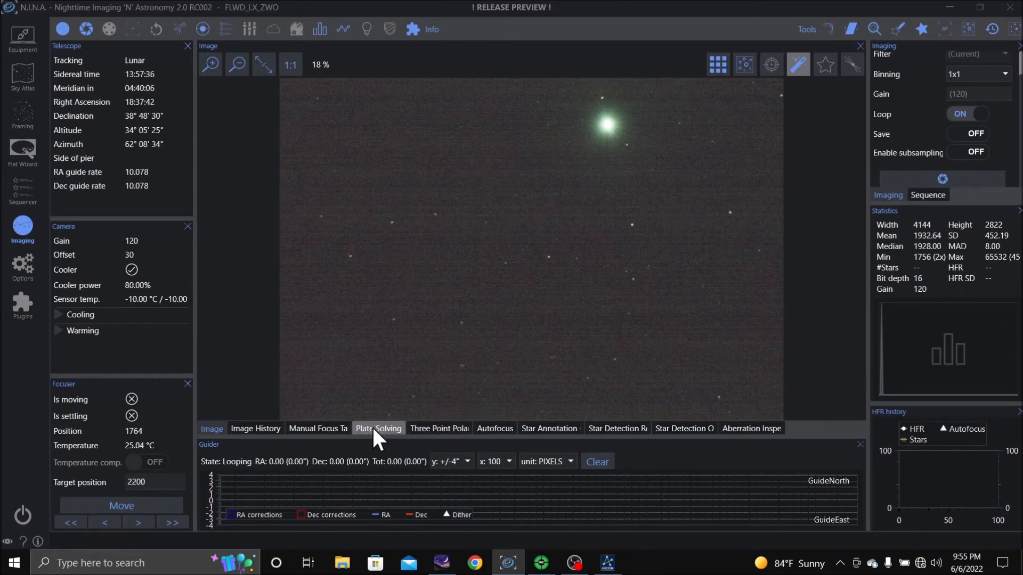
Step: Show the plate-solve results listing two successful solves near RA 18:36:56
left_click(378, 429)
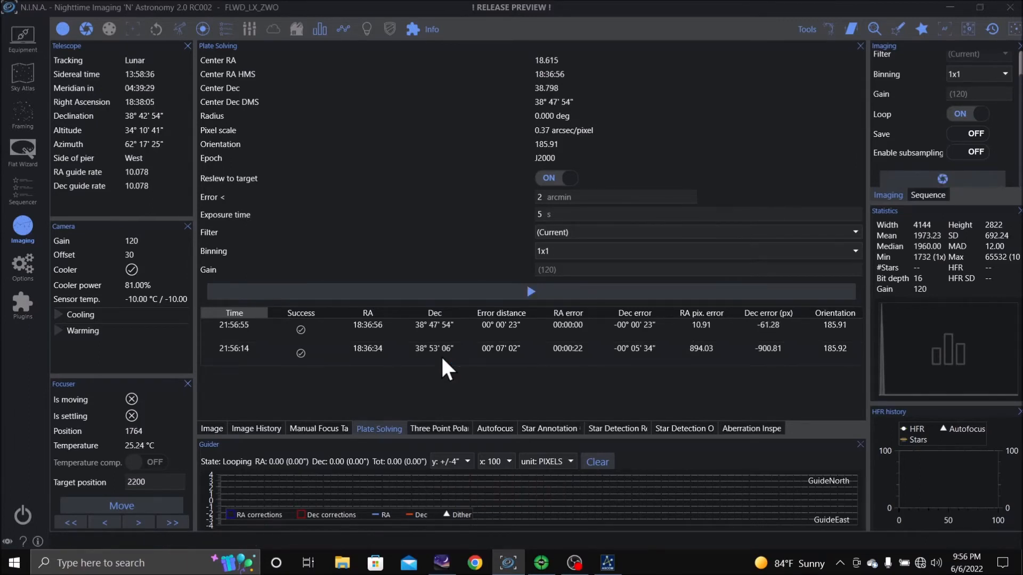
mouse_move(39, 268)
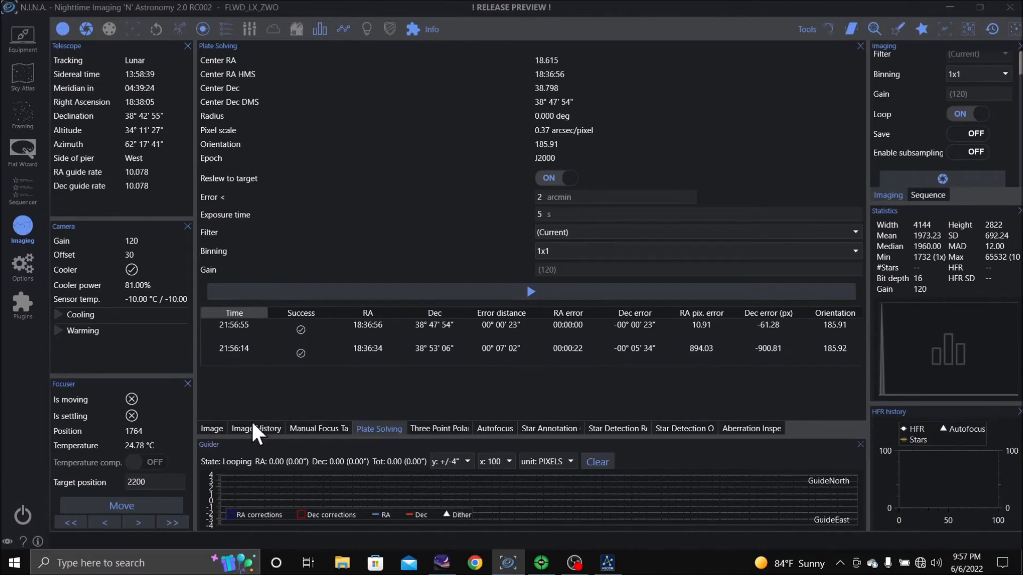
Step: Go back to the live image showing the bright star centred after the plate solve
left_click(211, 428)
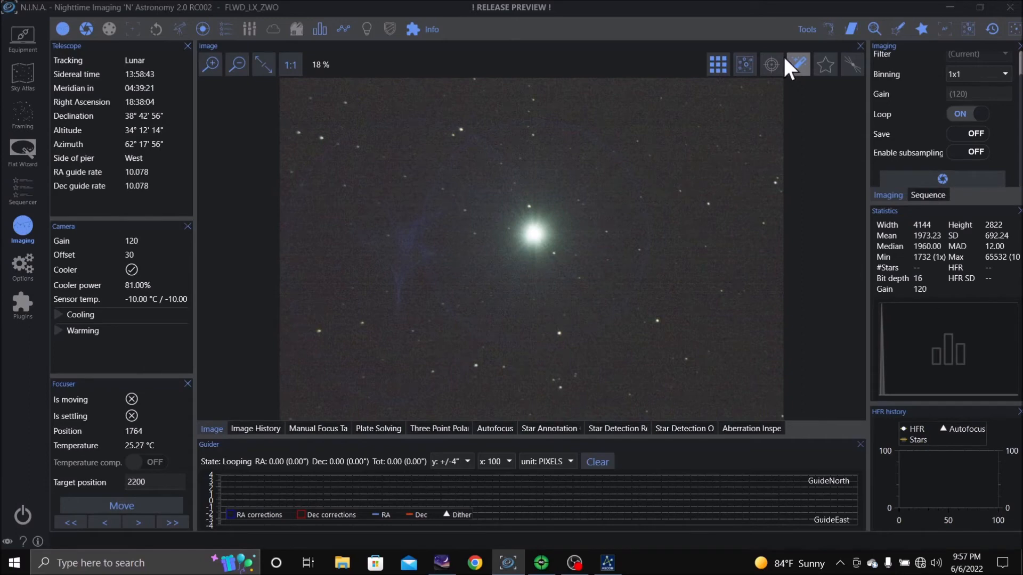
mouse_move(860, 235)
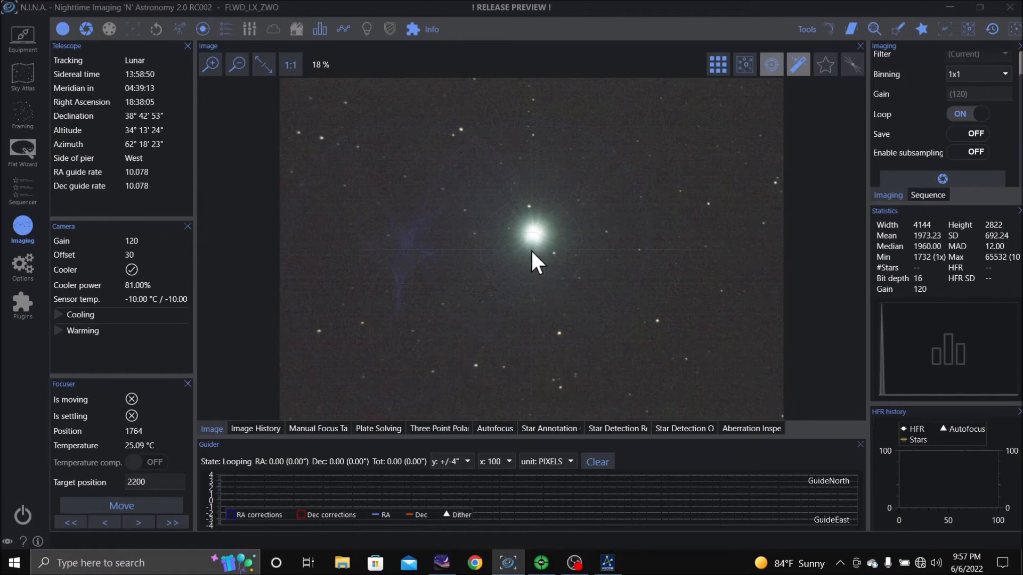
mouse_move(832, 252)
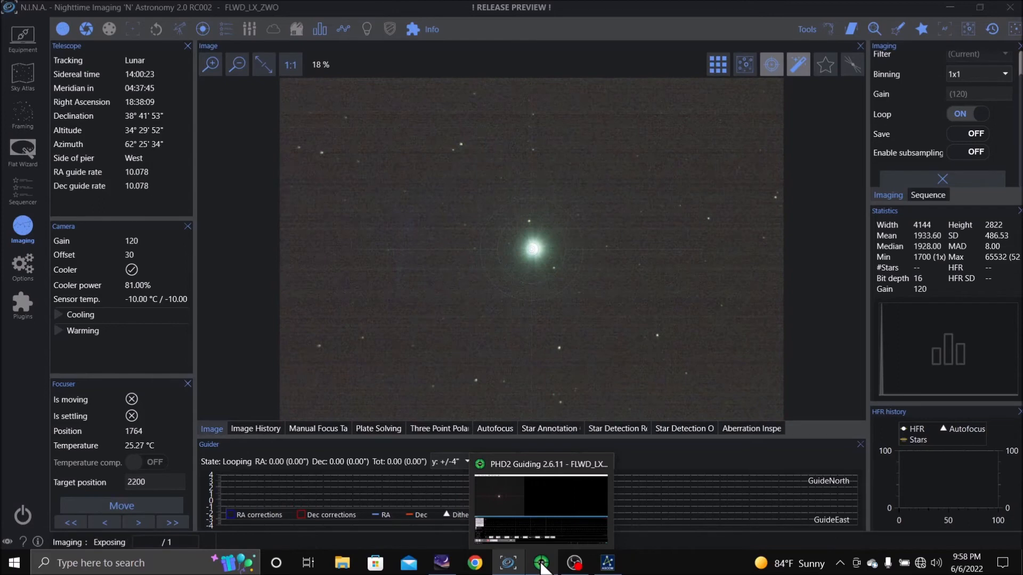
Step: Bring PHD2 to the front and ask it to auto-select a guide star
left_click(540, 562)
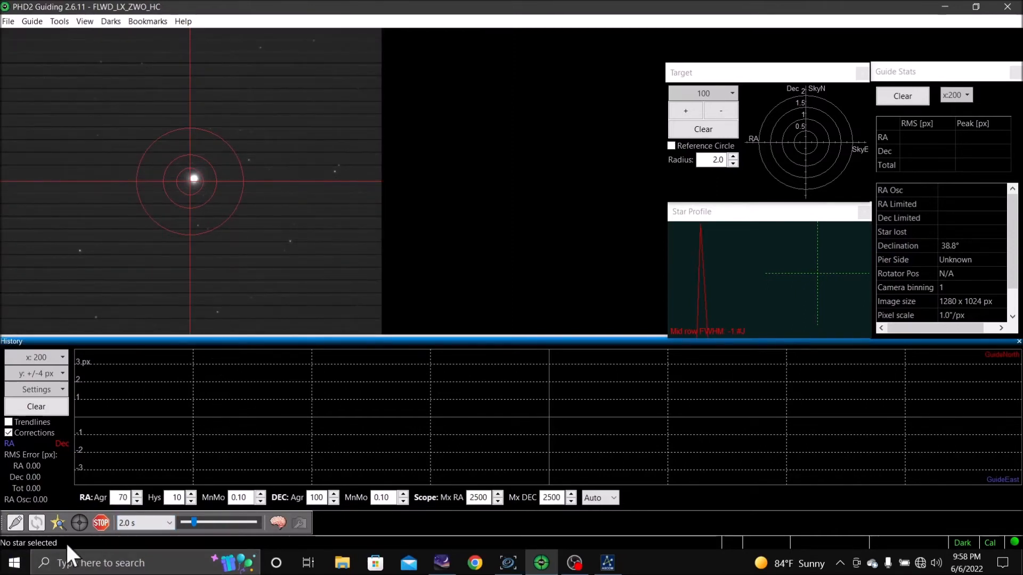
left_click(57, 522)
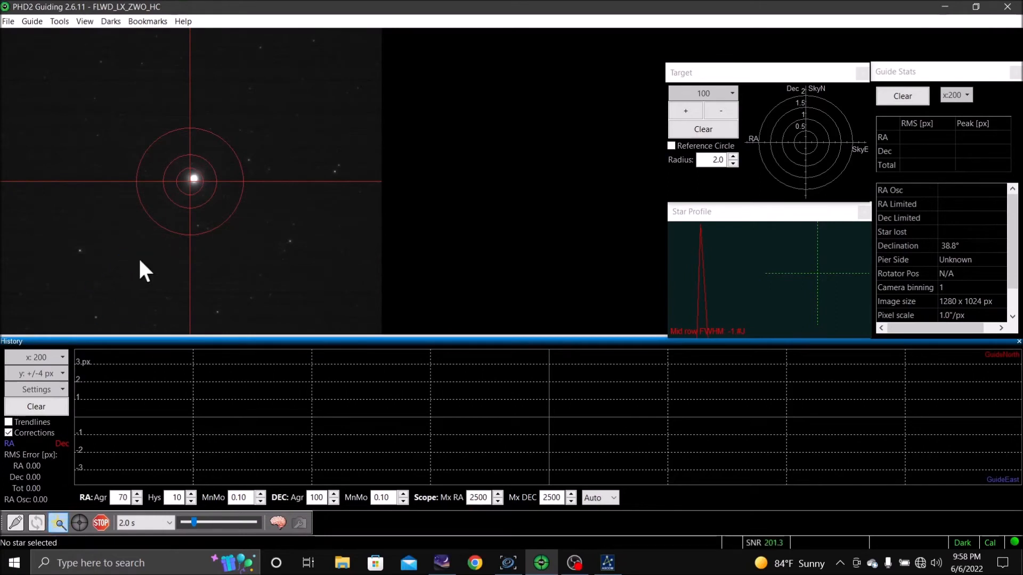
Step: Auto-select a guide star, guide on it to about 0.64 px total RMS, then stop
left_click(57, 522)
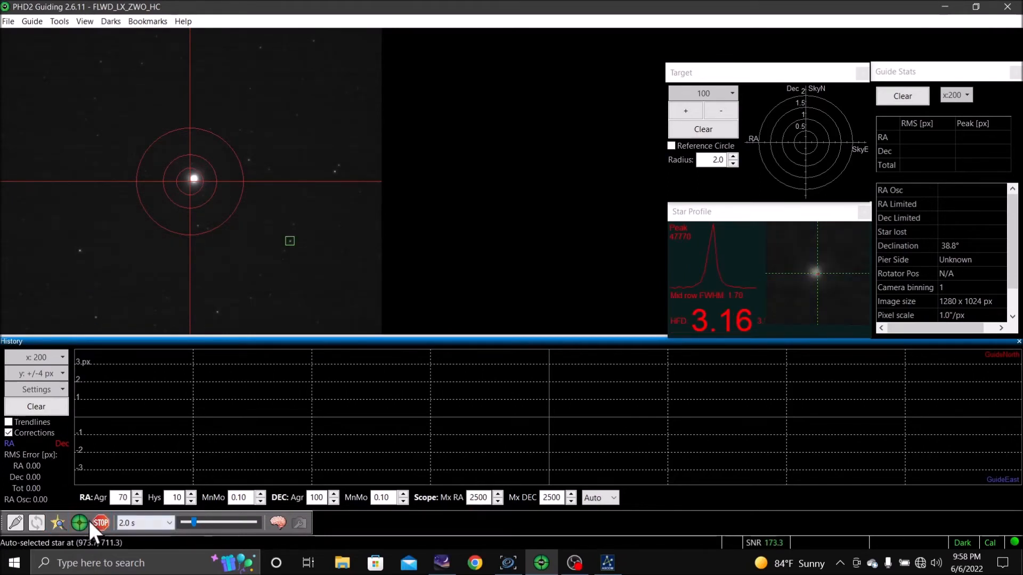
left_click(77, 522)
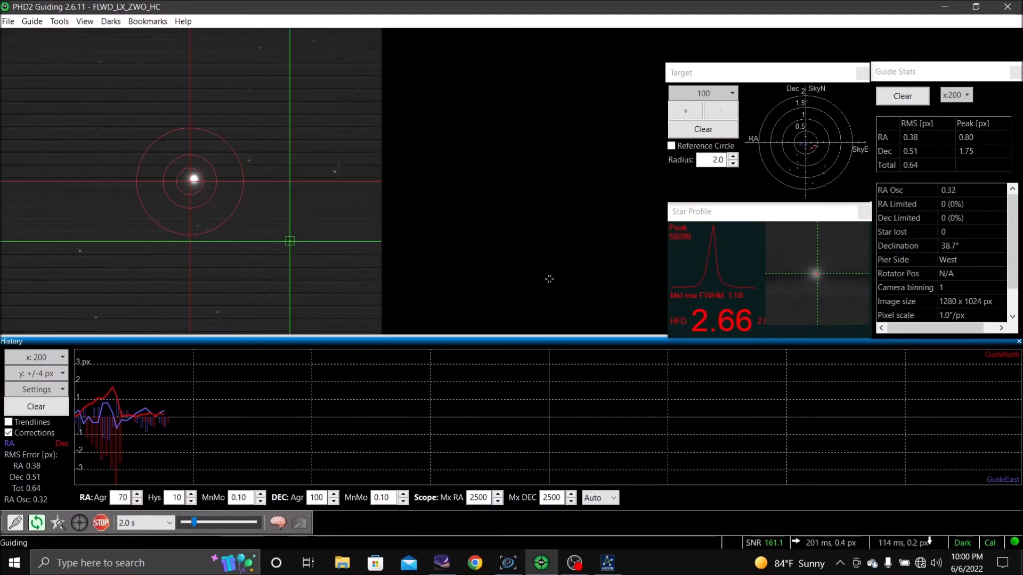
left_click(100, 522)
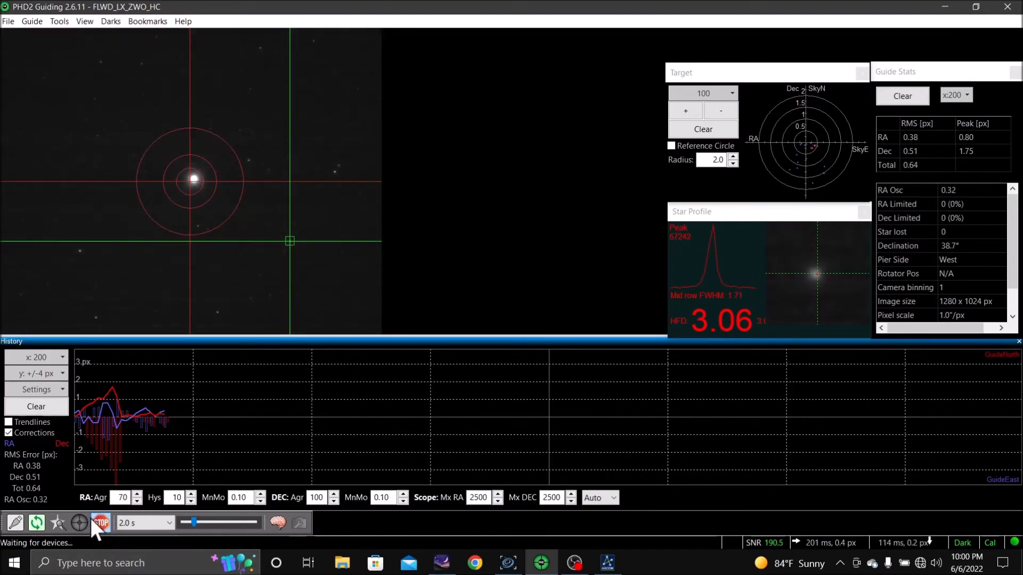
Step: Review the Guiding page of PHD2's Advanced Settings from the Guide menu
left_click(31, 21)
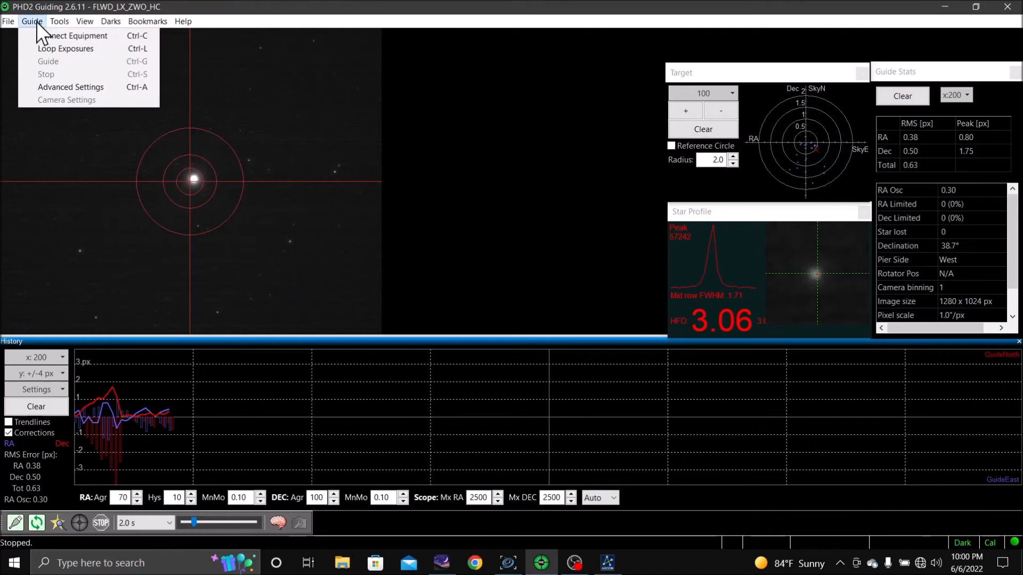
left_click(59, 21)
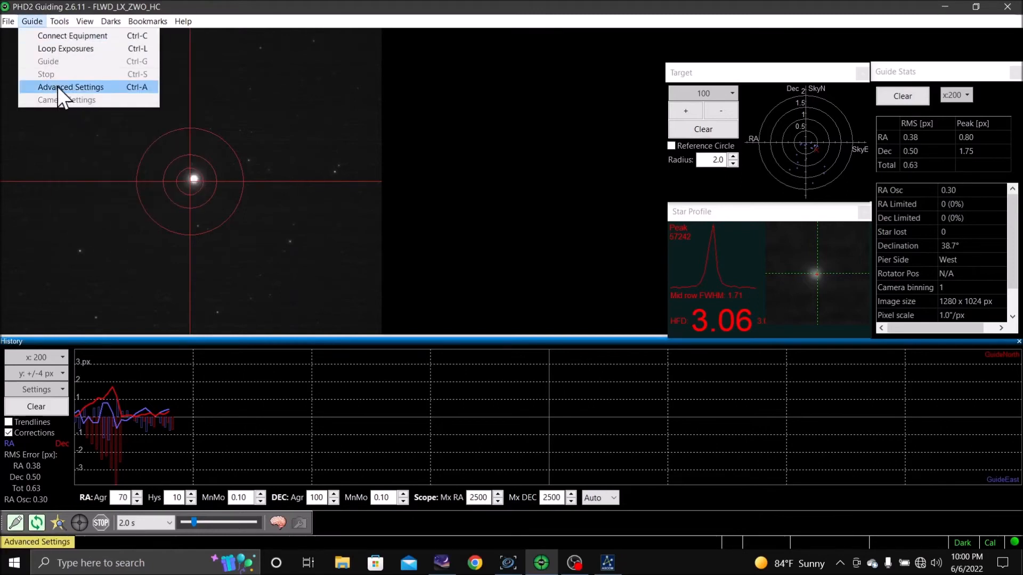
left_click(70, 86)
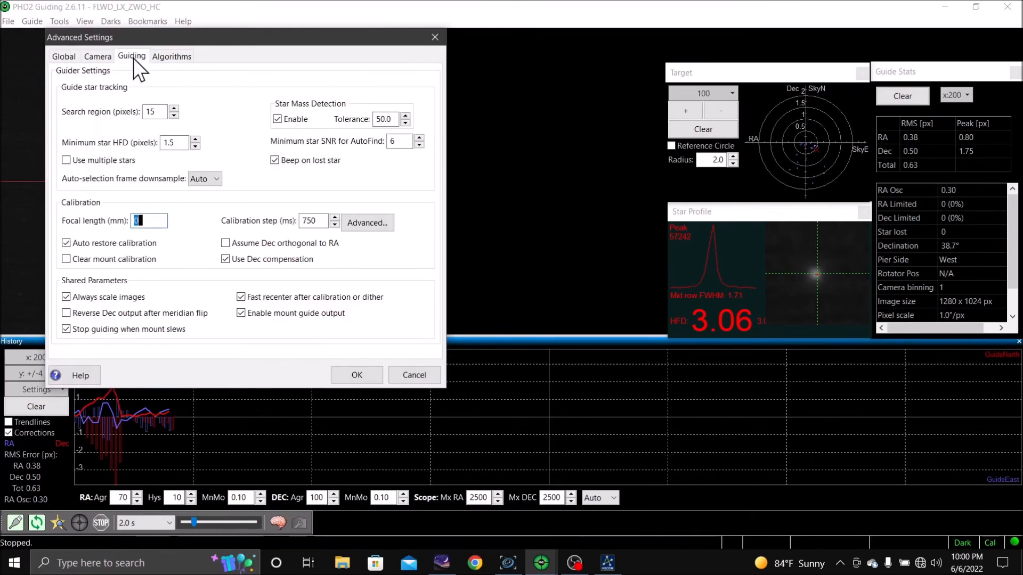
left_click(66, 159)
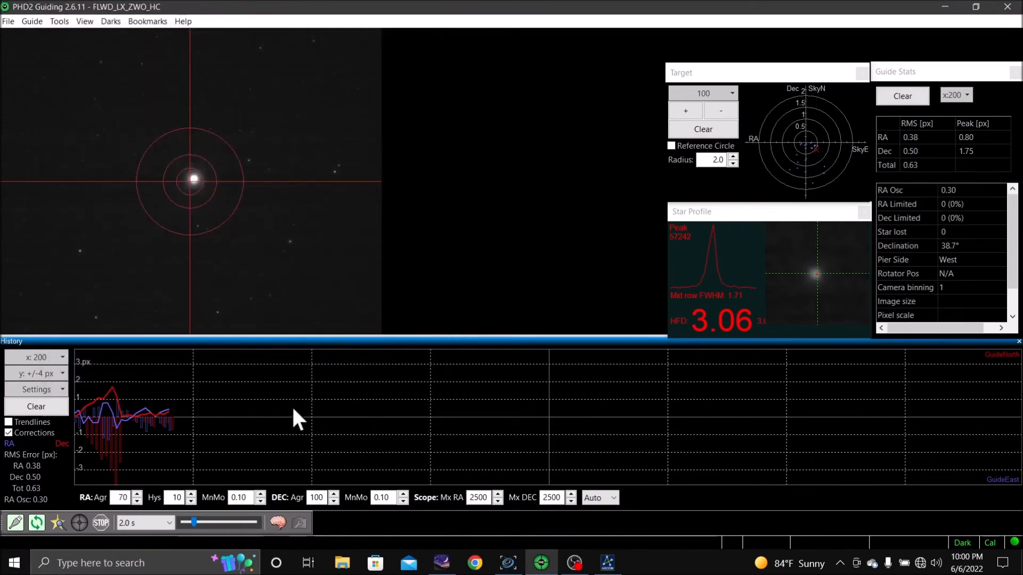
Step: Guide again until total RMS improves to 0.55 px, stop, and resume looping exposures
left_click(57, 522)
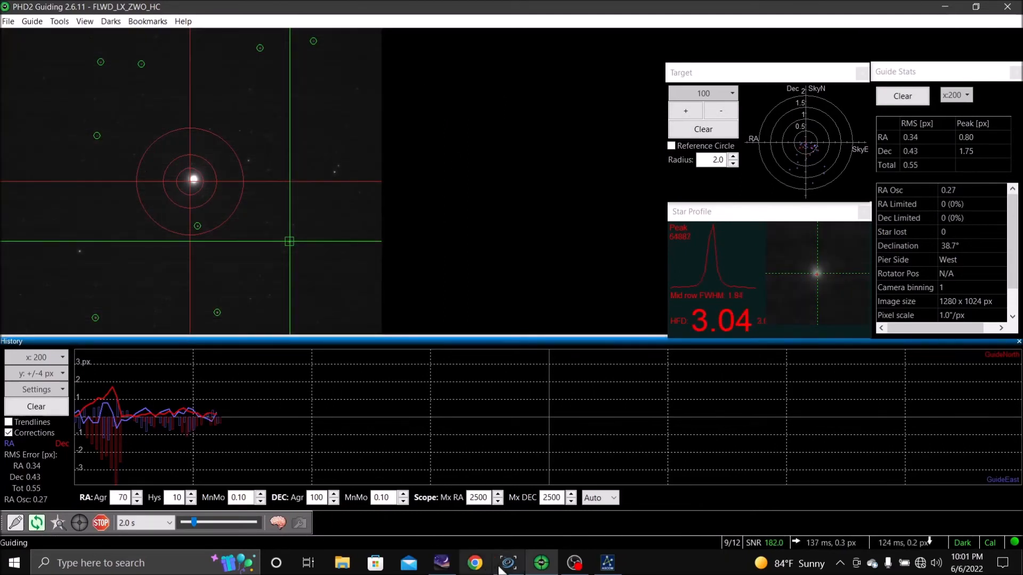
left_click(36, 522)
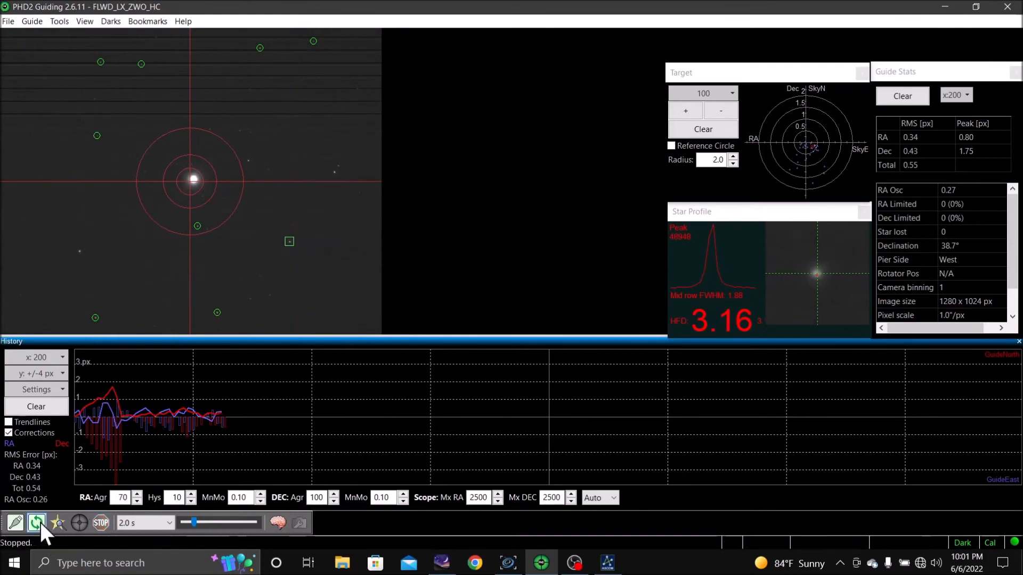
left_click(36, 522)
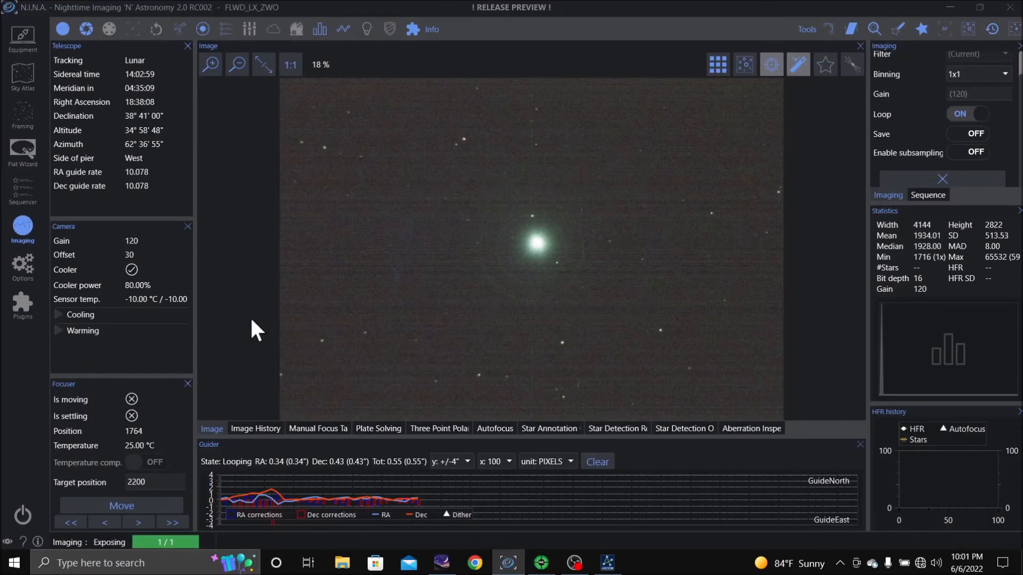
mouse_move(837, 219)
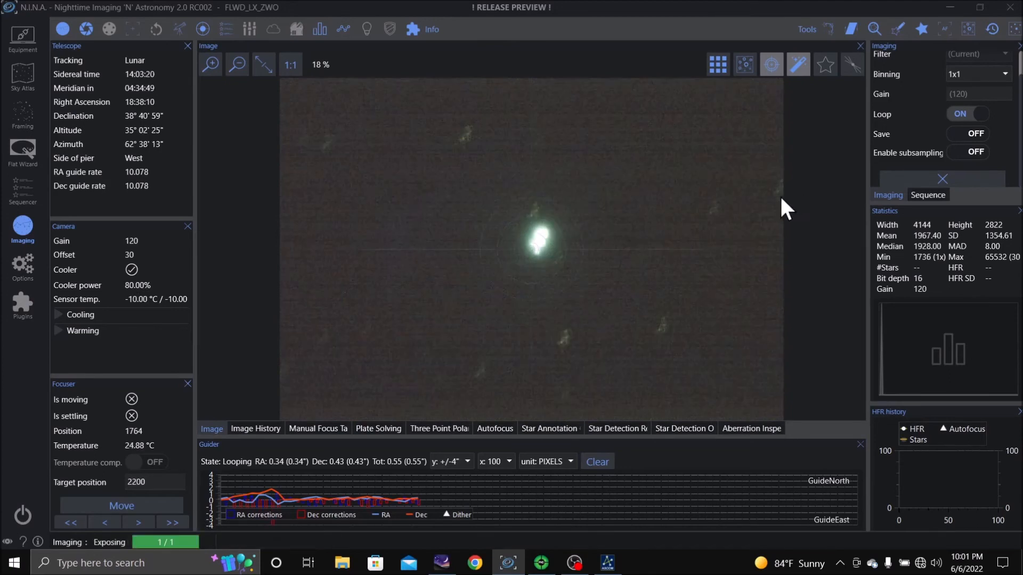
mouse_move(753, 255)
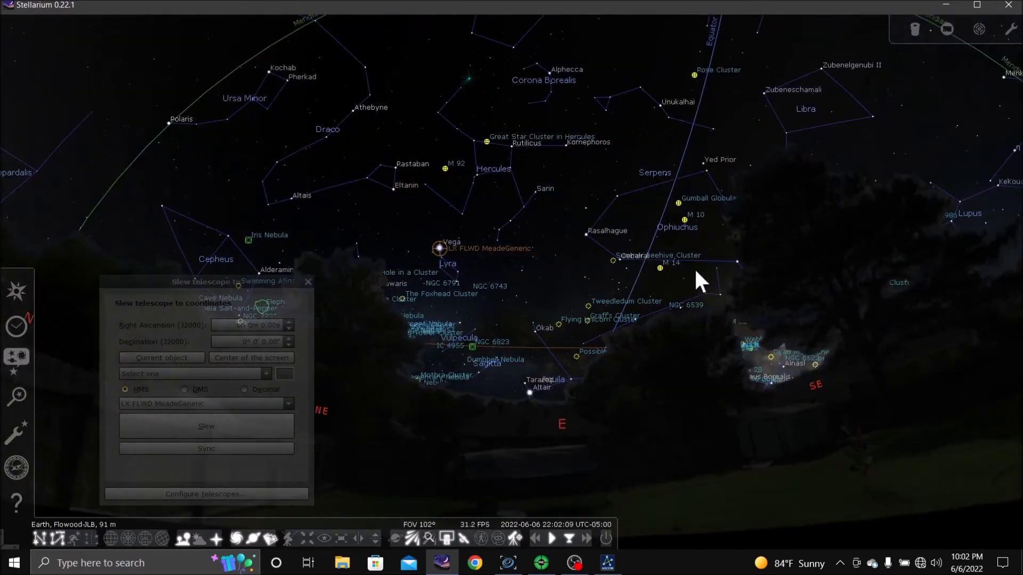
mouse_move(673, 238)
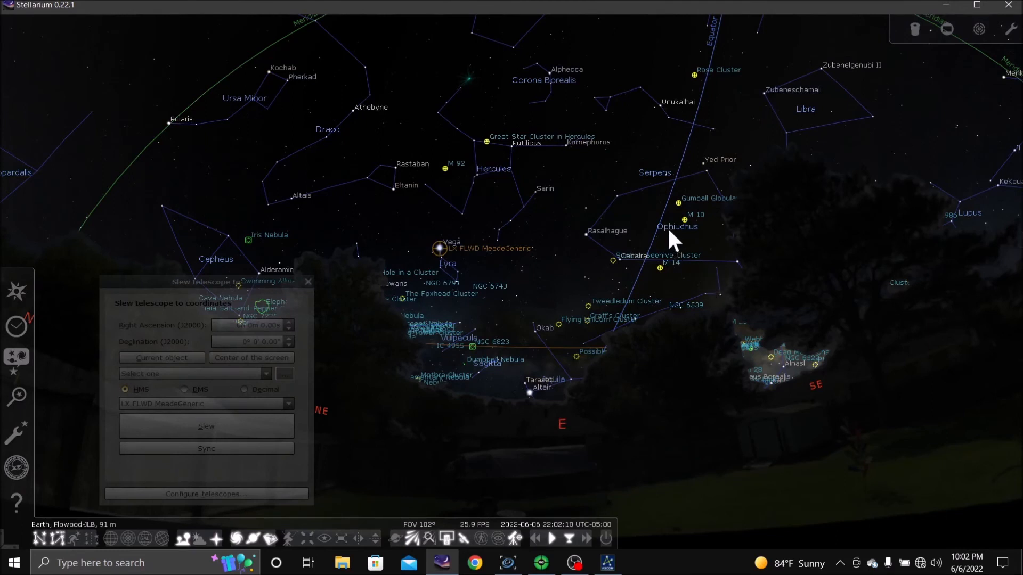
mouse_move(494, 150)
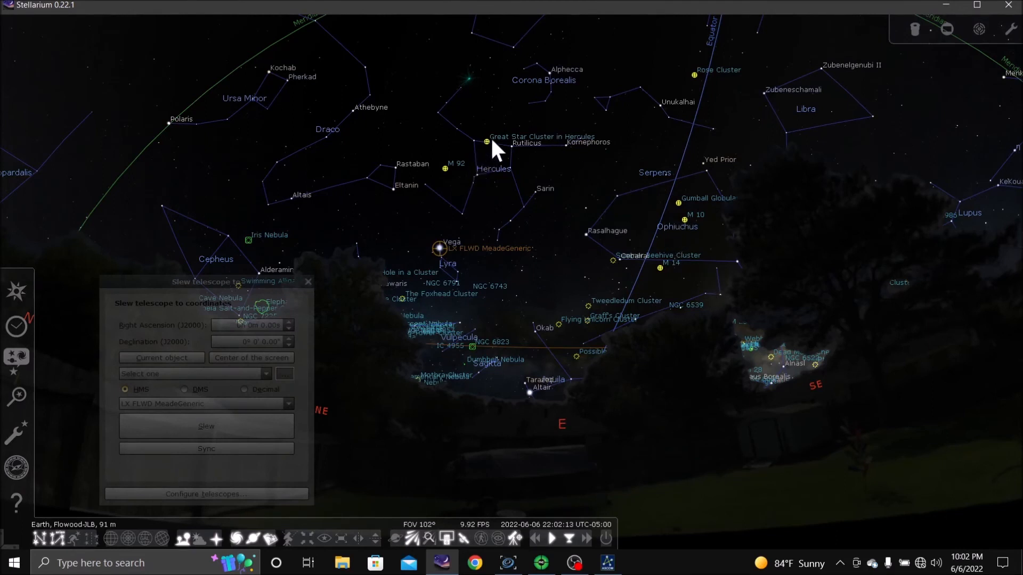
Step: Select the Great Star Cluster in Hercules (M13) on the sky map to list its details
left_click(487, 140)
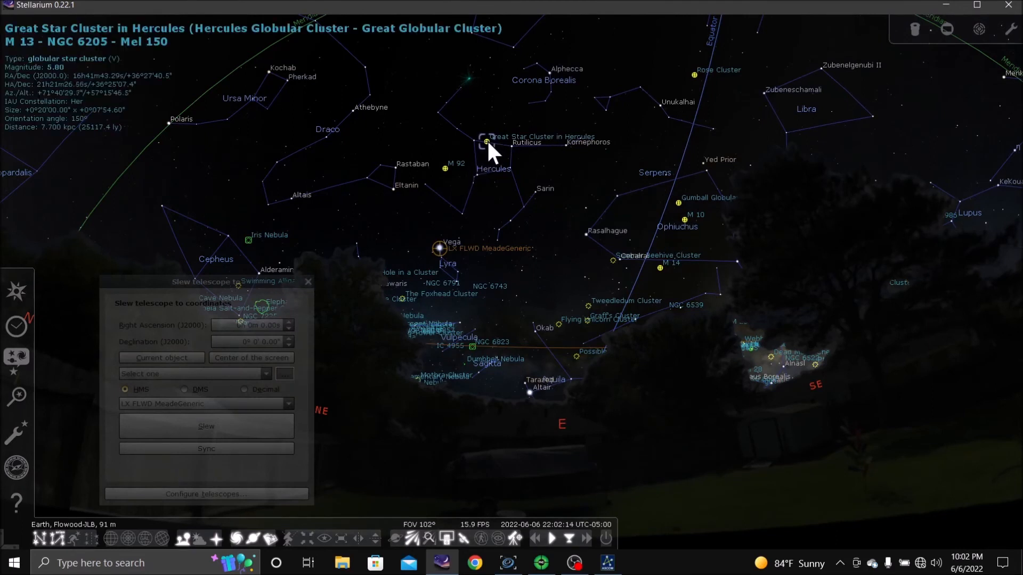
mouse_move(460, 218)
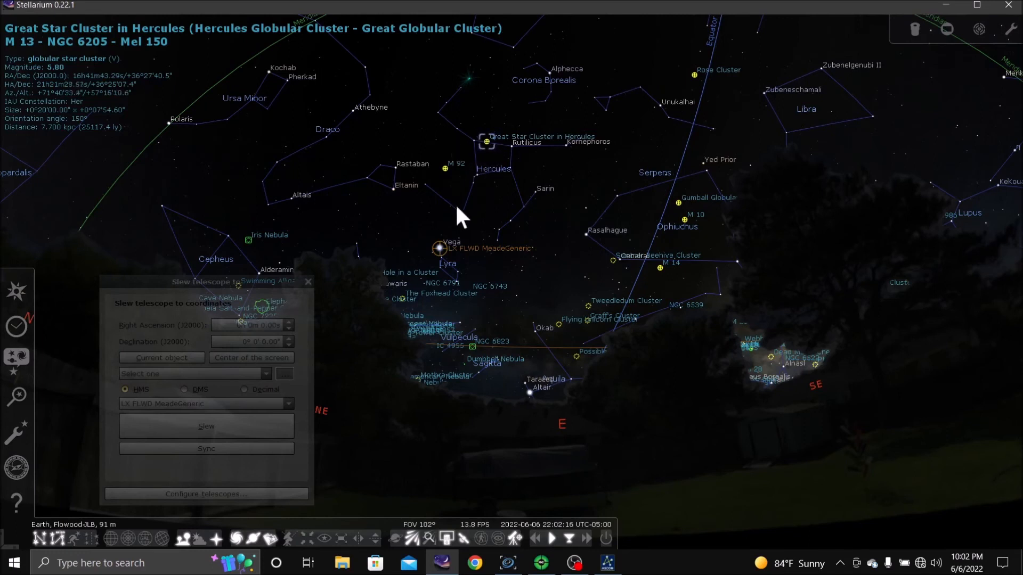
mouse_move(594, 234)
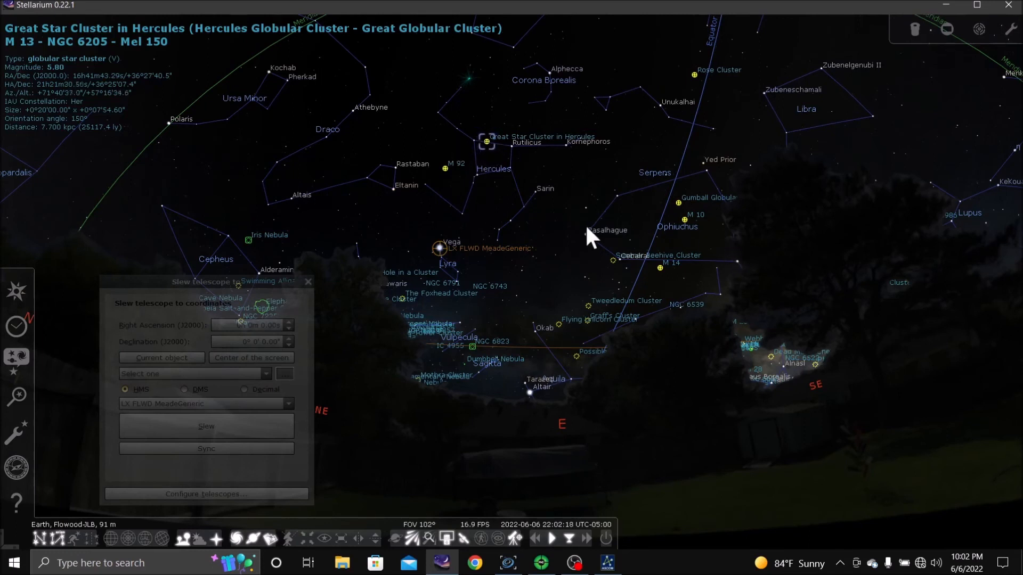
mouse_move(946, 66)
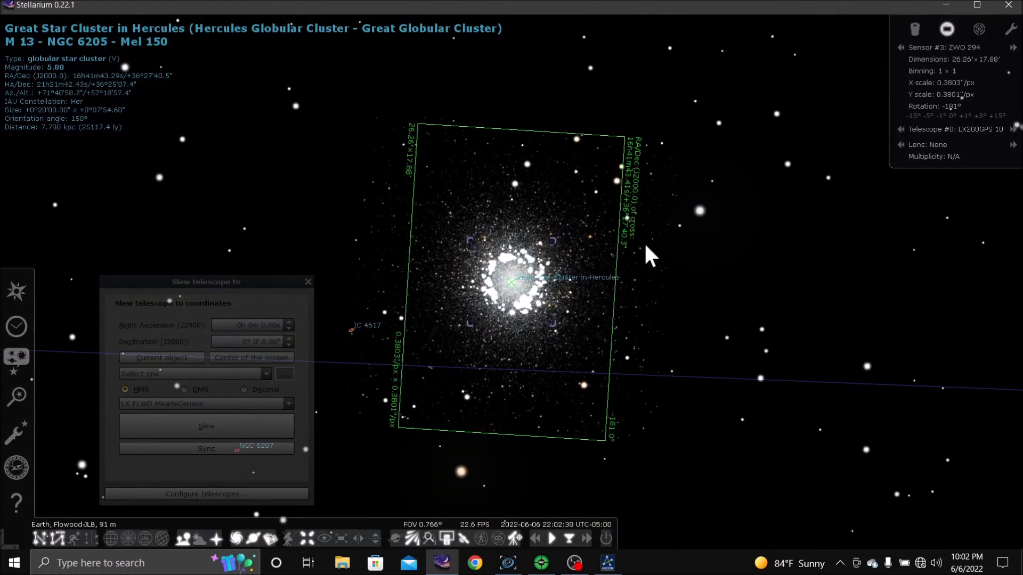
mouse_move(936, 110)
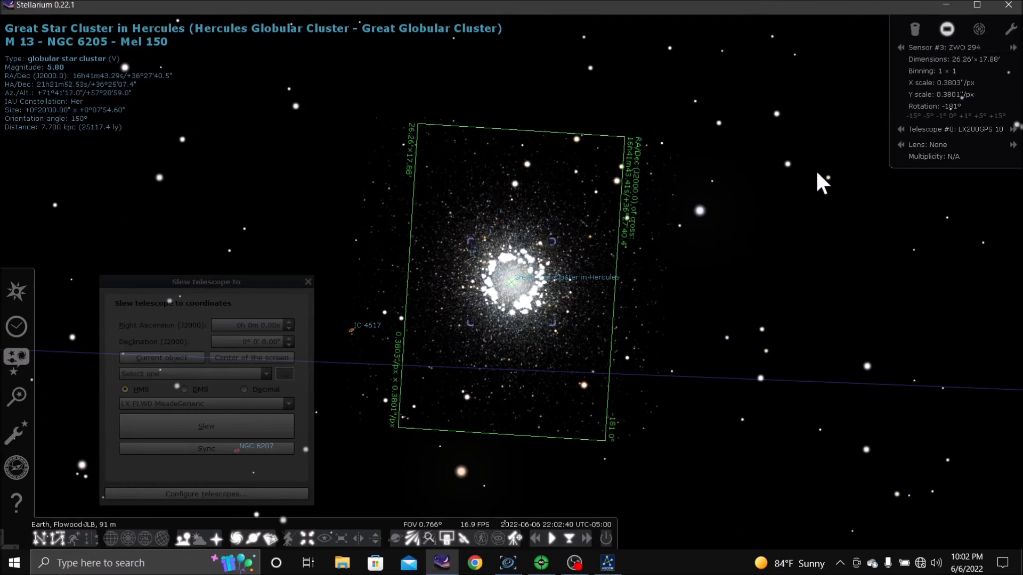
mouse_move(740, 190)
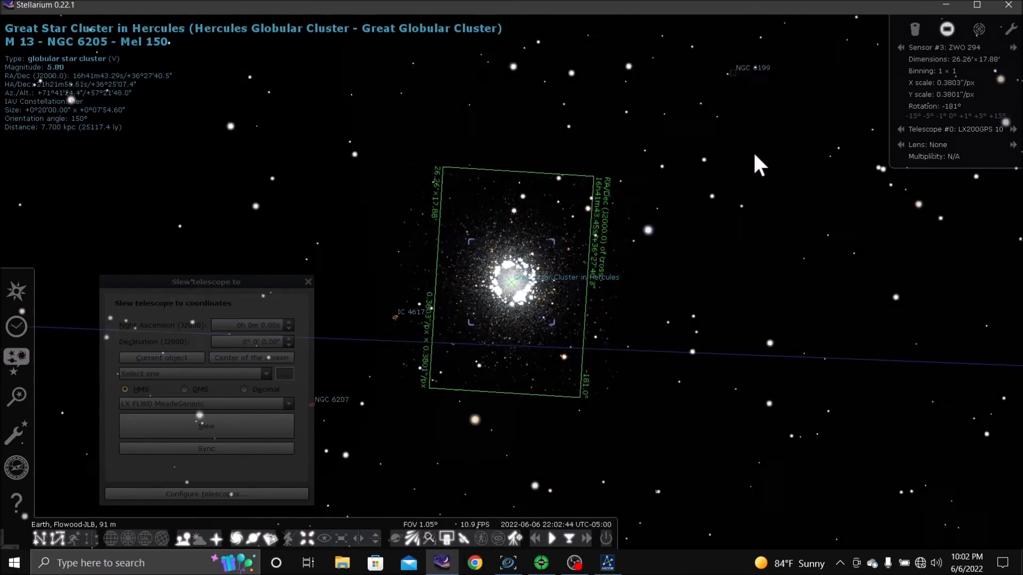
Step: Zoom out from M13 until the neighbouring NGC and IC objects come into view
scroll("down", 3)
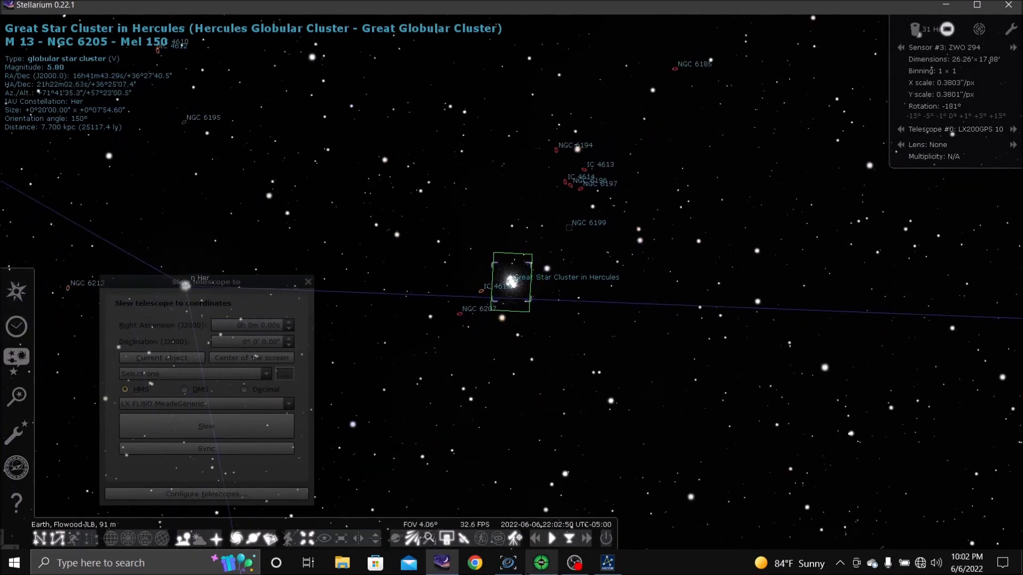
mouse_move(487, 261)
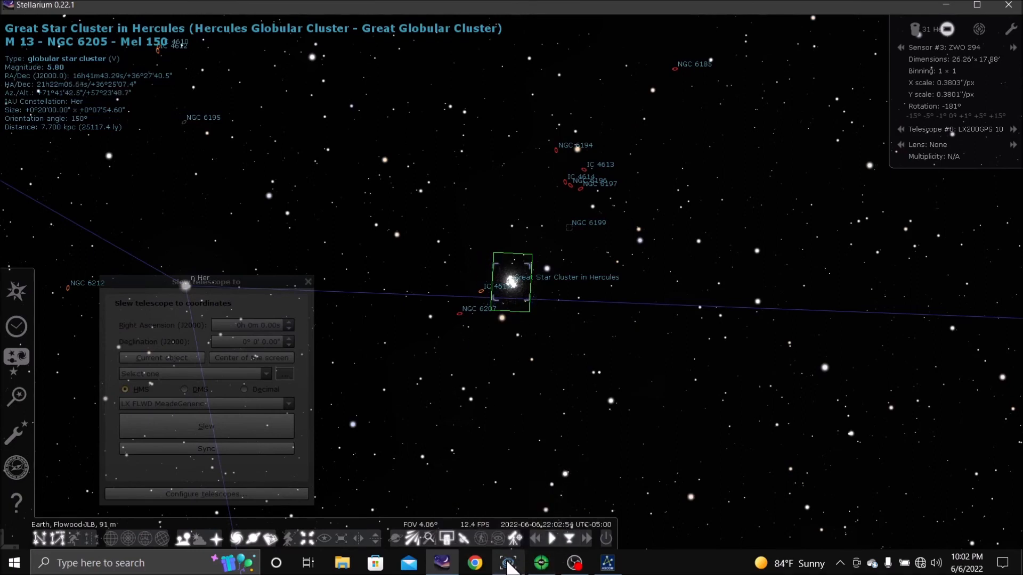
Step: Search the N.I.N.A. sky atlas for 'm13', listing the Great Hercules Globular Cluster
left_click(507, 563)
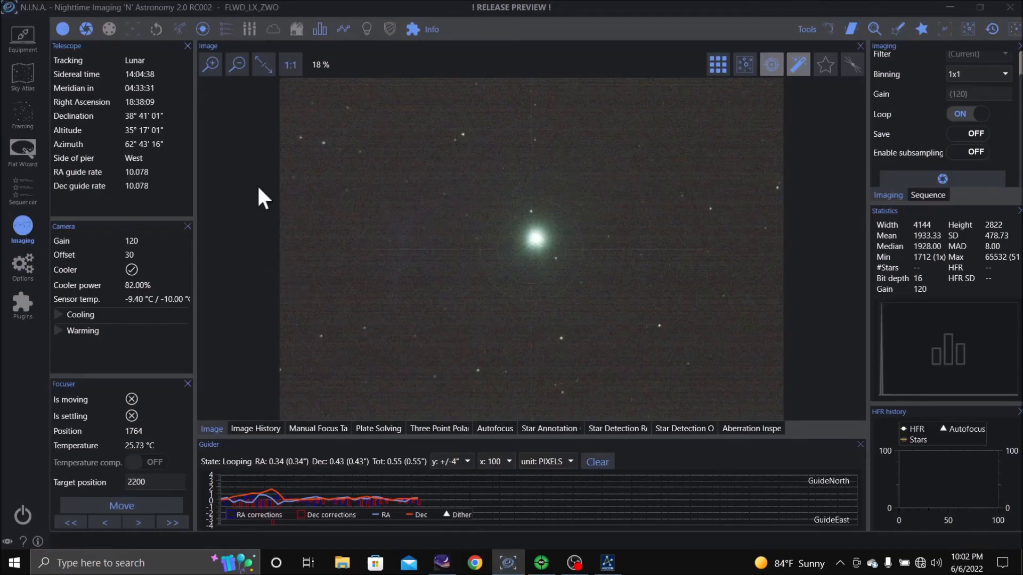
left_click(22, 77)
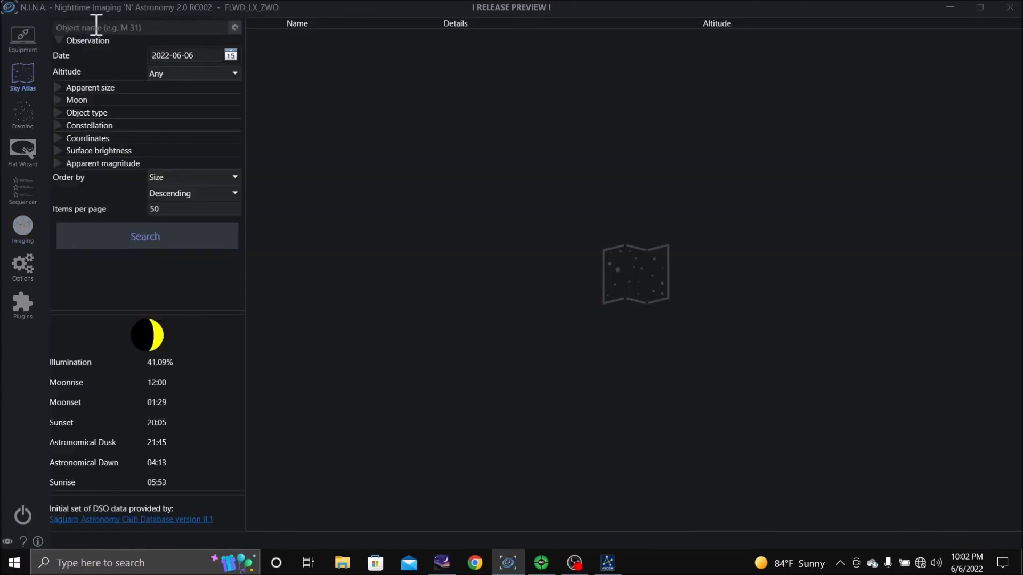
type("m")
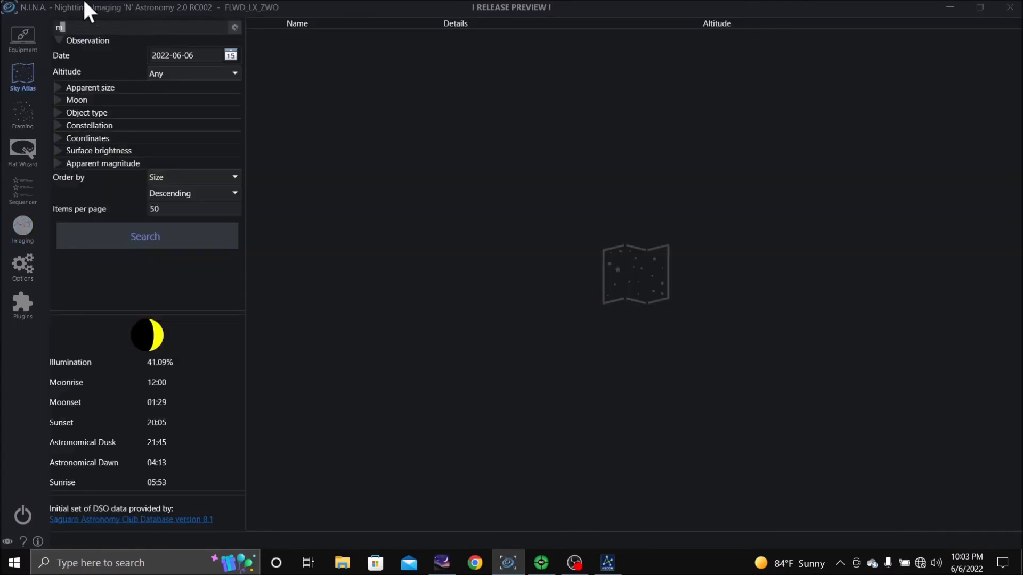
type("13")
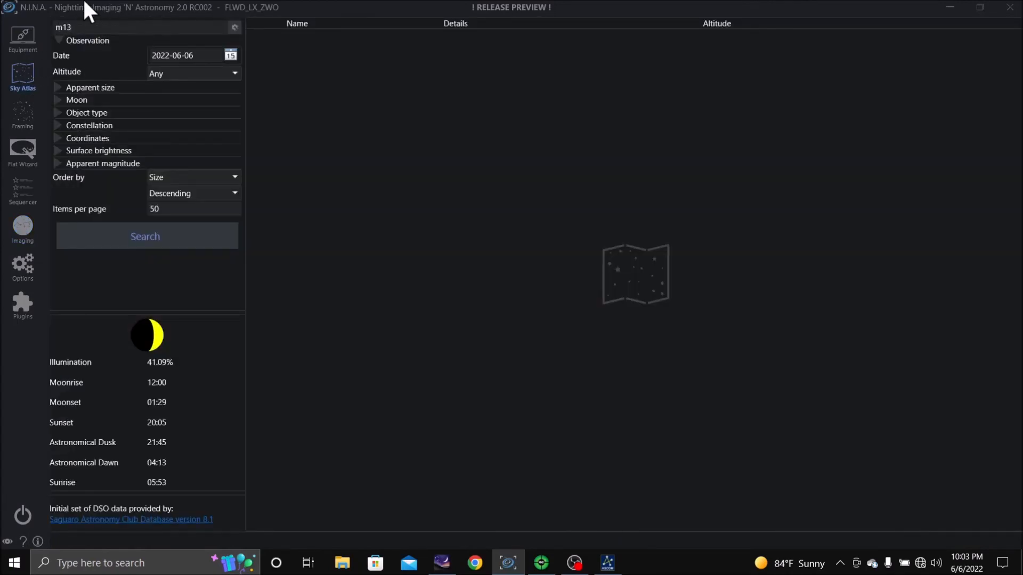
left_click(146, 236)
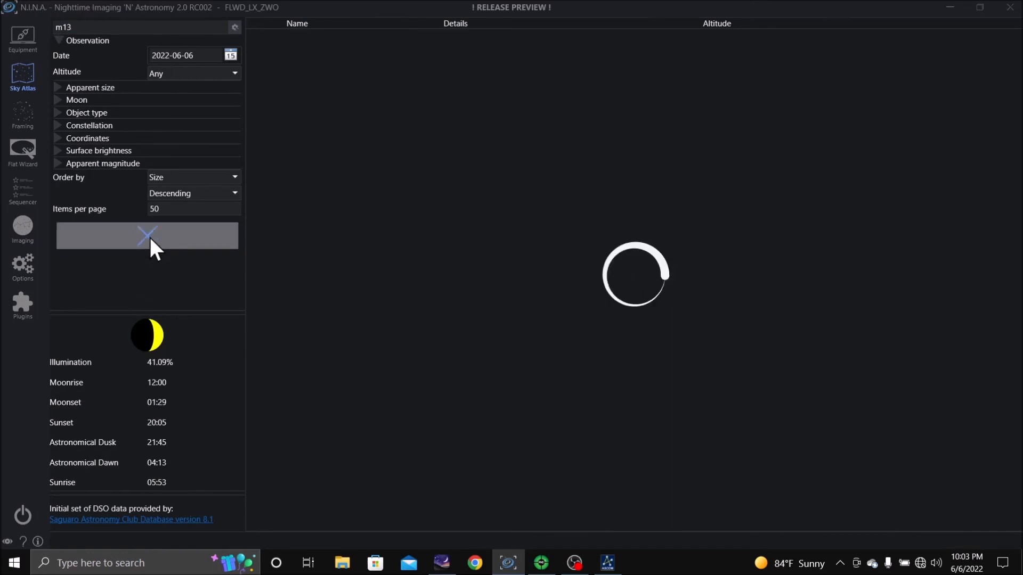
left_click(147, 236)
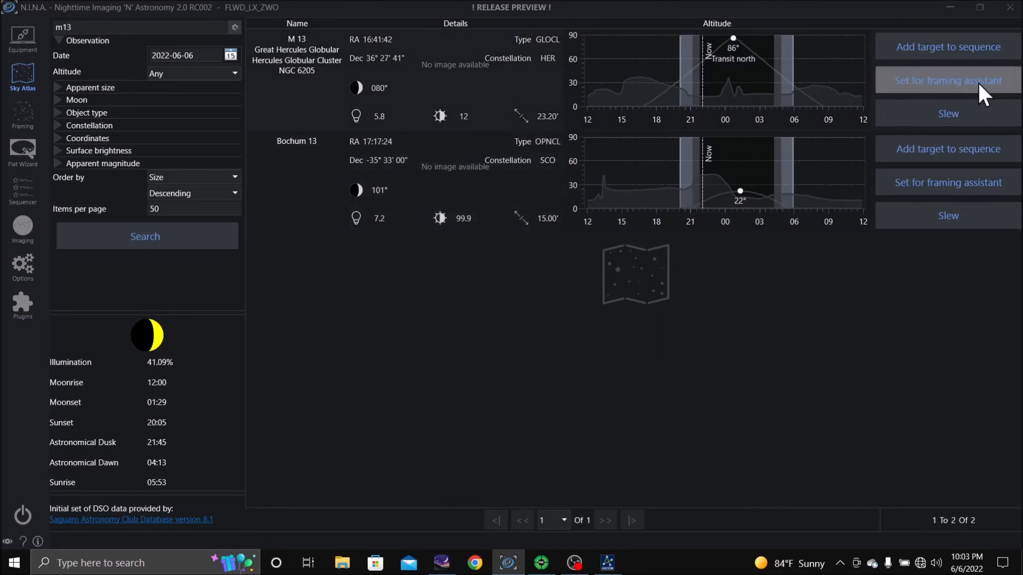
mouse_move(948, 117)
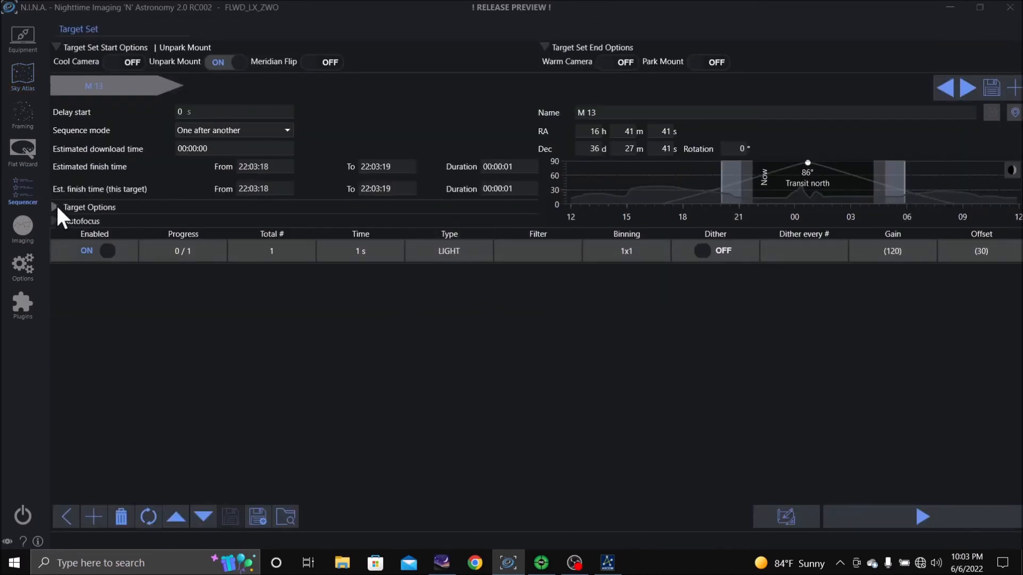
Step: Enable autofocus on start and after temperature change in the M 13 target options
left_click(57, 206)
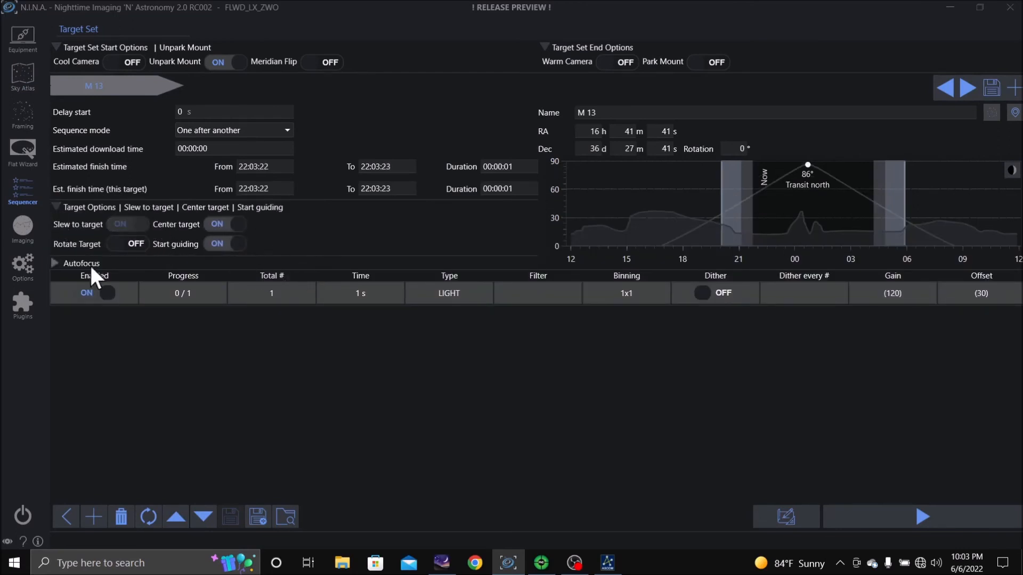
left_click(56, 263)
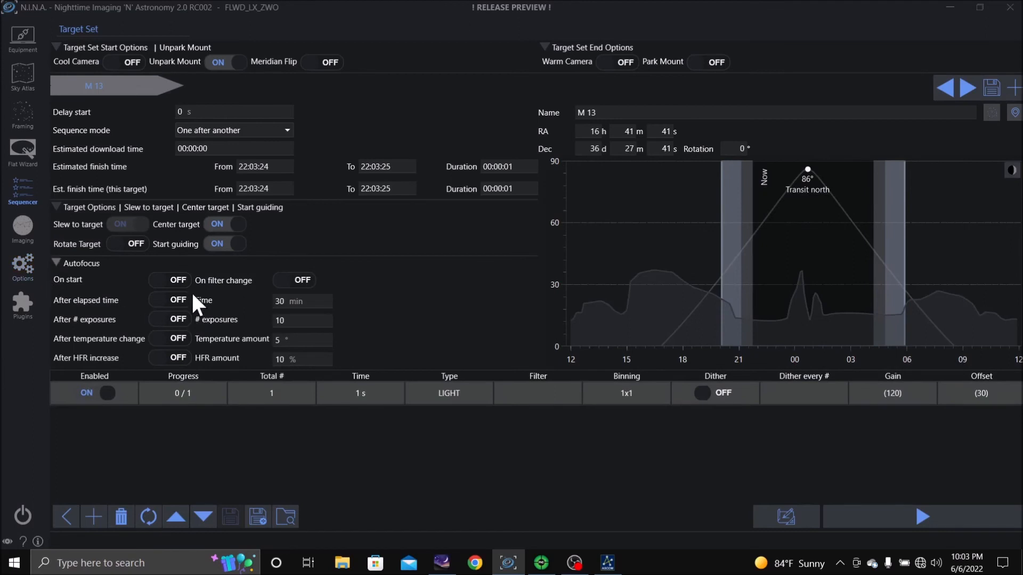
left_click(169, 280)
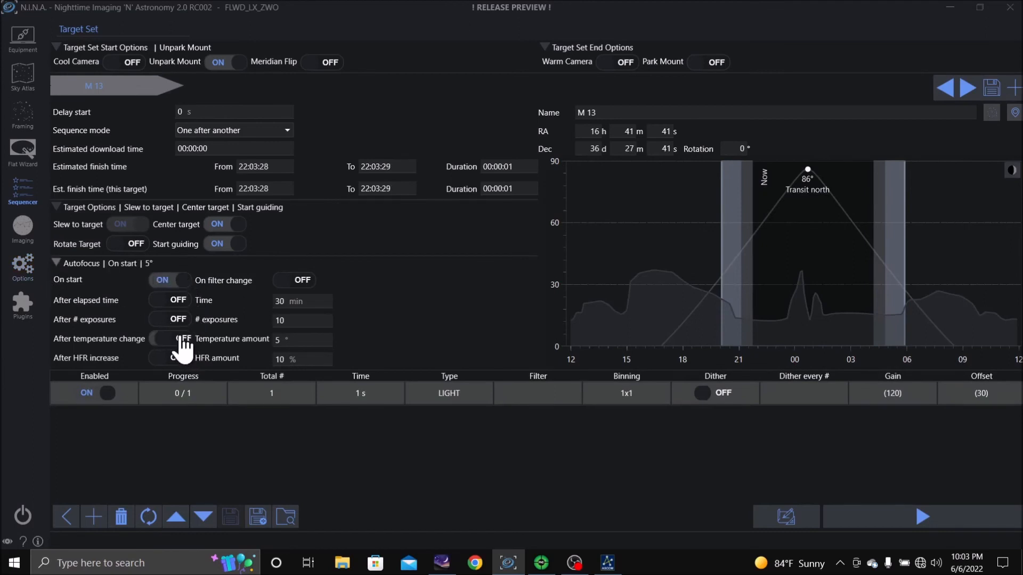
left_click(169, 339)
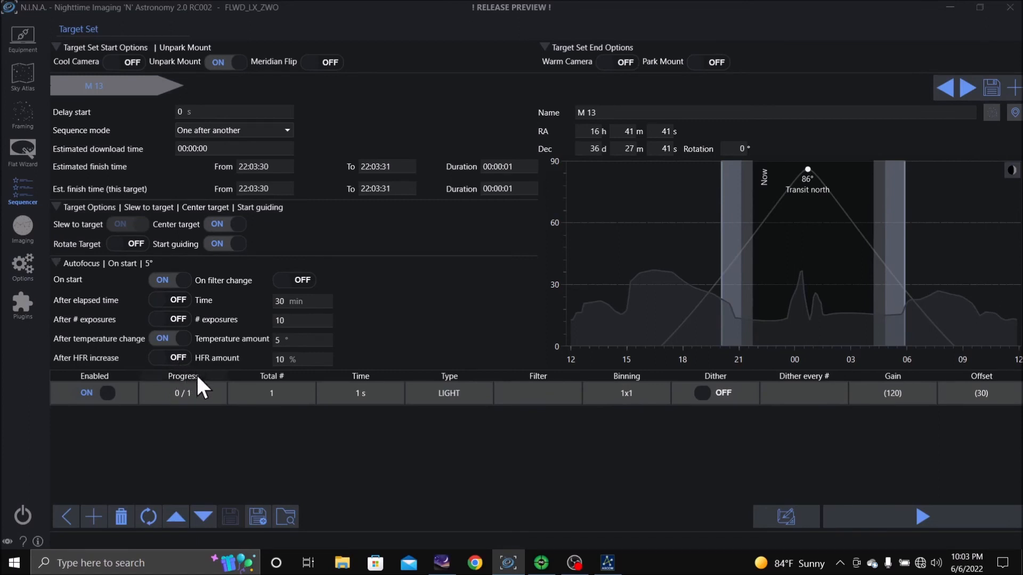
mouse_move(183, 388)
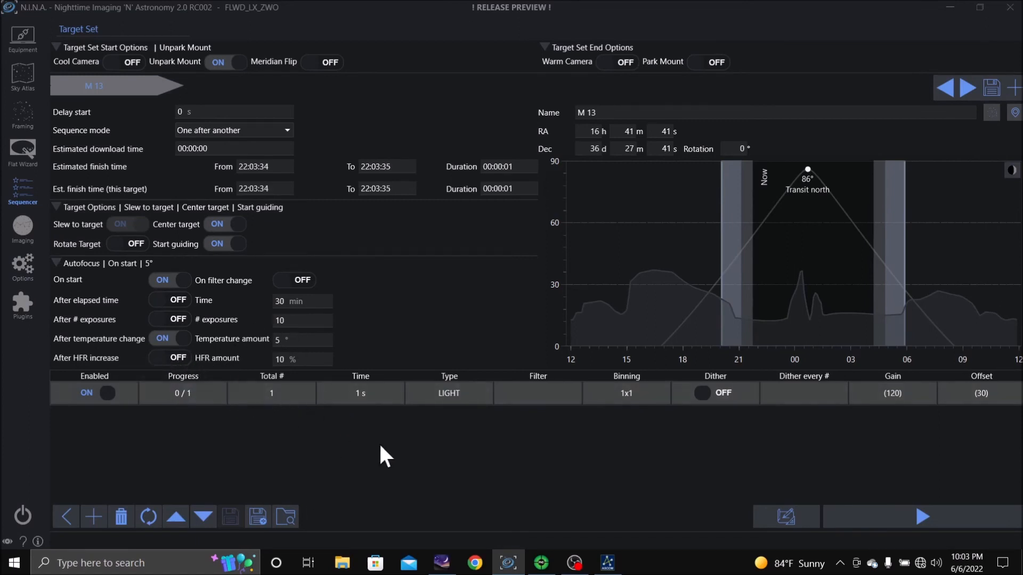
mouse_move(659, 449)
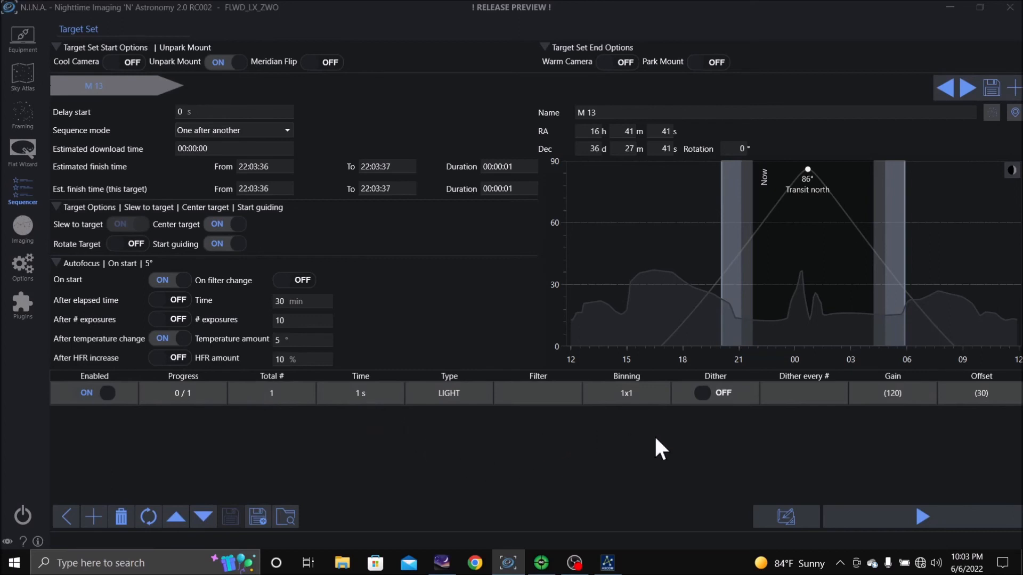
mouse_move(282, 402)
type("60")
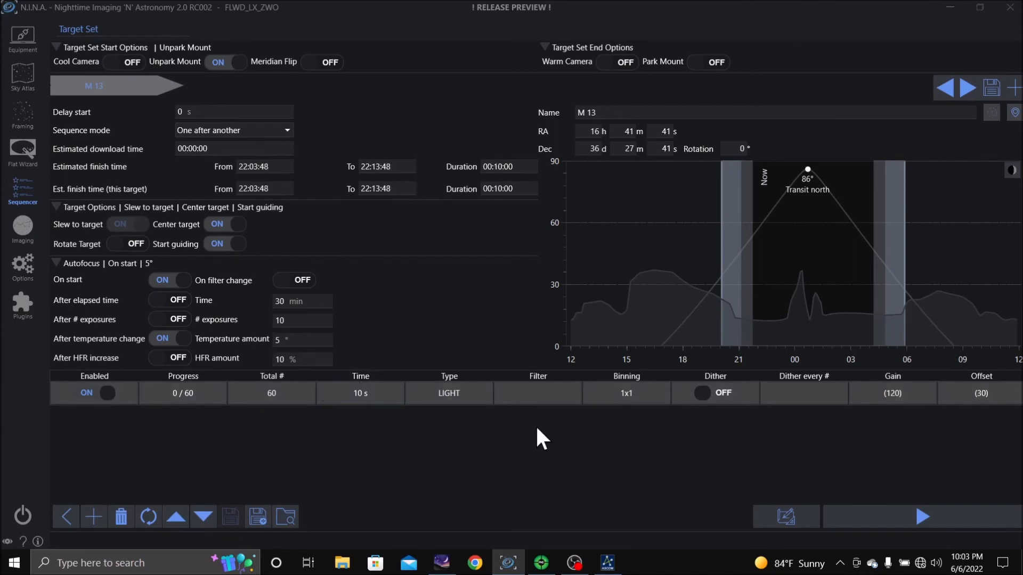
mouse_move(680, 515)
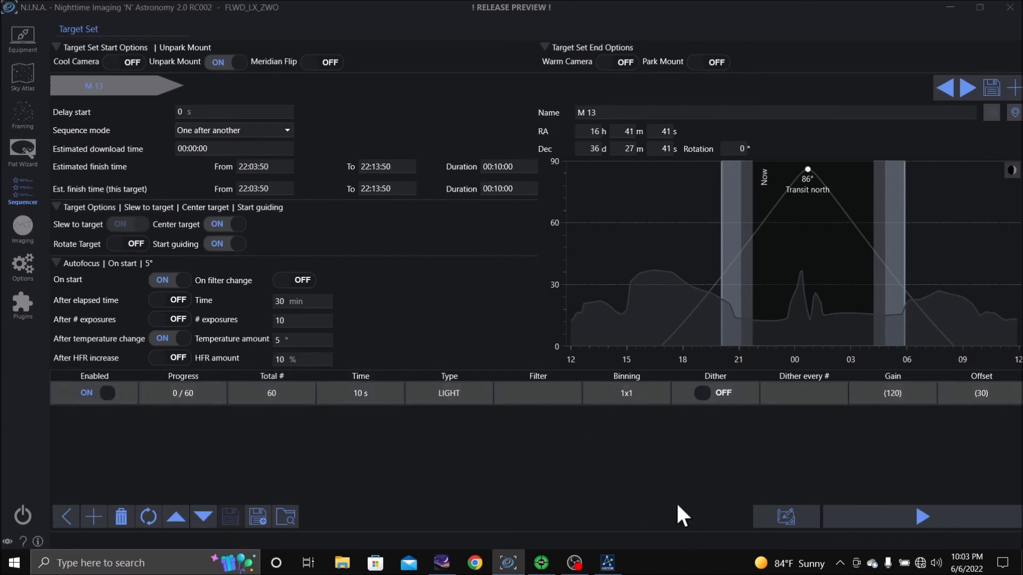
mouse_move(22, 225)
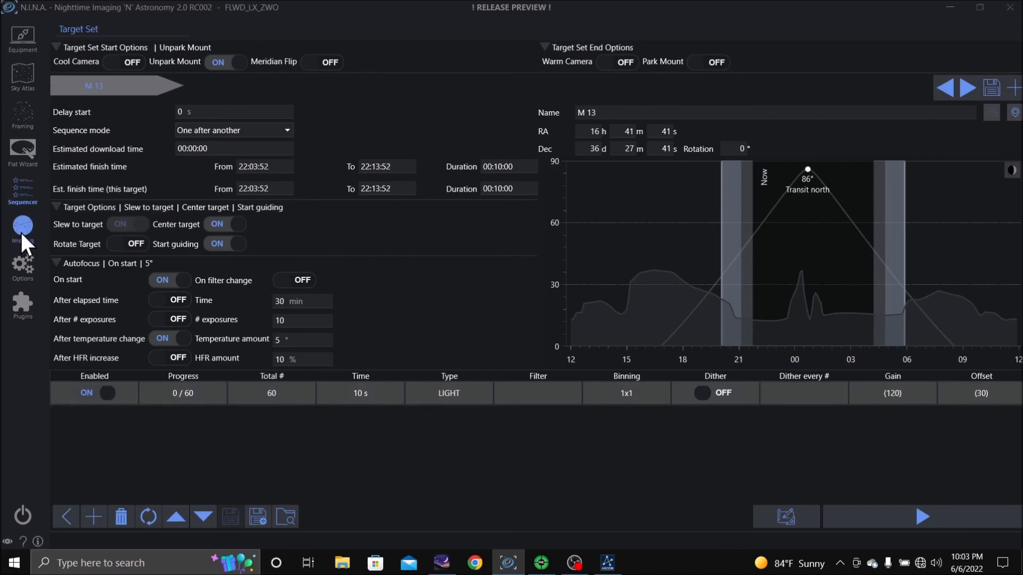
Step: Return to the imaging view and start the M 13 sequence
left_click(22, 228)
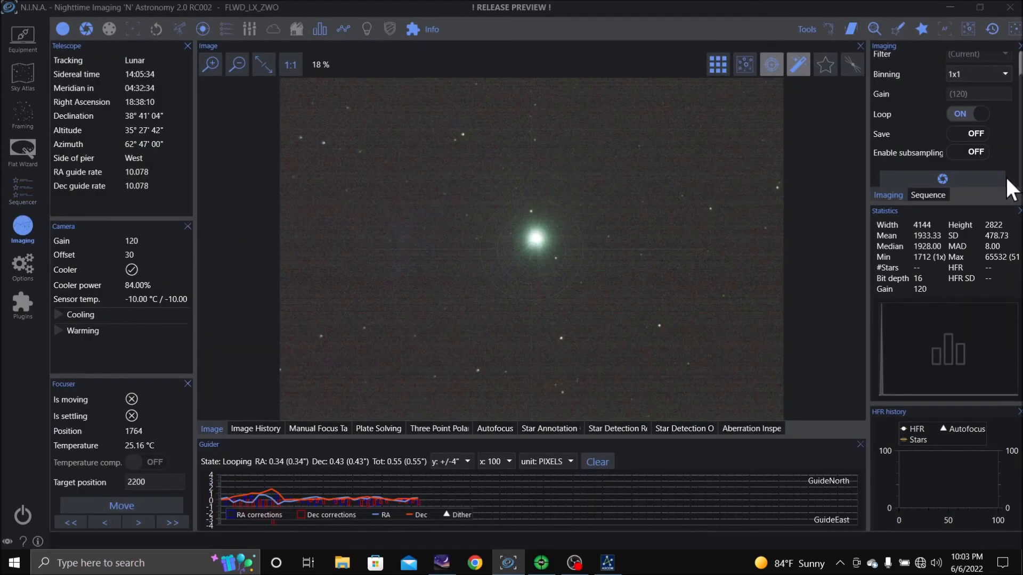
left_click(927, 195)
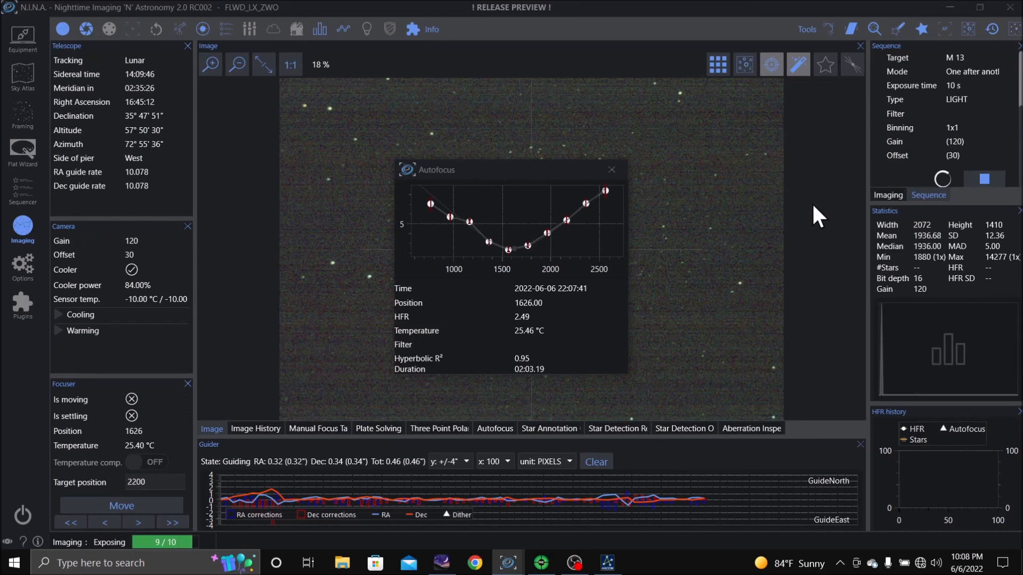
Step: Dismiss the autofocus result report to reveal the guided M 13 exposure
left_click(611, 170)
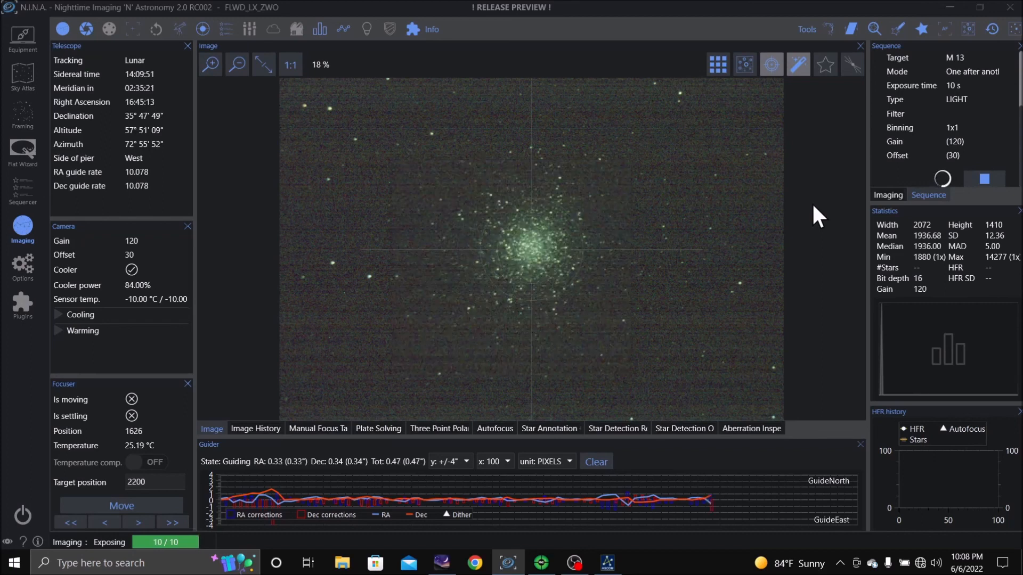